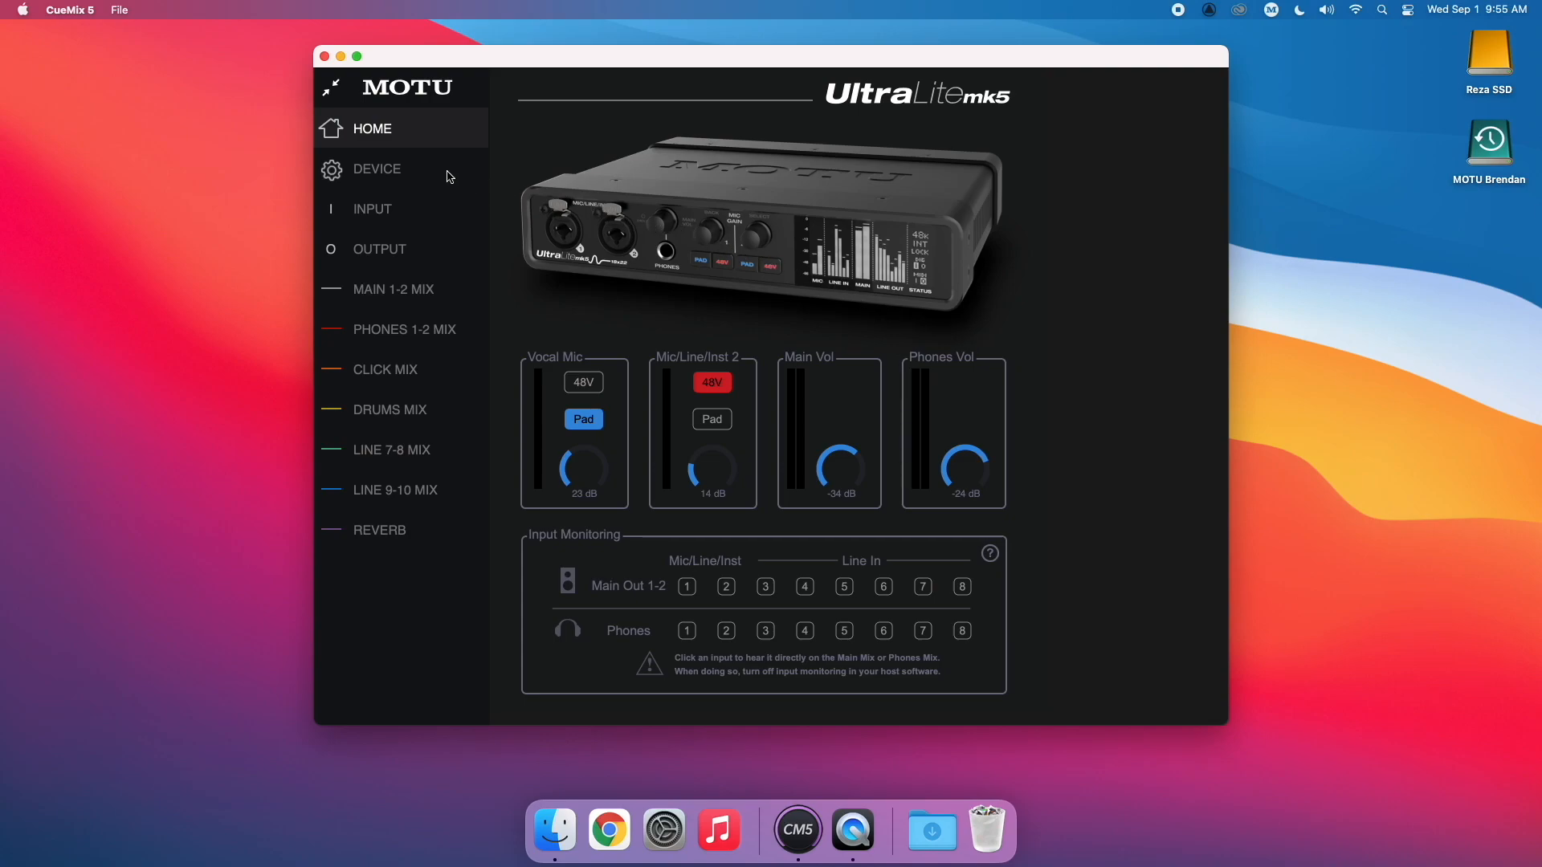
# Show the UltraLite-mk5 device settings with firmware 1.0.4 and updates available.
pyautogui.click(376, 168)
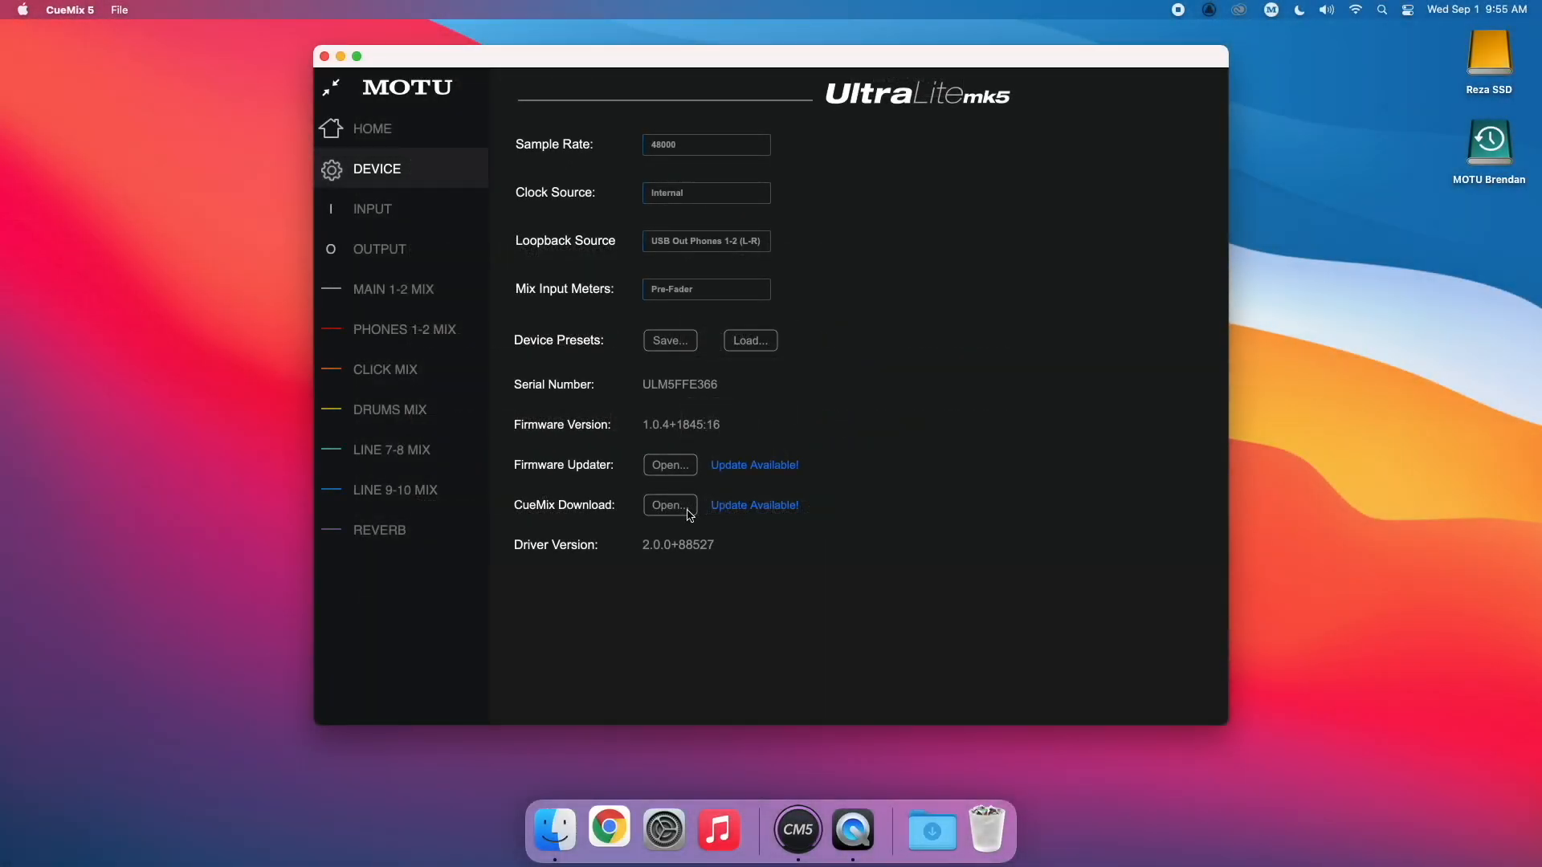
# Go to MOTU's downloads page and scroll to the MOTU Gen 5 Installer.
pyautogui.click(668, 504)
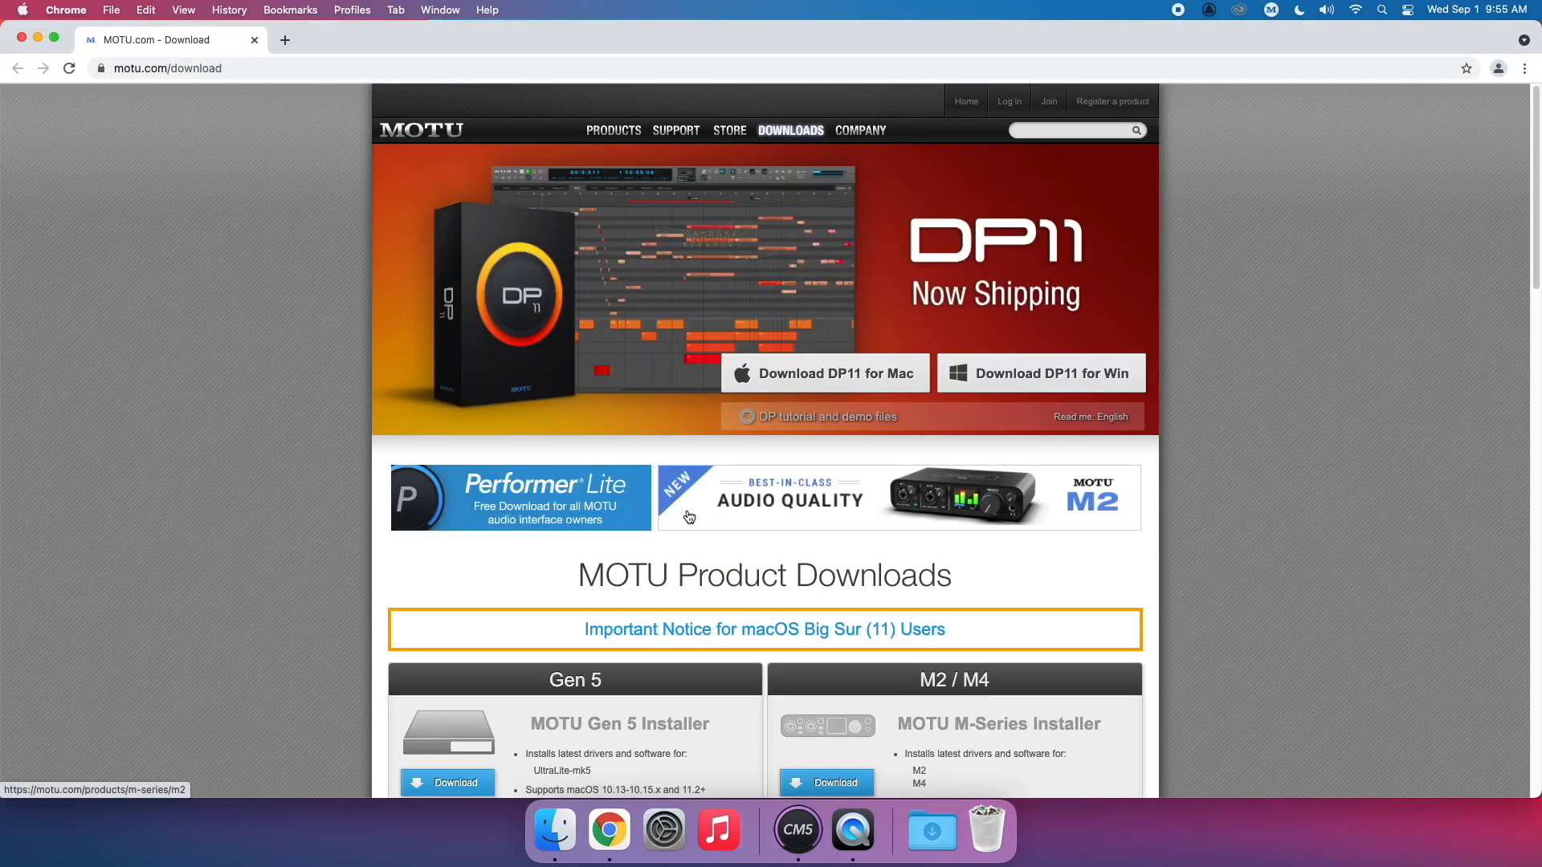
pyautogui.scroll(-3)
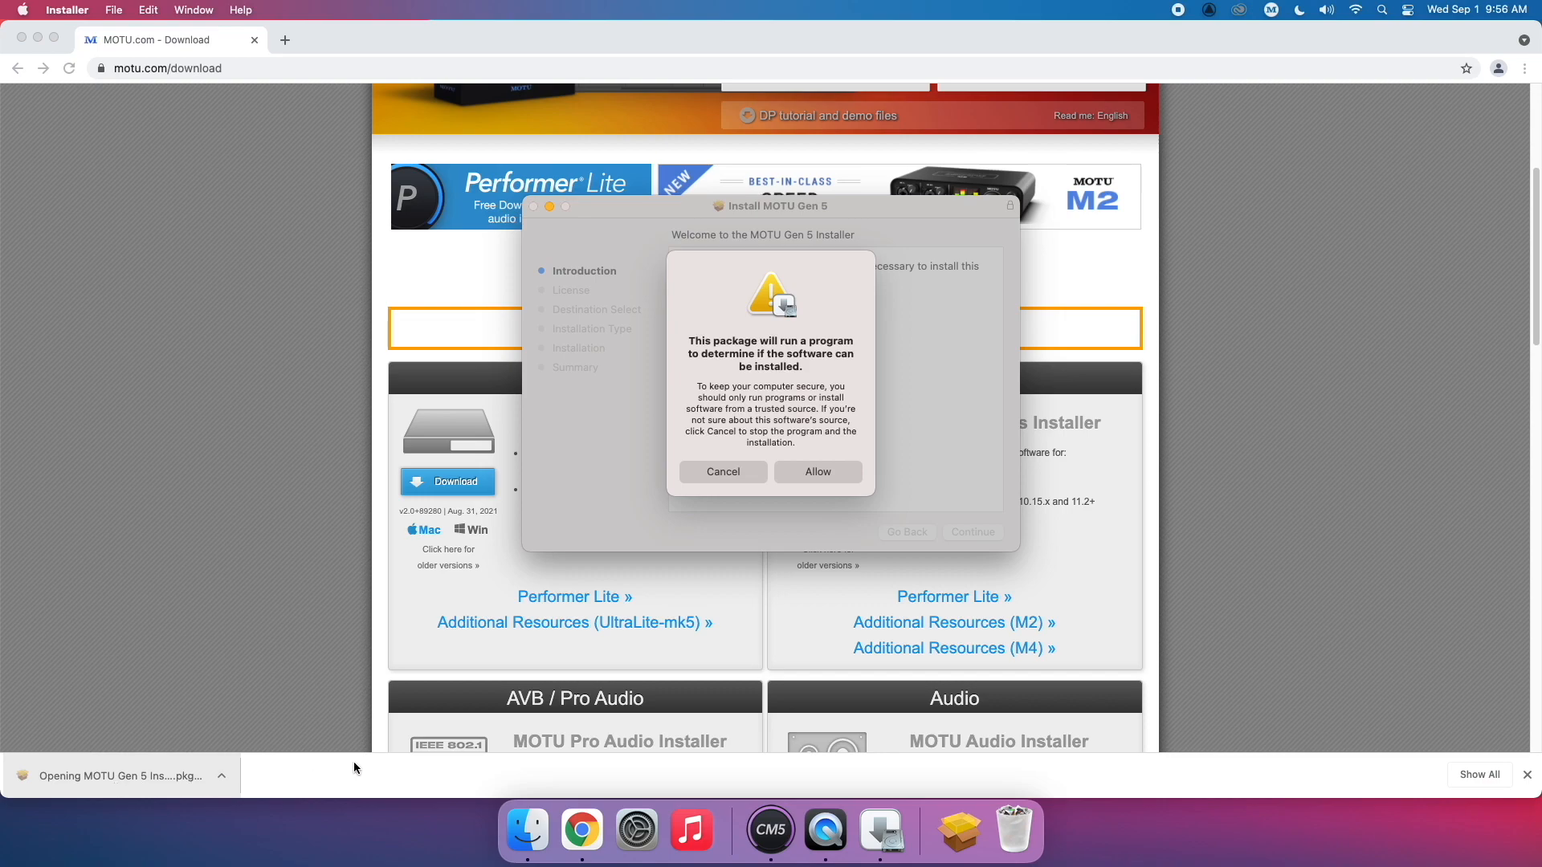
# Allow the installer's check, continue past the introduction and agree to the license.
pyautogui.click(816, 472)
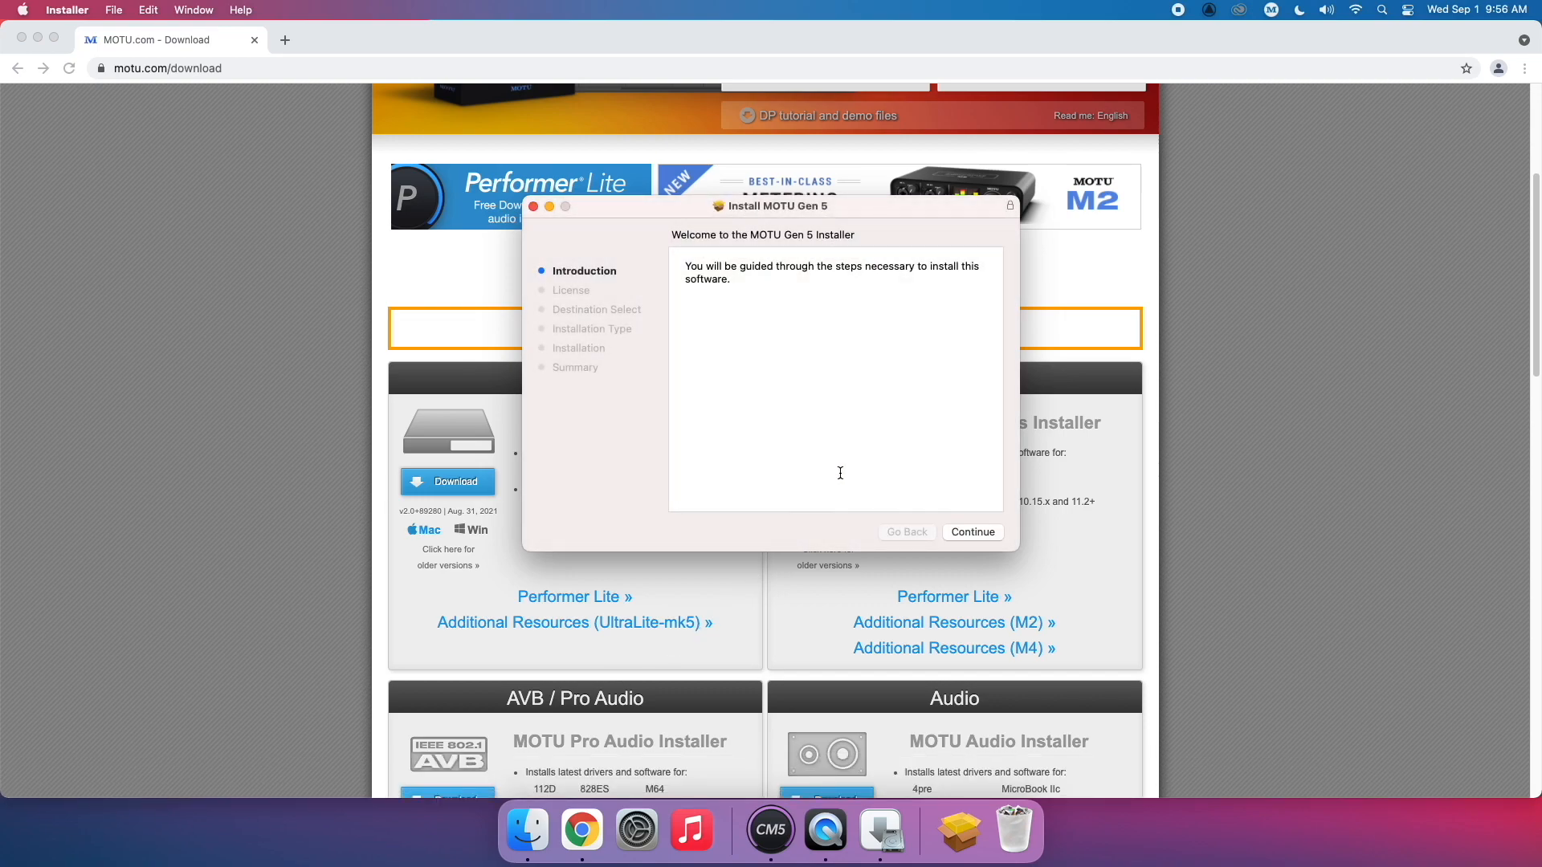
pyautogui.click(972, 531)
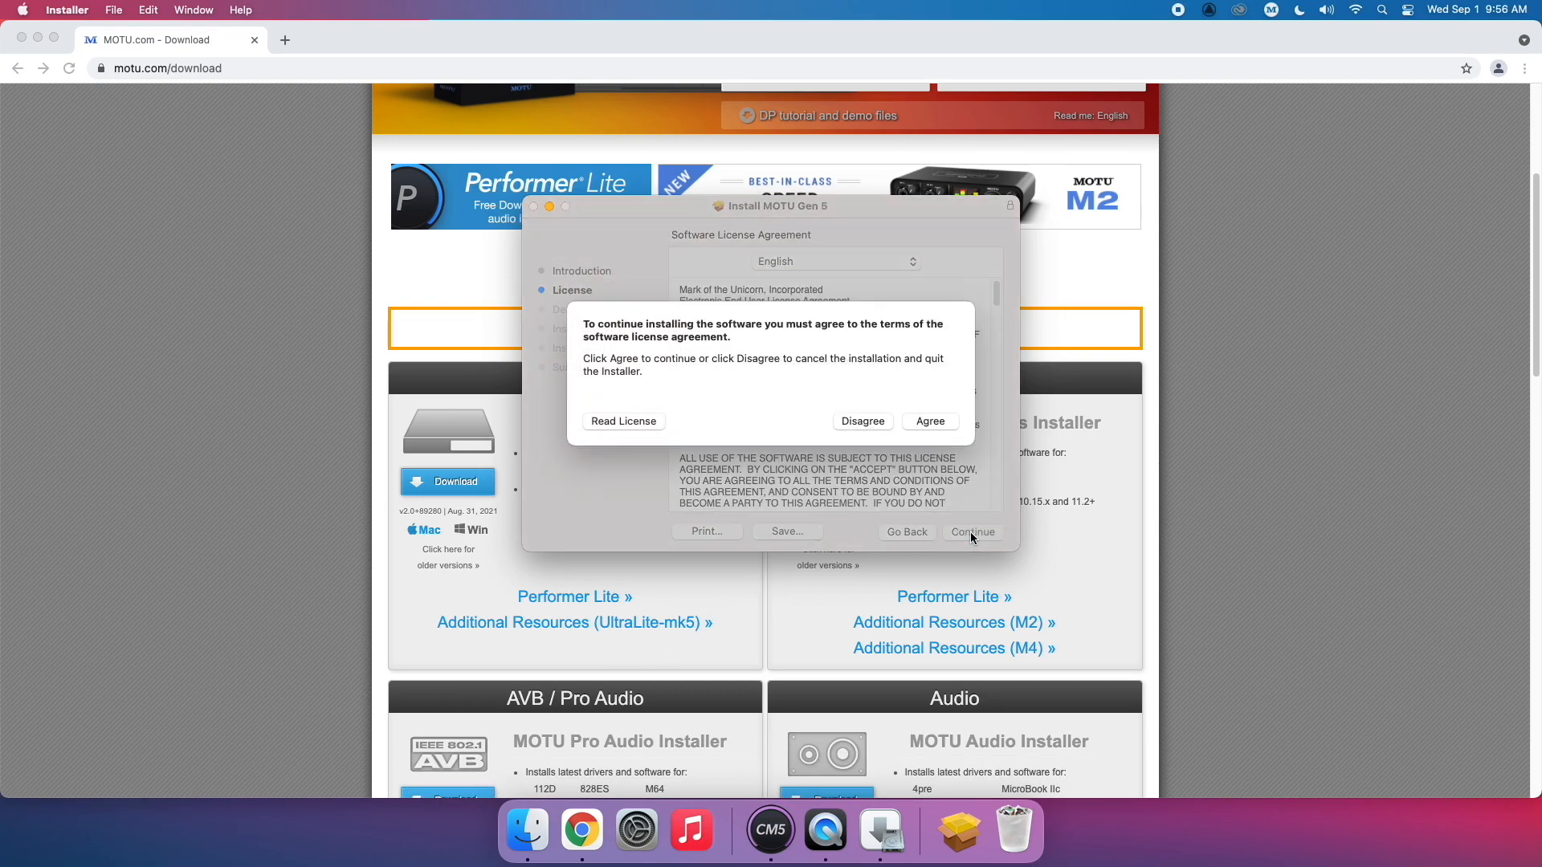
pyautogui.click(928, 420)
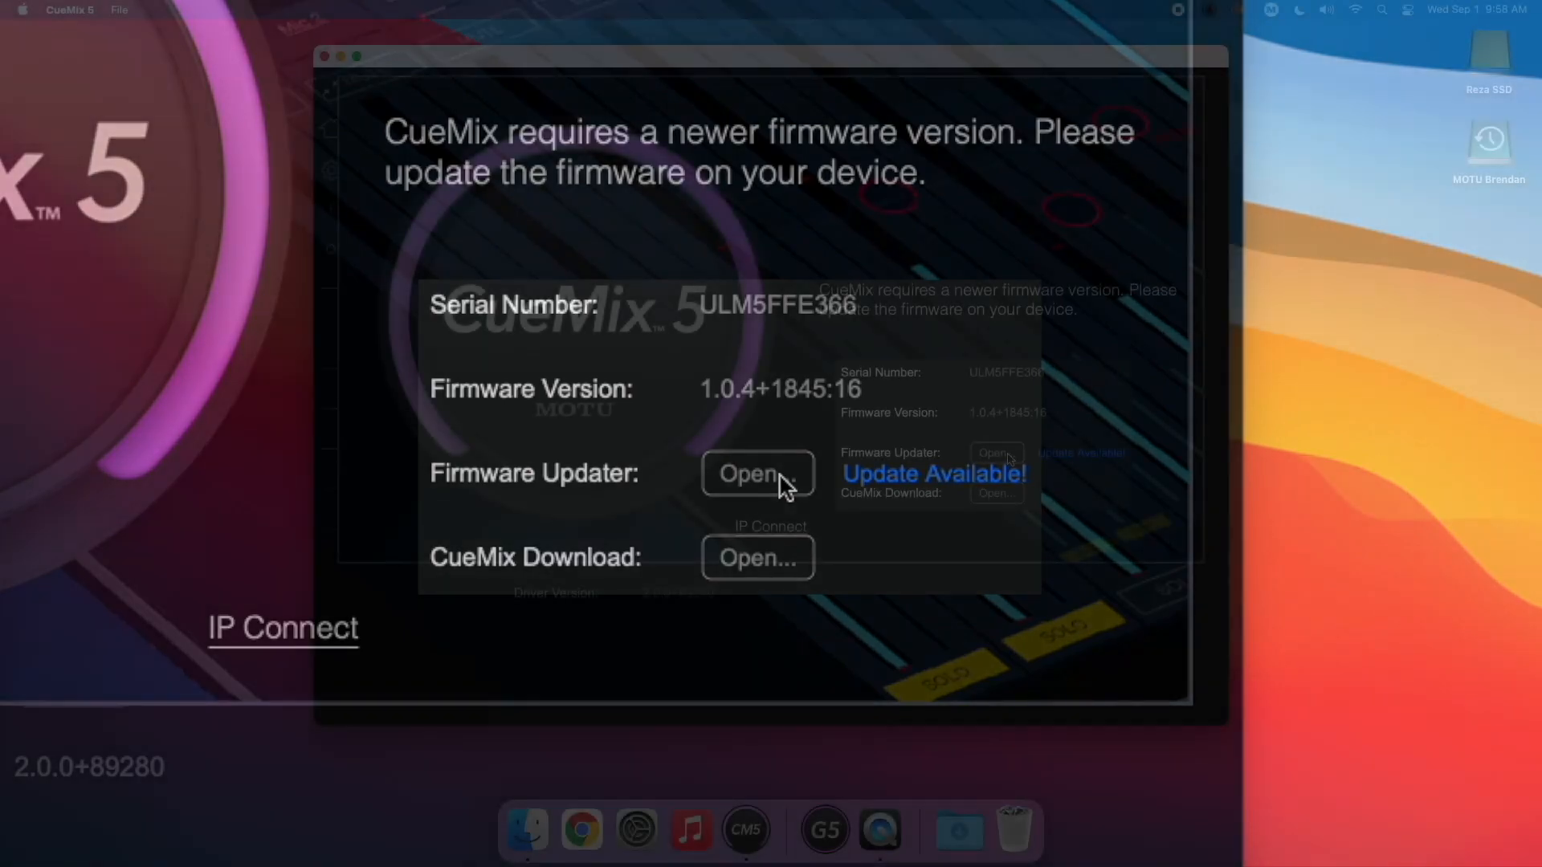
# Launch the Firmware Updater, flash the UltraLite-mk5 to 1.1.5 and dismiss the success notice.
pyautogui.click(756, 472)
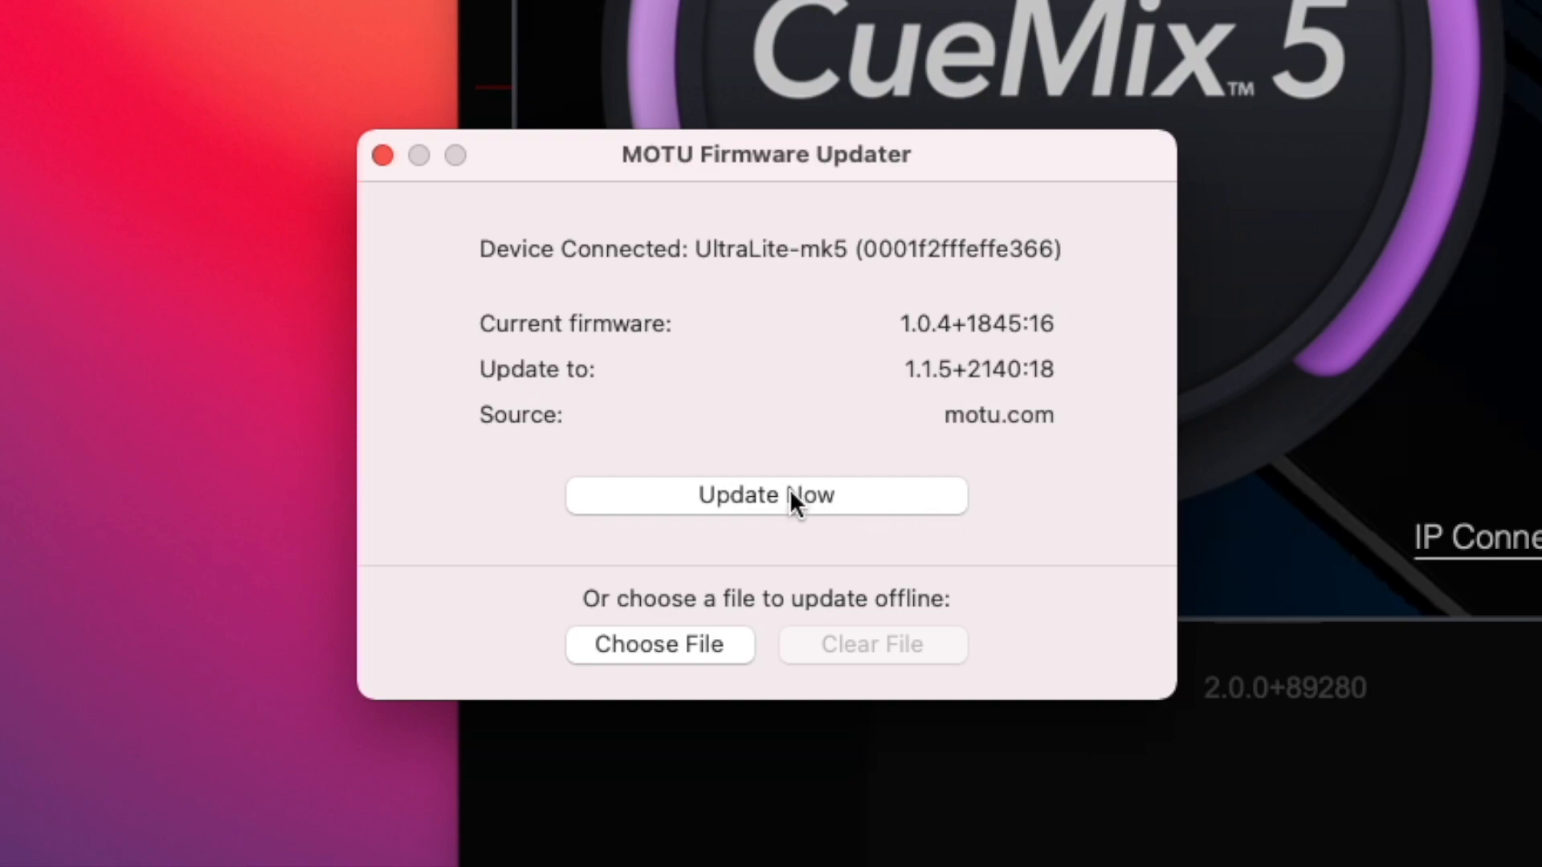
pyautogui.click(766, 495)
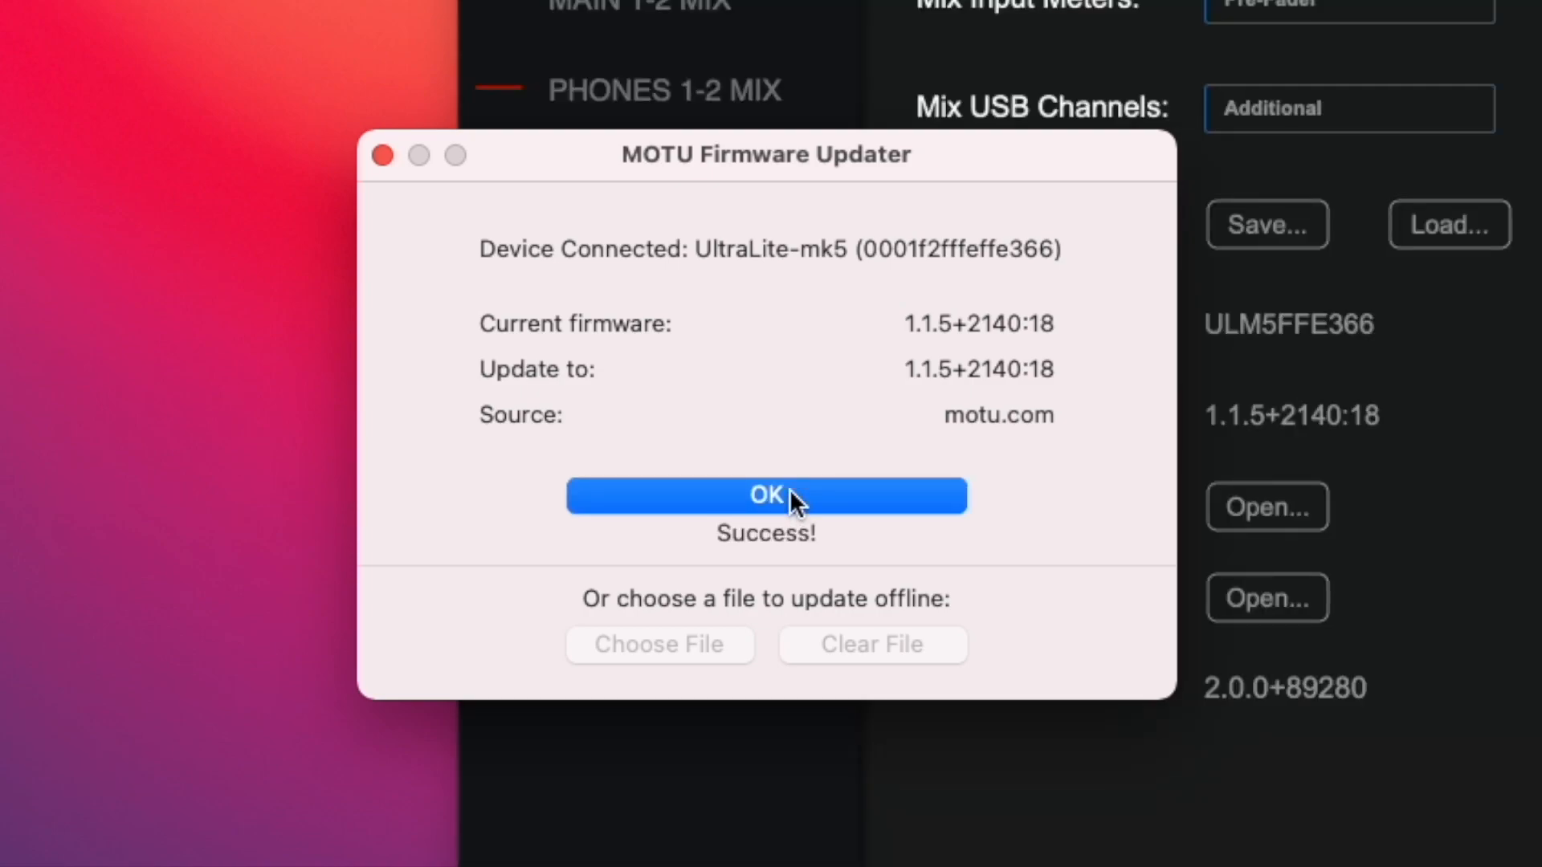
pyautogui.click(766, 495)
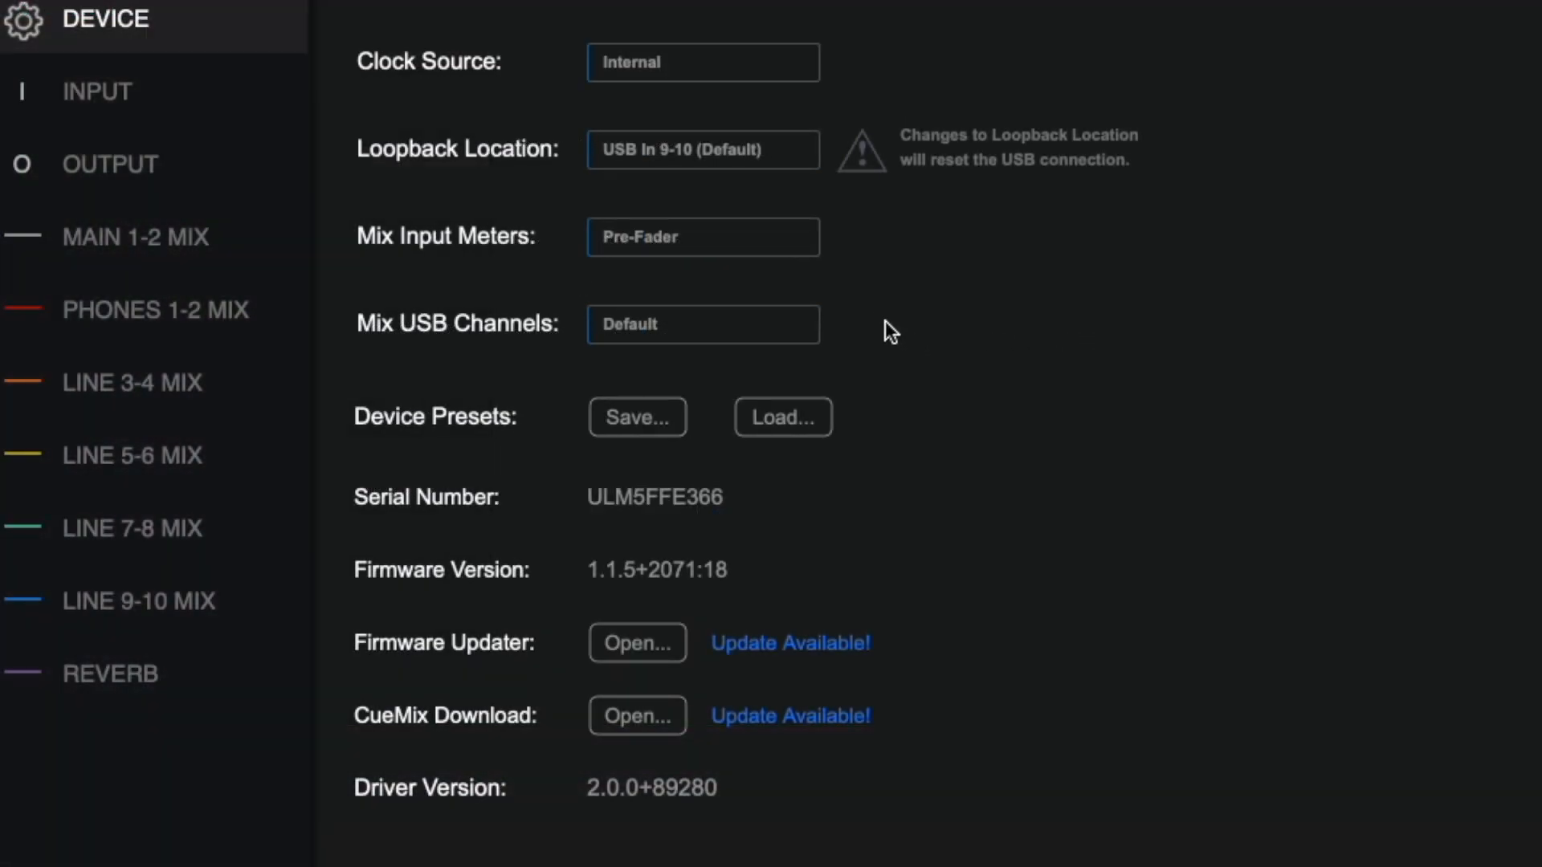
pyautogui.moveTo(875, 327)
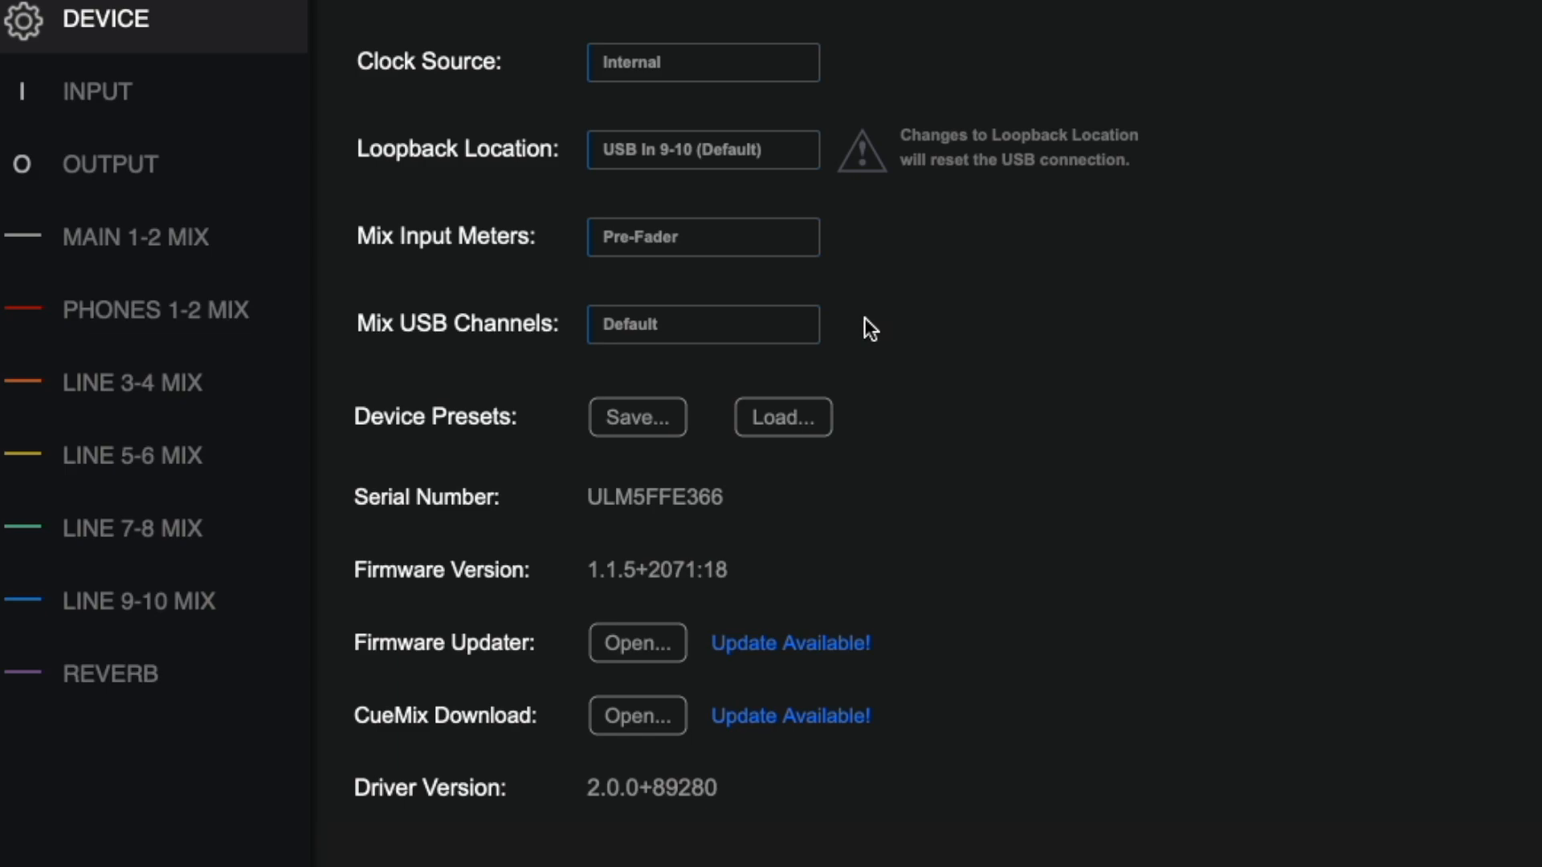
pyautogui.moveTo(848, 328)
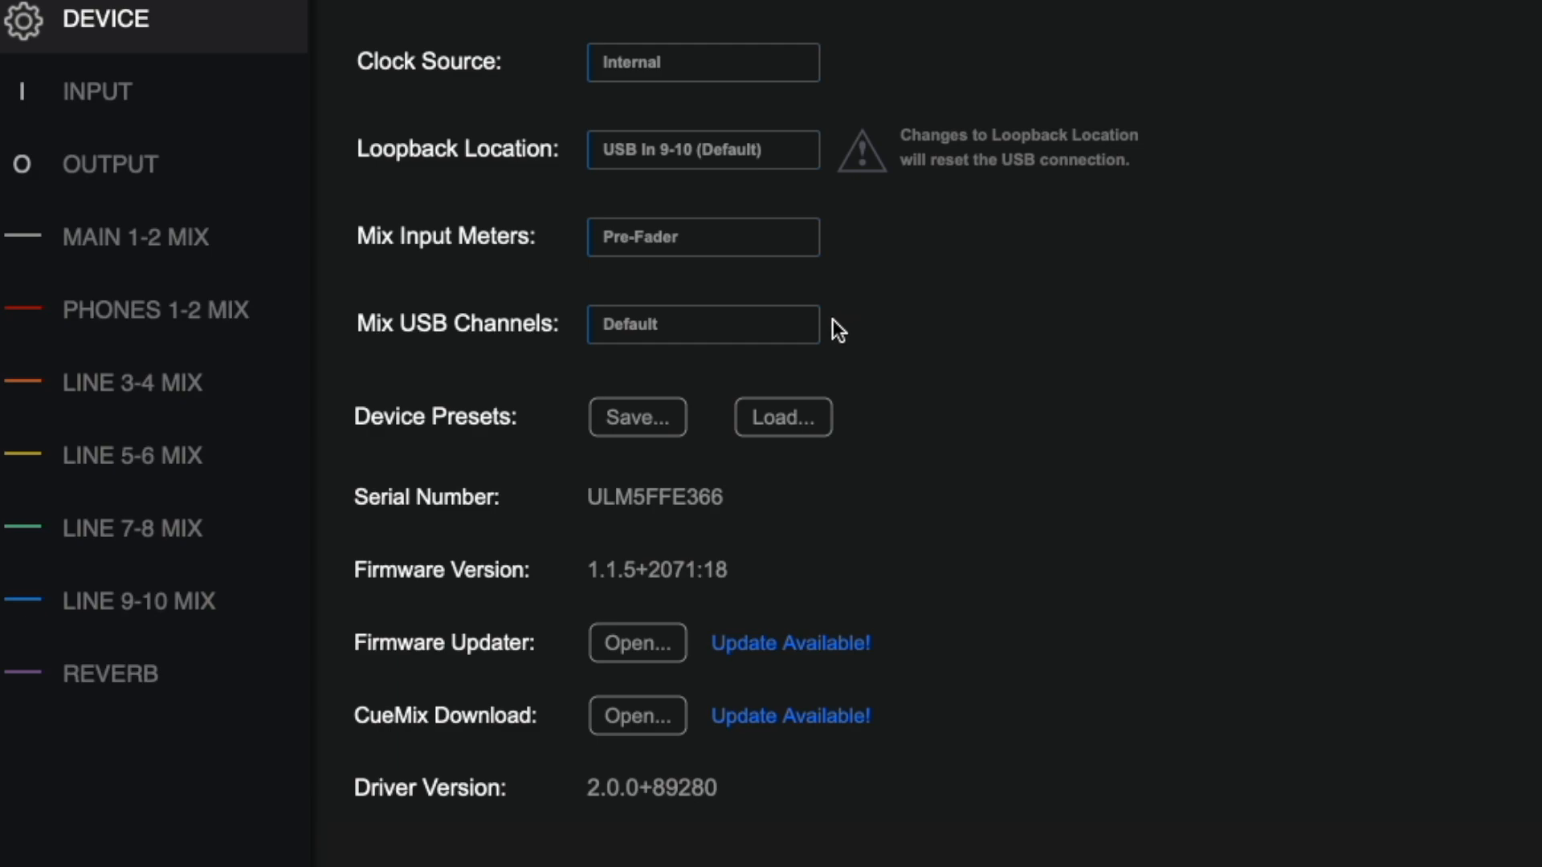
pyautogui.click(702, 323)
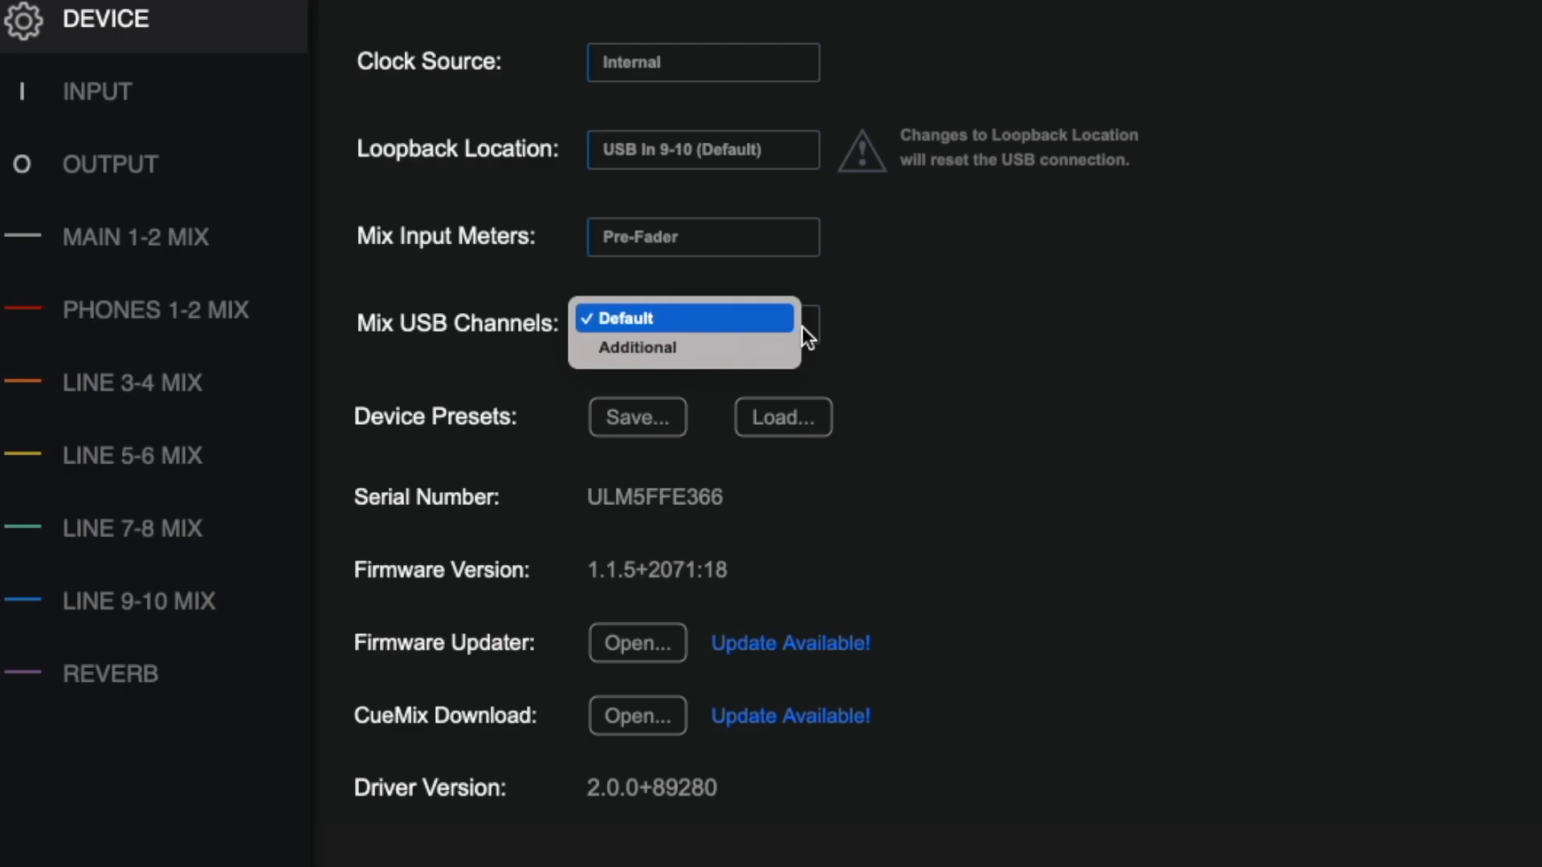
pyautogui.click(643, 318)
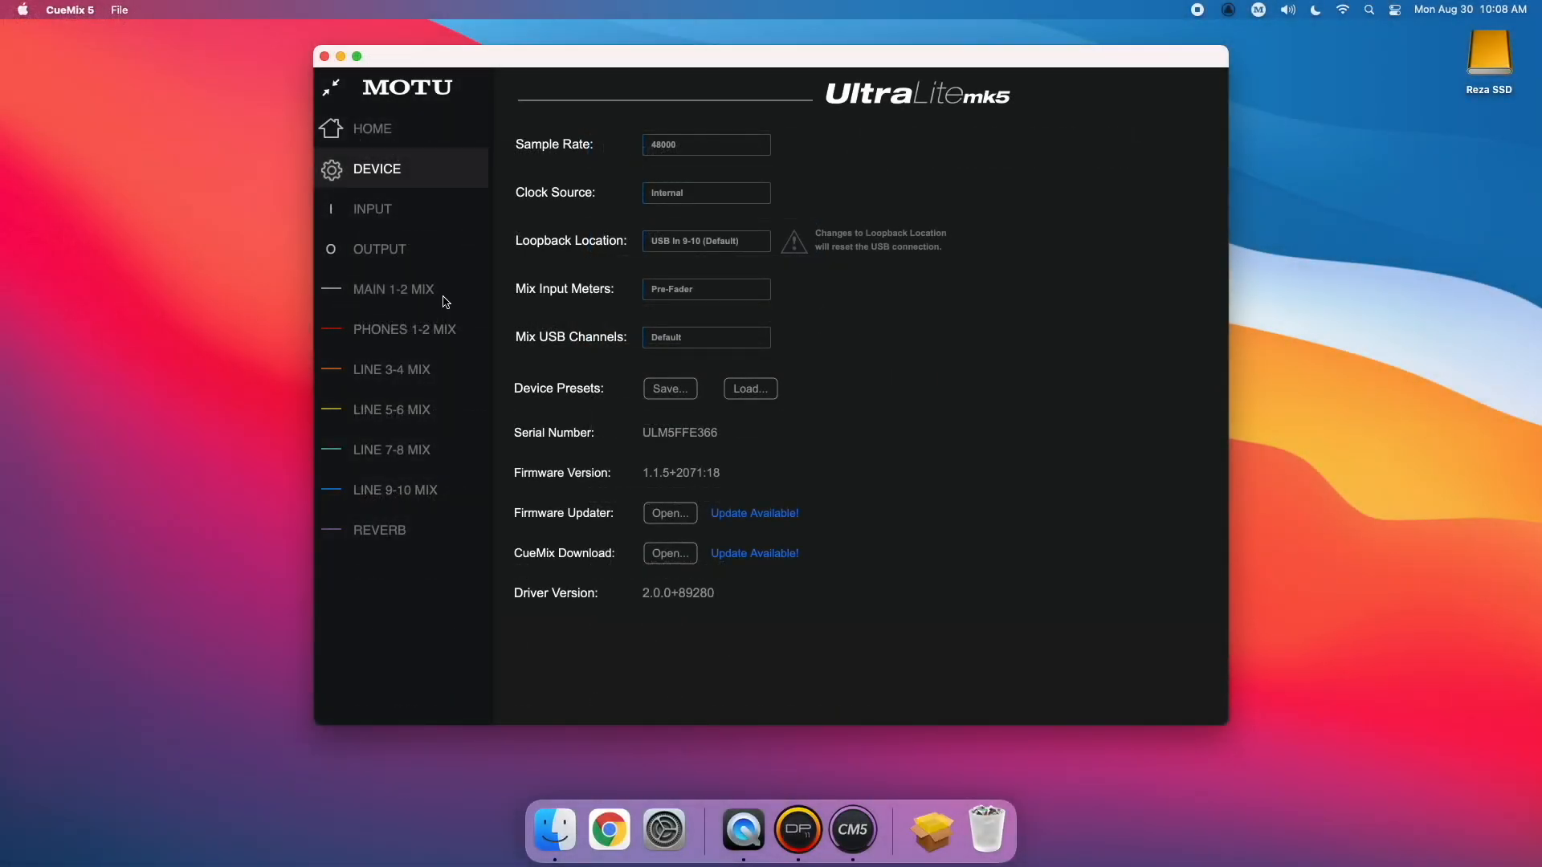
# Switch Mix USB Channels from Default to Additional.
pyautogui.click(392, 289)
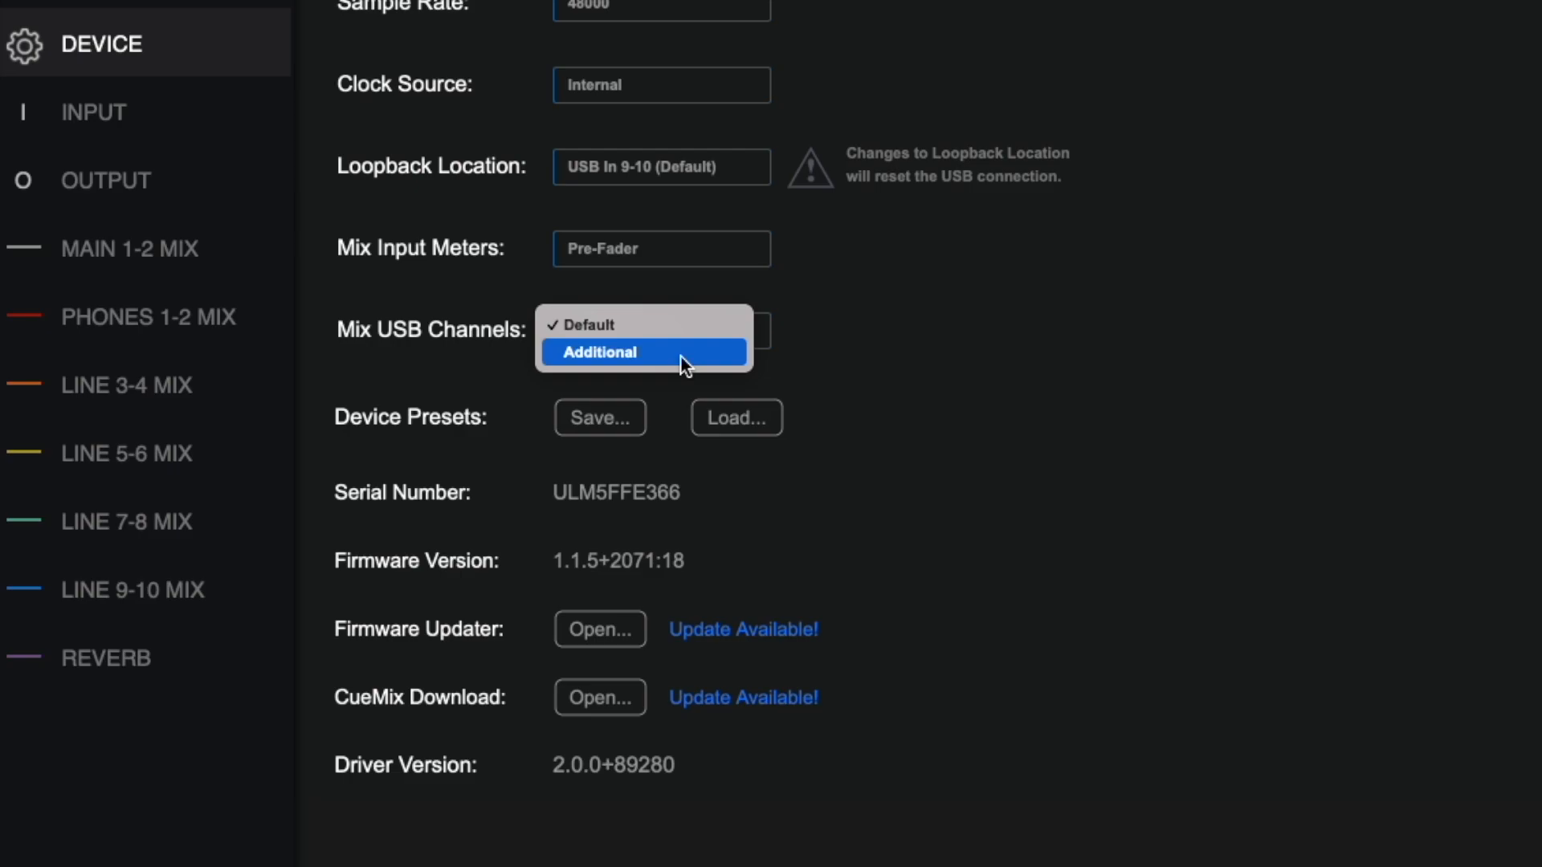
pyautogui.click(599, 351)
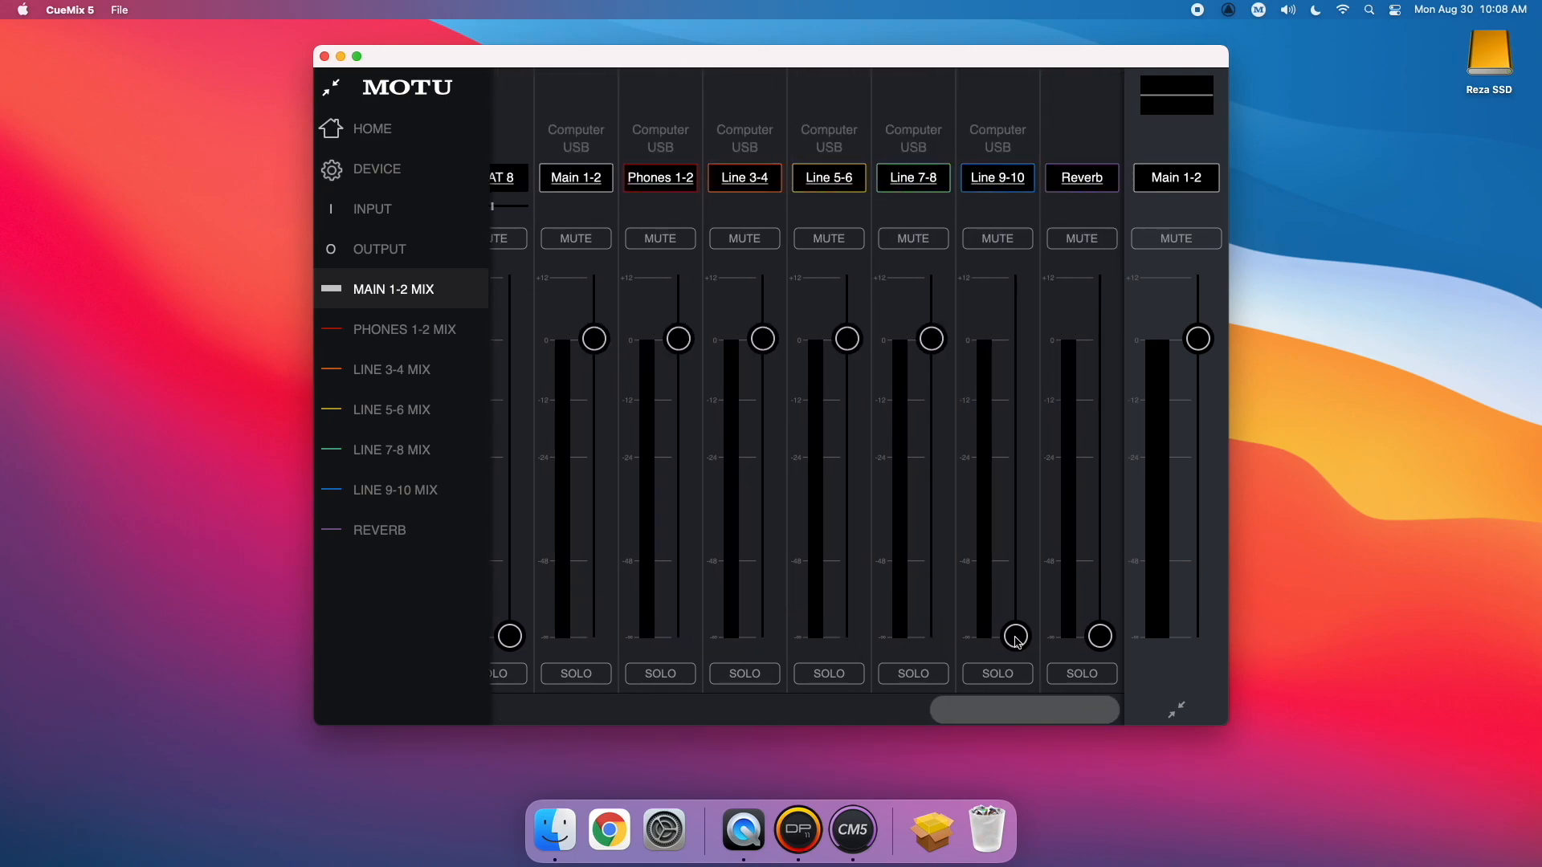
# Review the Phones 1-2, Line 5-6 and Line 9-10 mixes, then return to device settings.
pyautogui.click(405, 329)
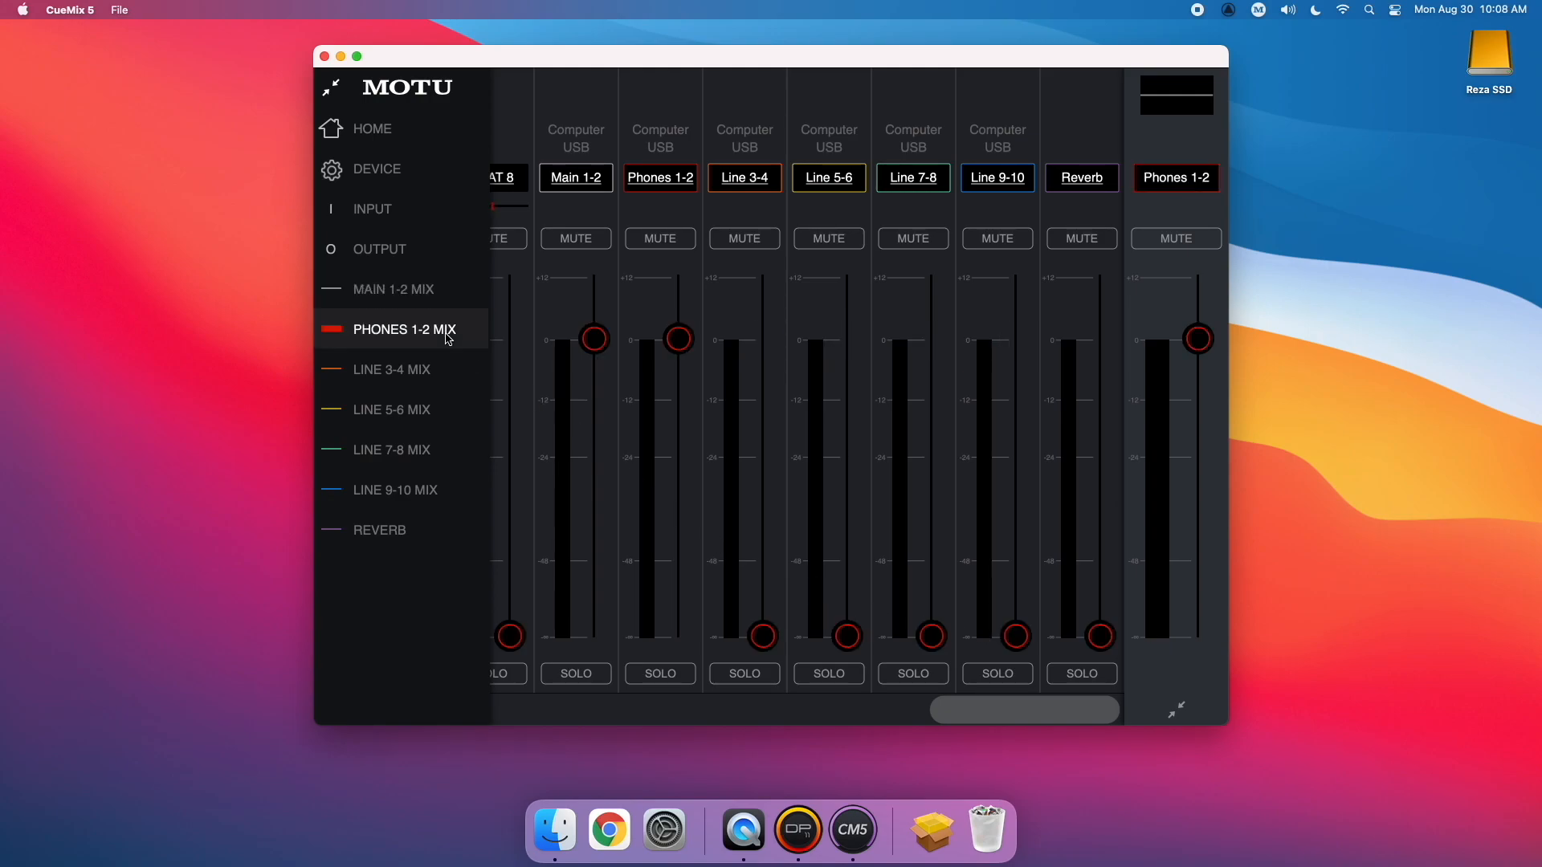
pyautogui.click(391, 410)
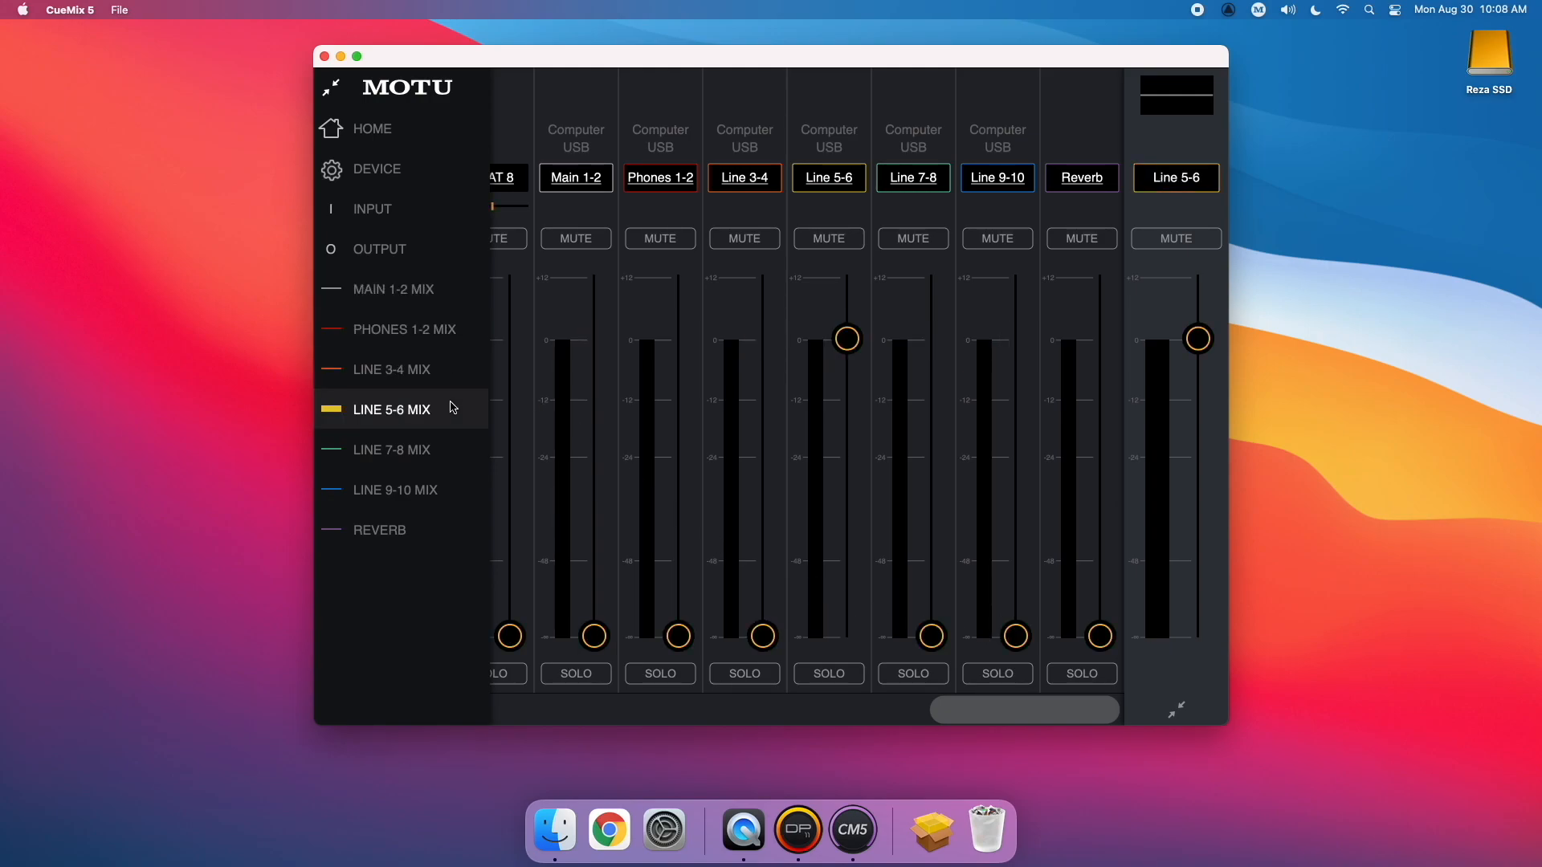
pyautogui.click(395, 490)
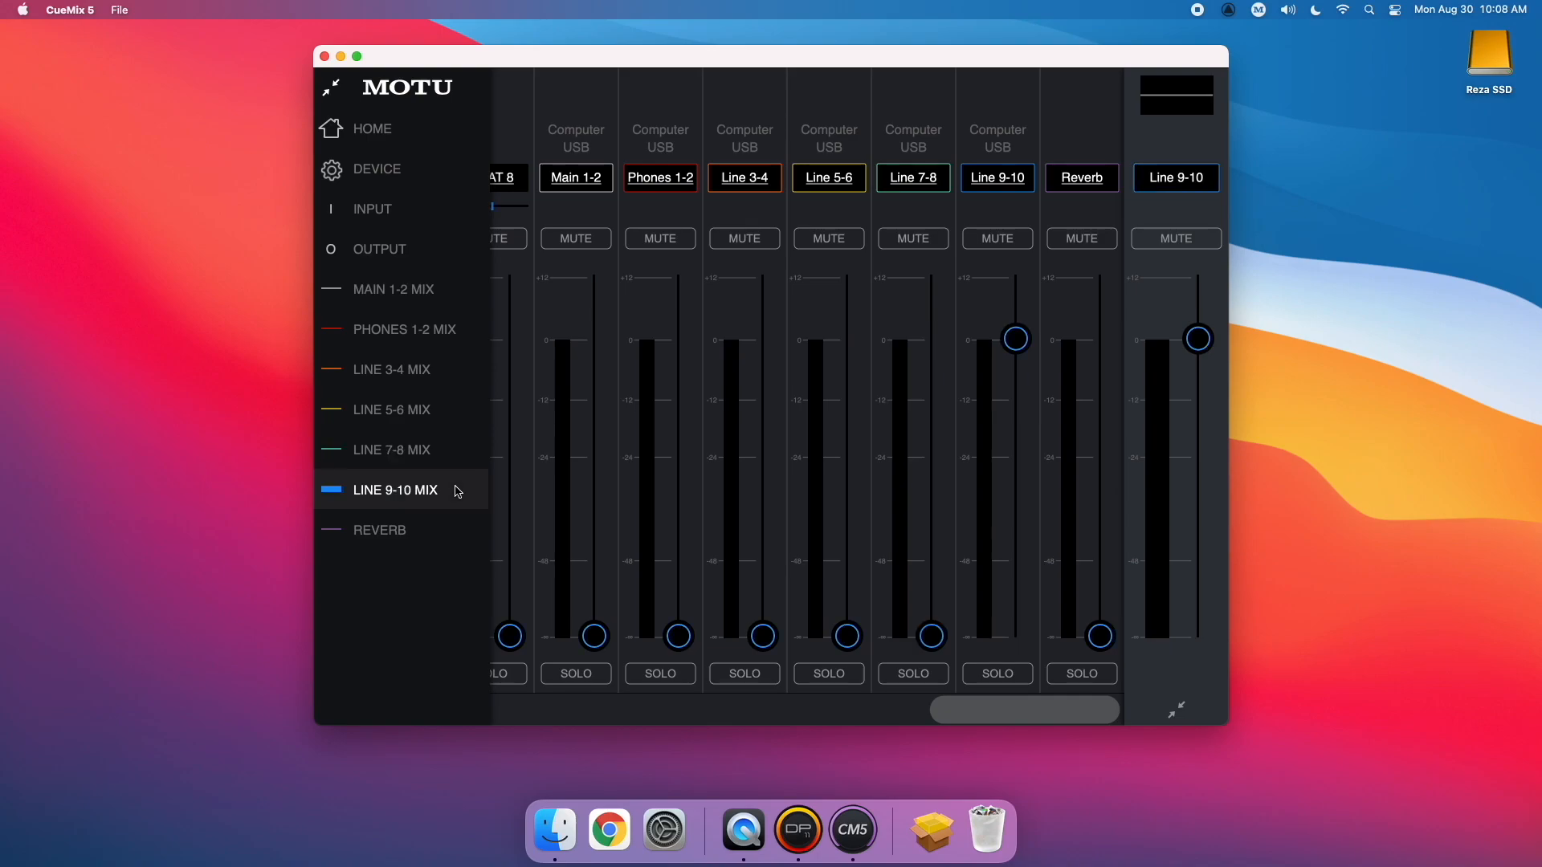
pyautogui.click(379, 530)
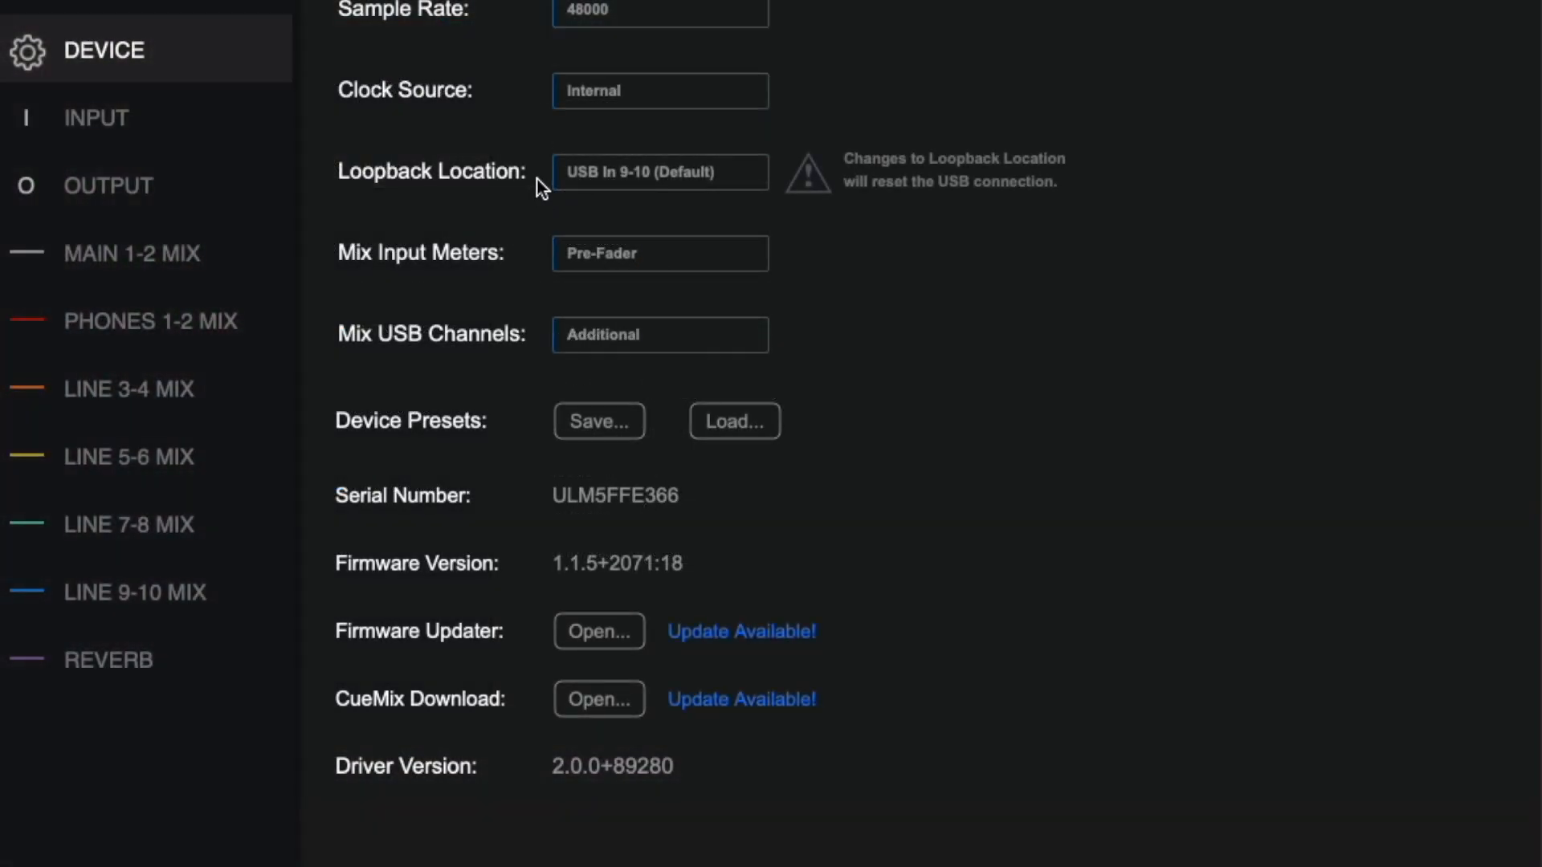
# Check the Loopback Location choices, USB In 9-10 Default or USB In 1-2.
pyautogui.click(660, 172)
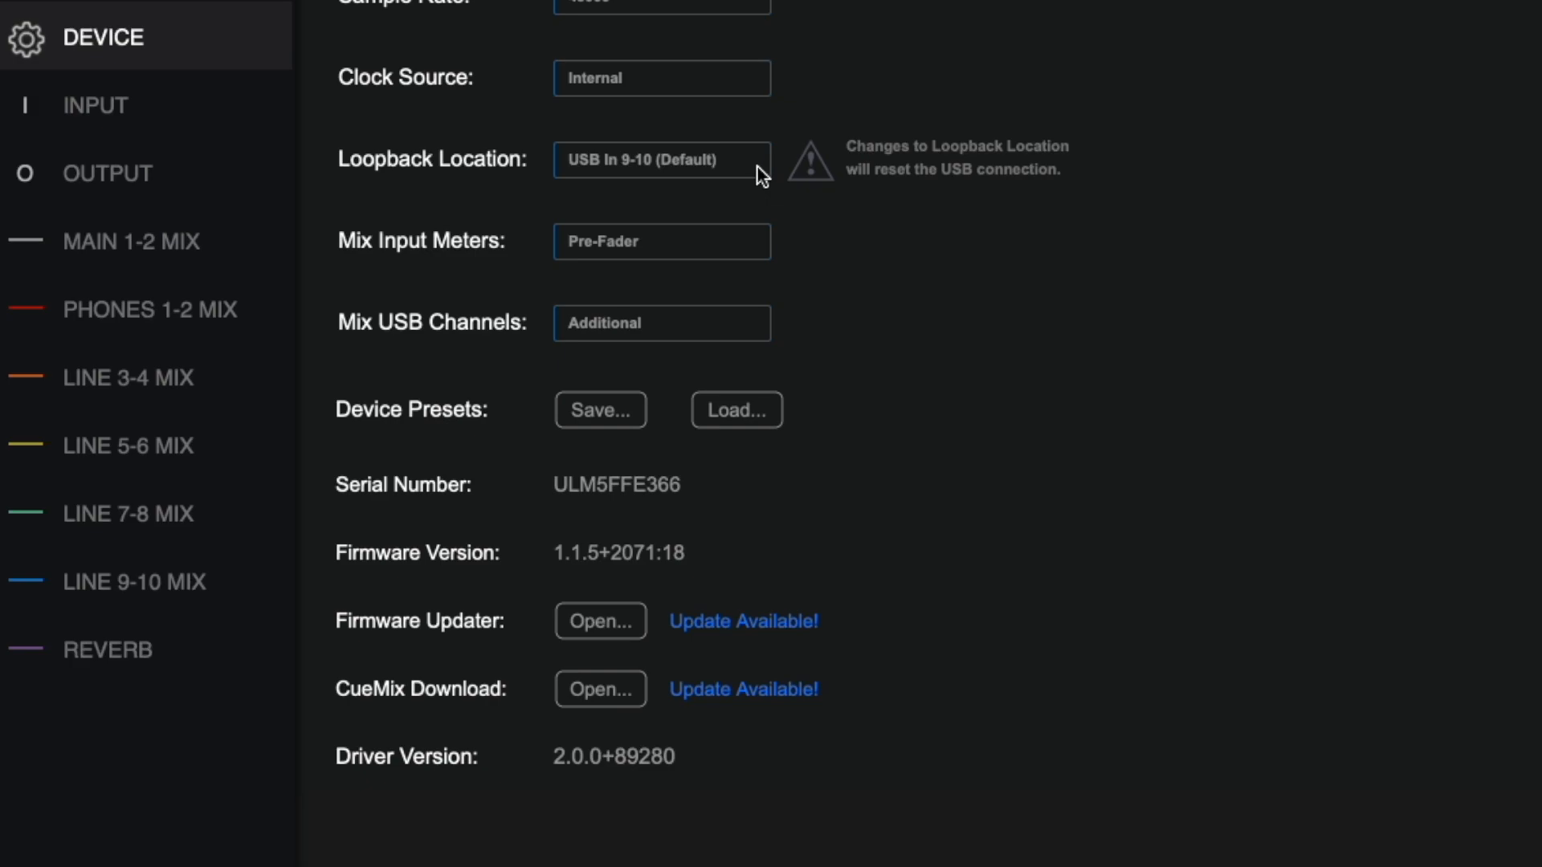
pyautogui.click(660, 159)
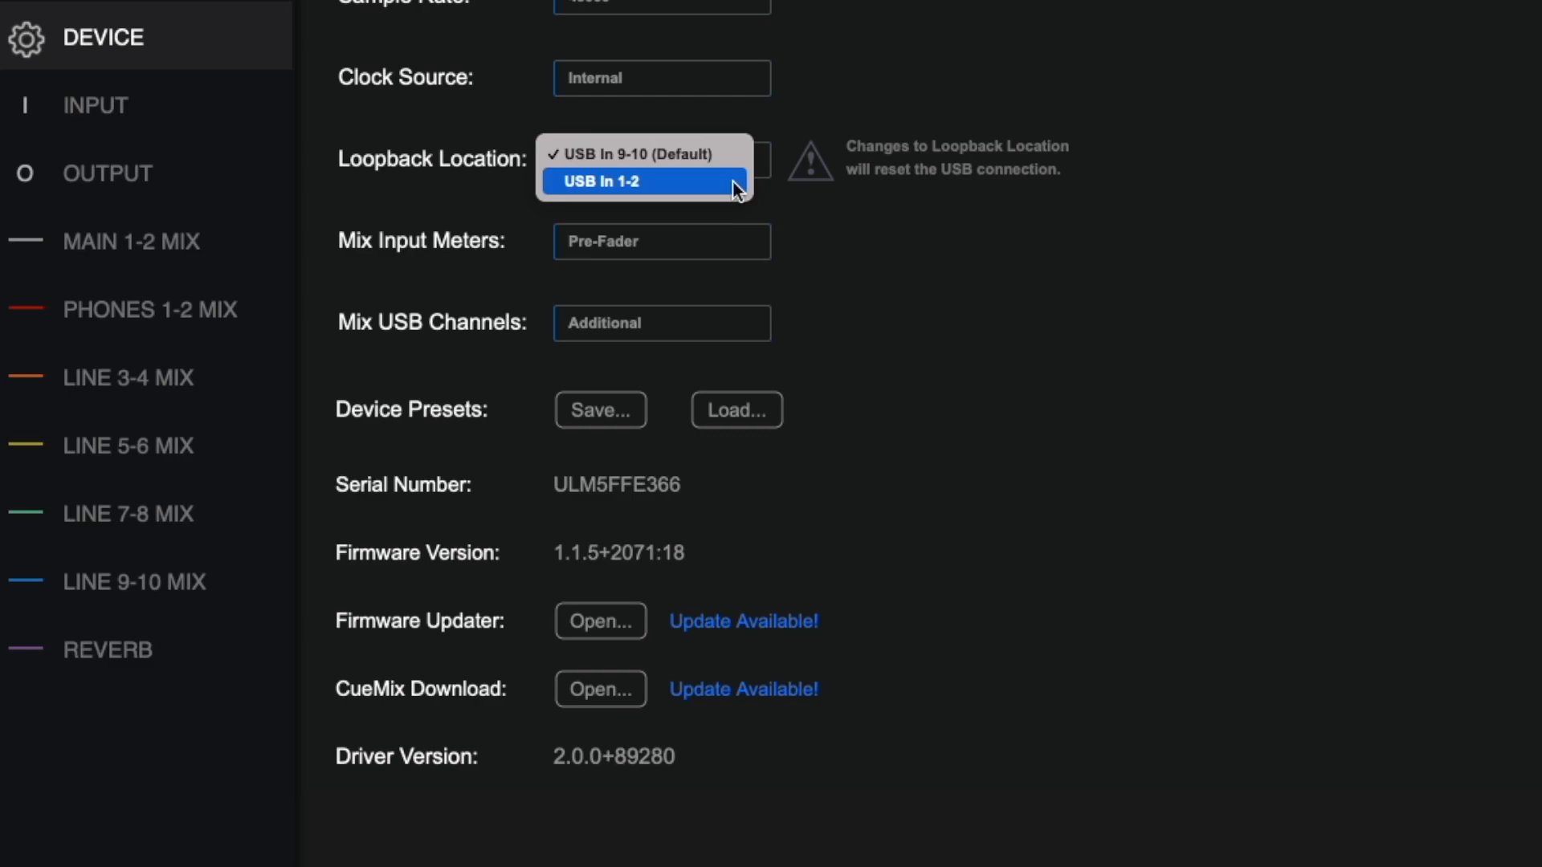
pyautogui.moveTo(742, 204)
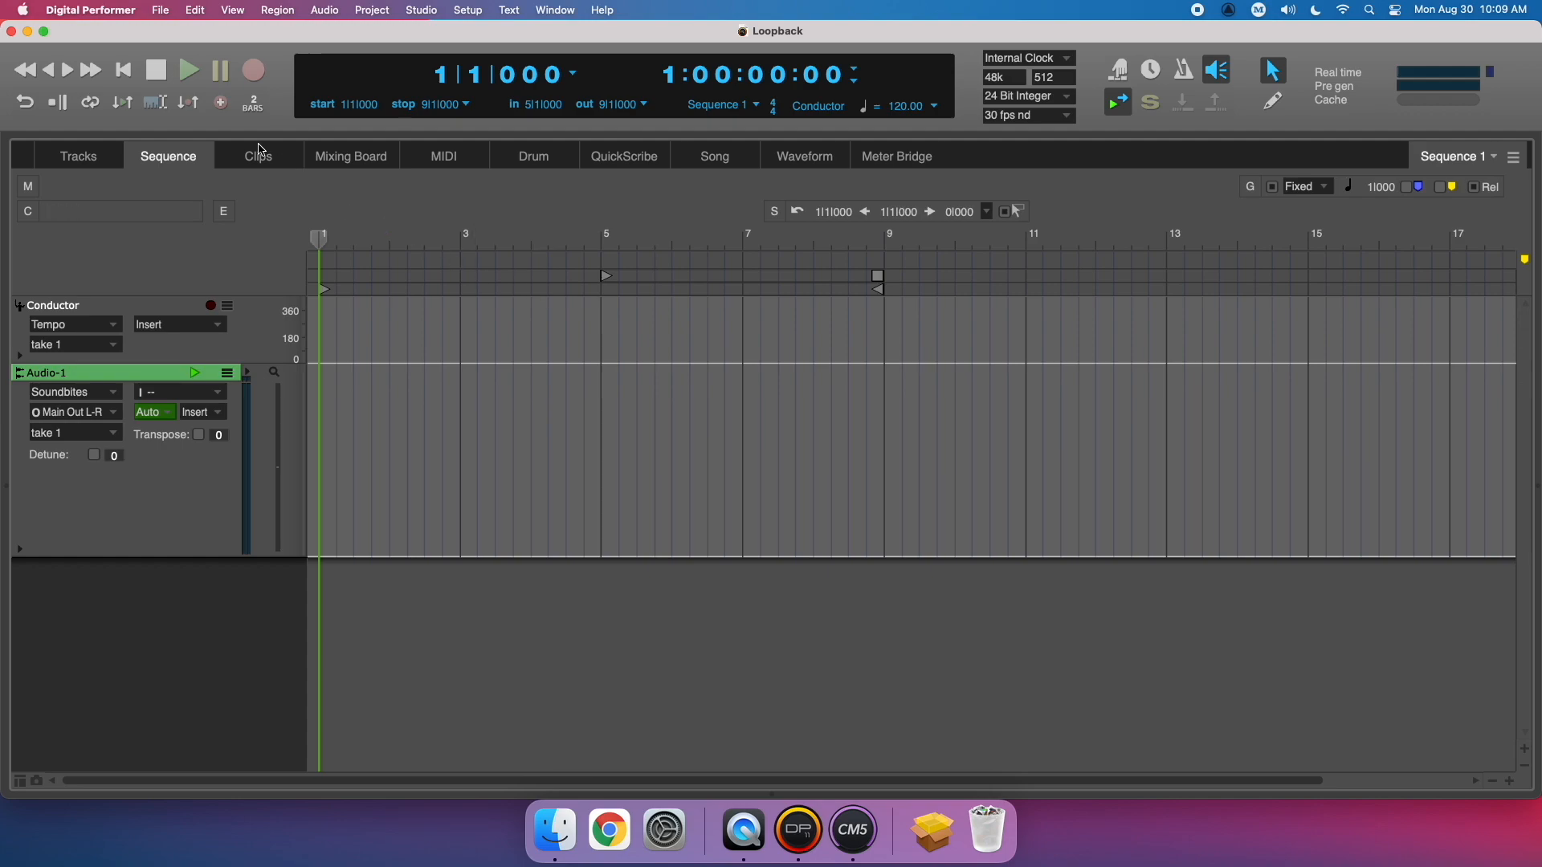
# Quit Digital Performer and confirm closing the Loopback project.
pyautogui.click(90, 10)
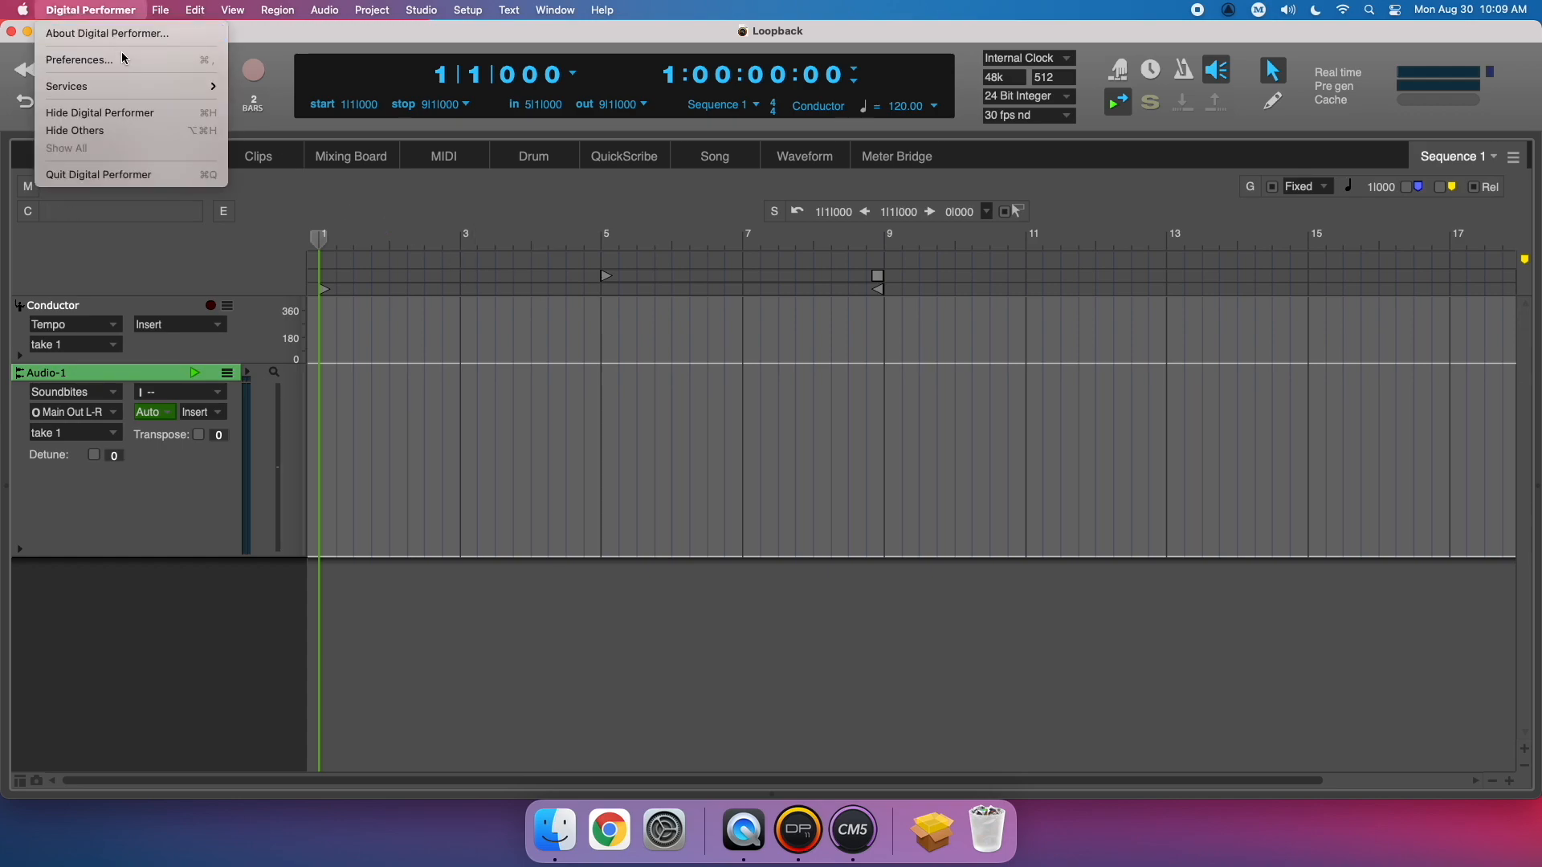
pyautogui.click(98, 173)
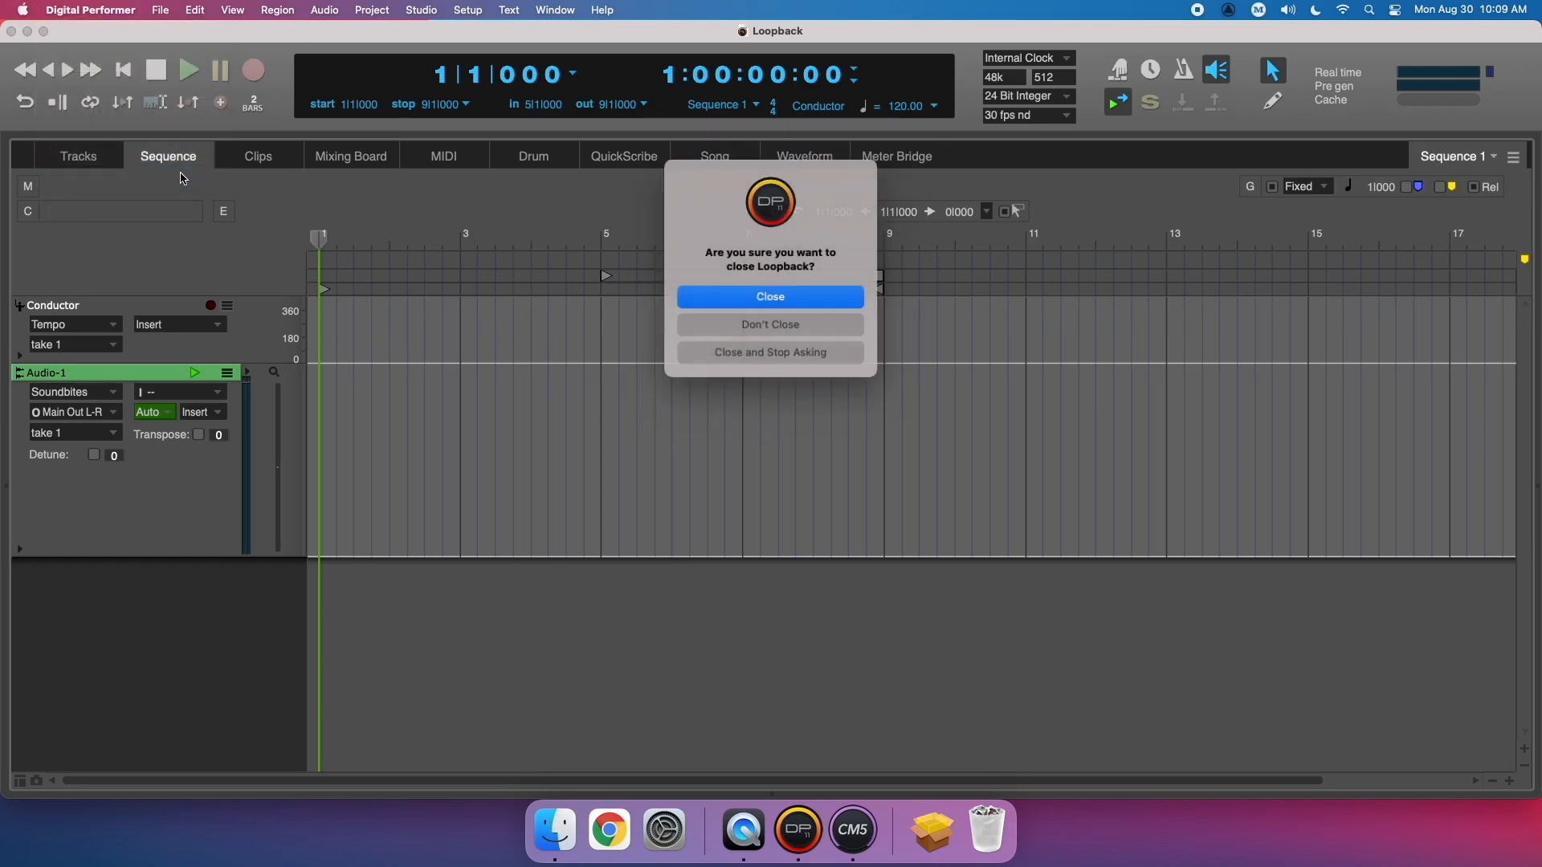
pyautogui.click(769, 295)
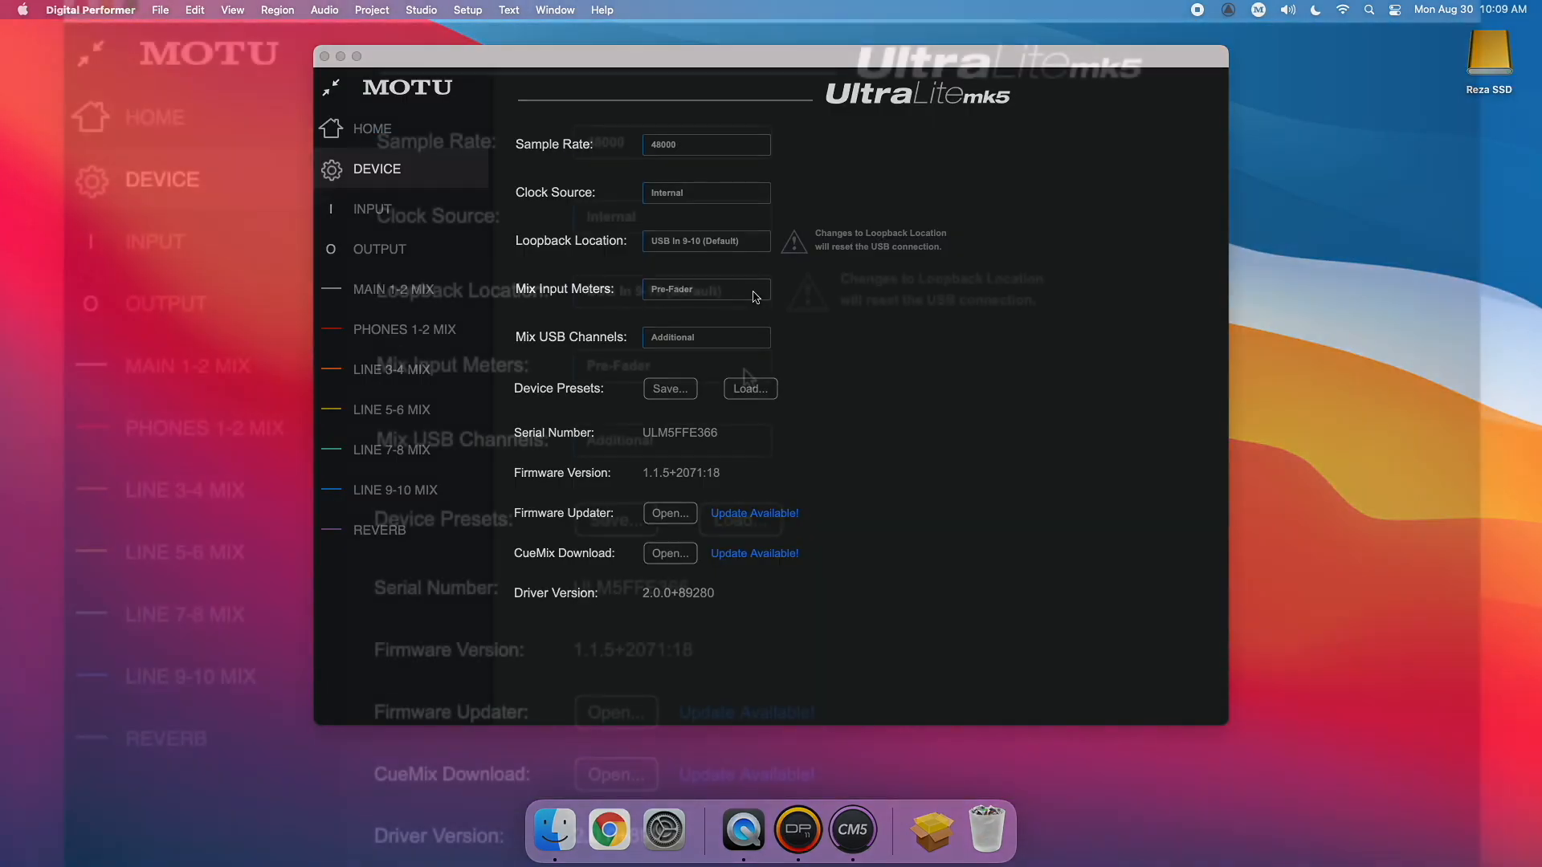
# Set Loopback Location to USB In 1-2 and check the Audio-1 track input source.
pyautogui.click(707, 240)
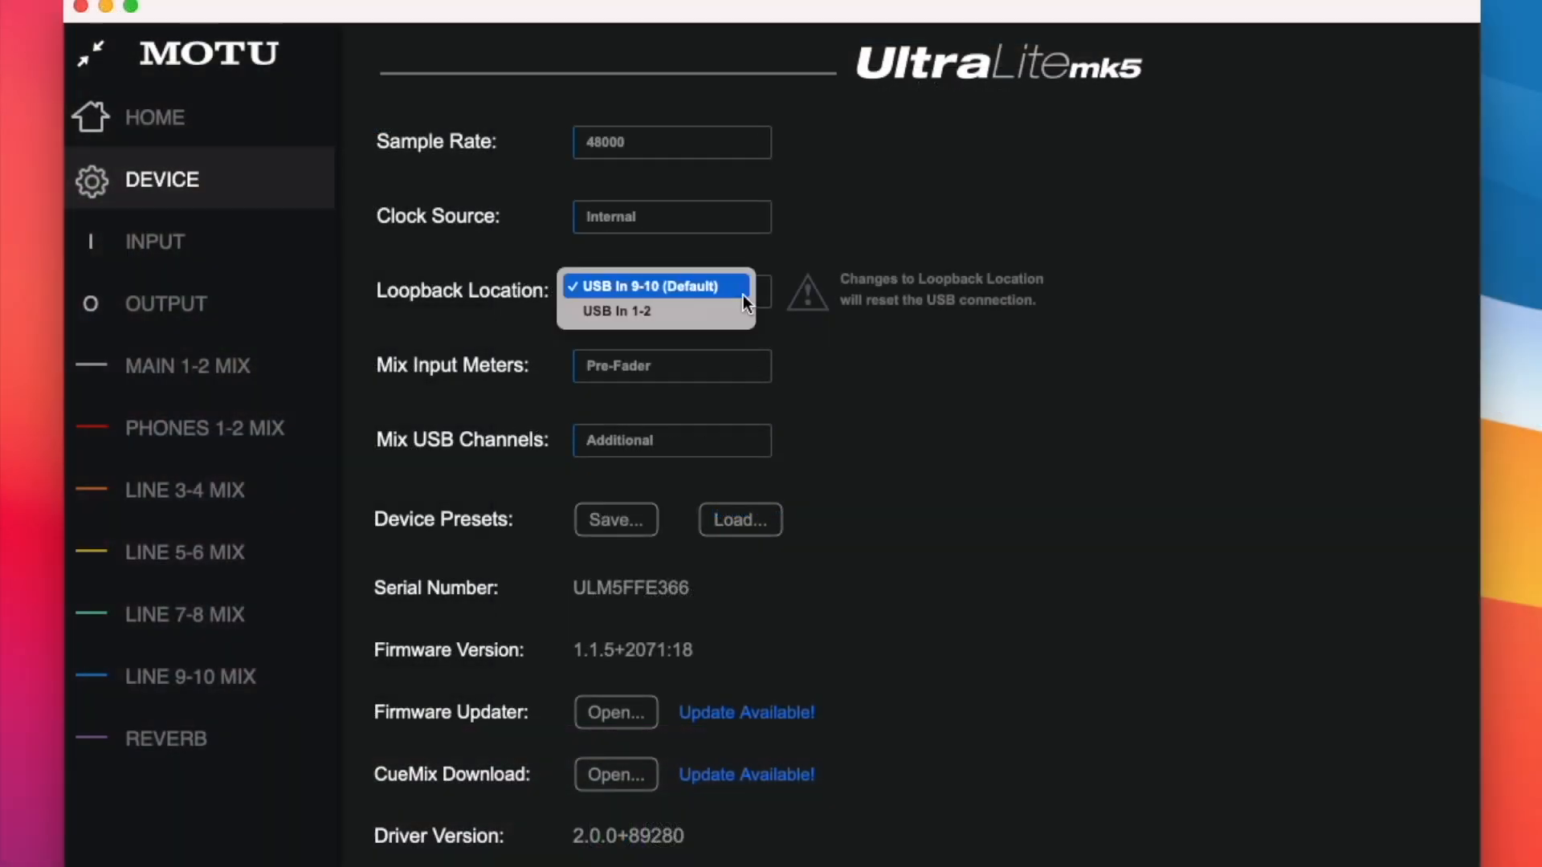
pyautogui.click(615, 310)
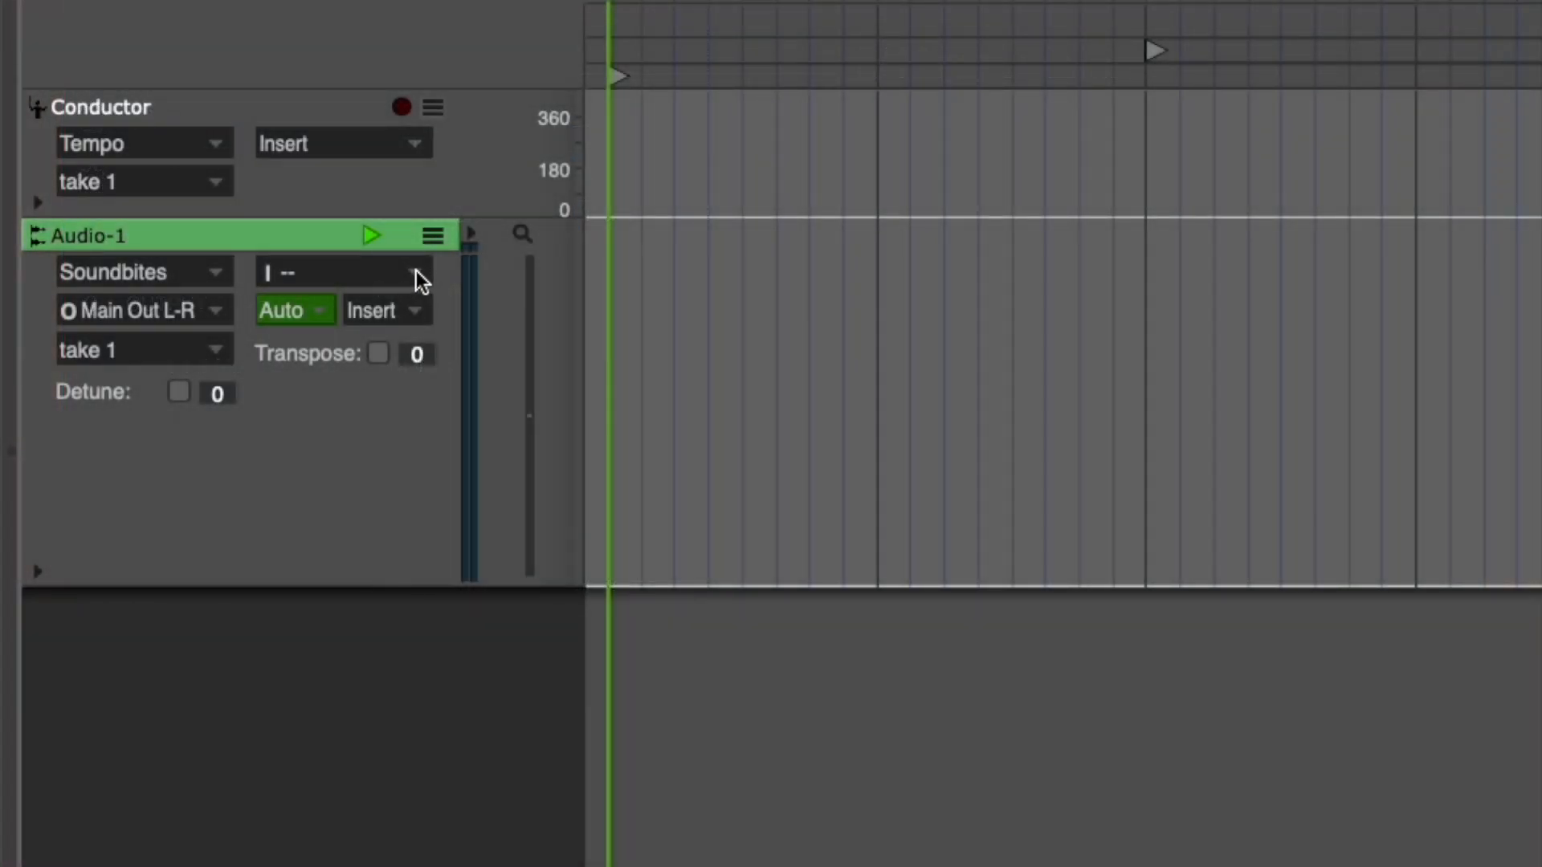
pyautogui.click(339, 273)
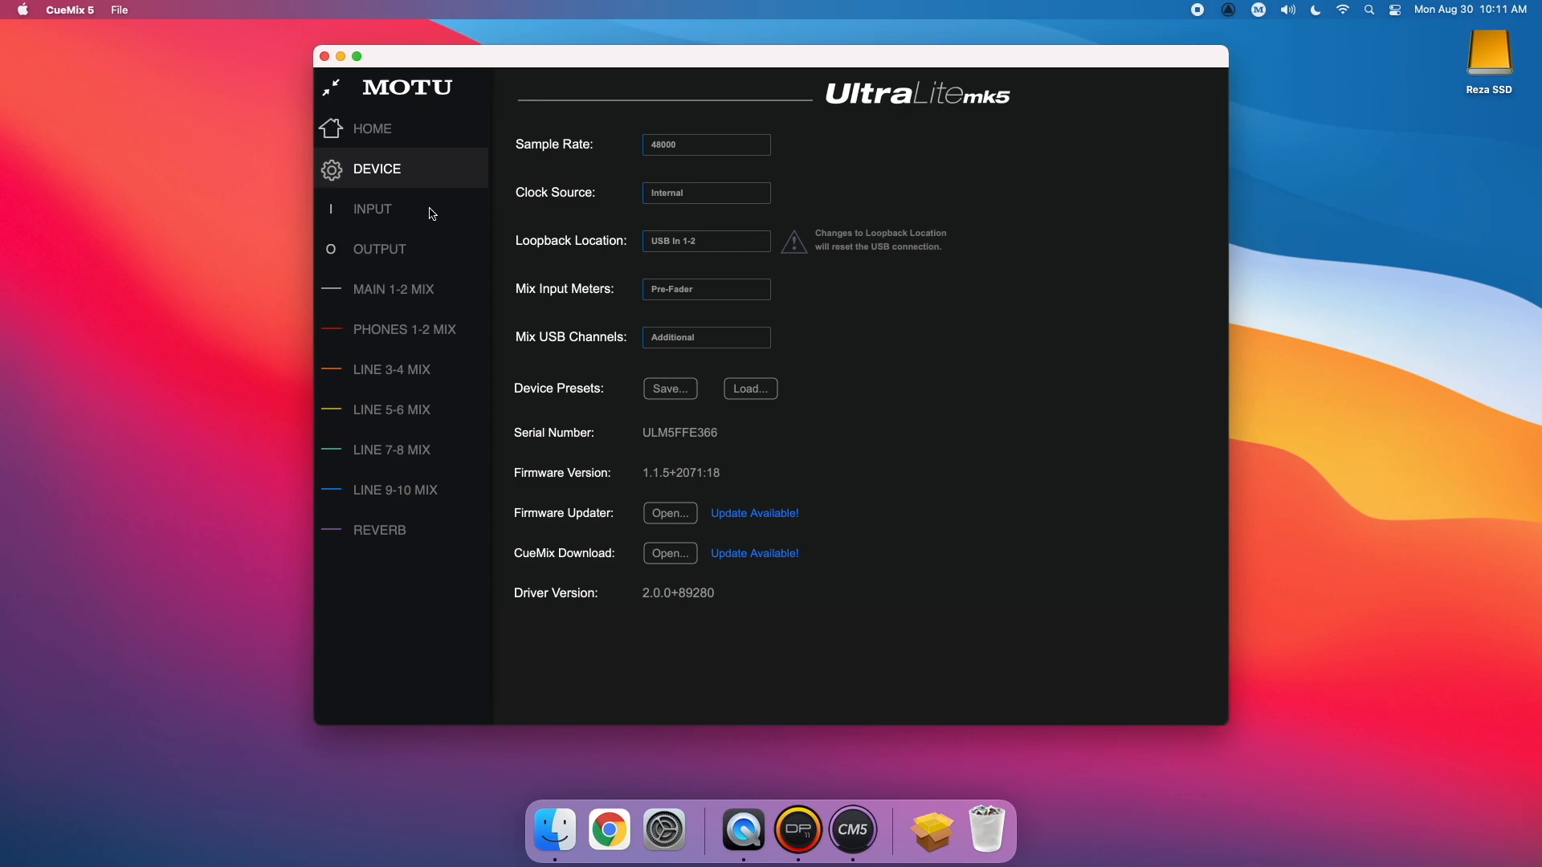
pyautogui.click(379, 248)
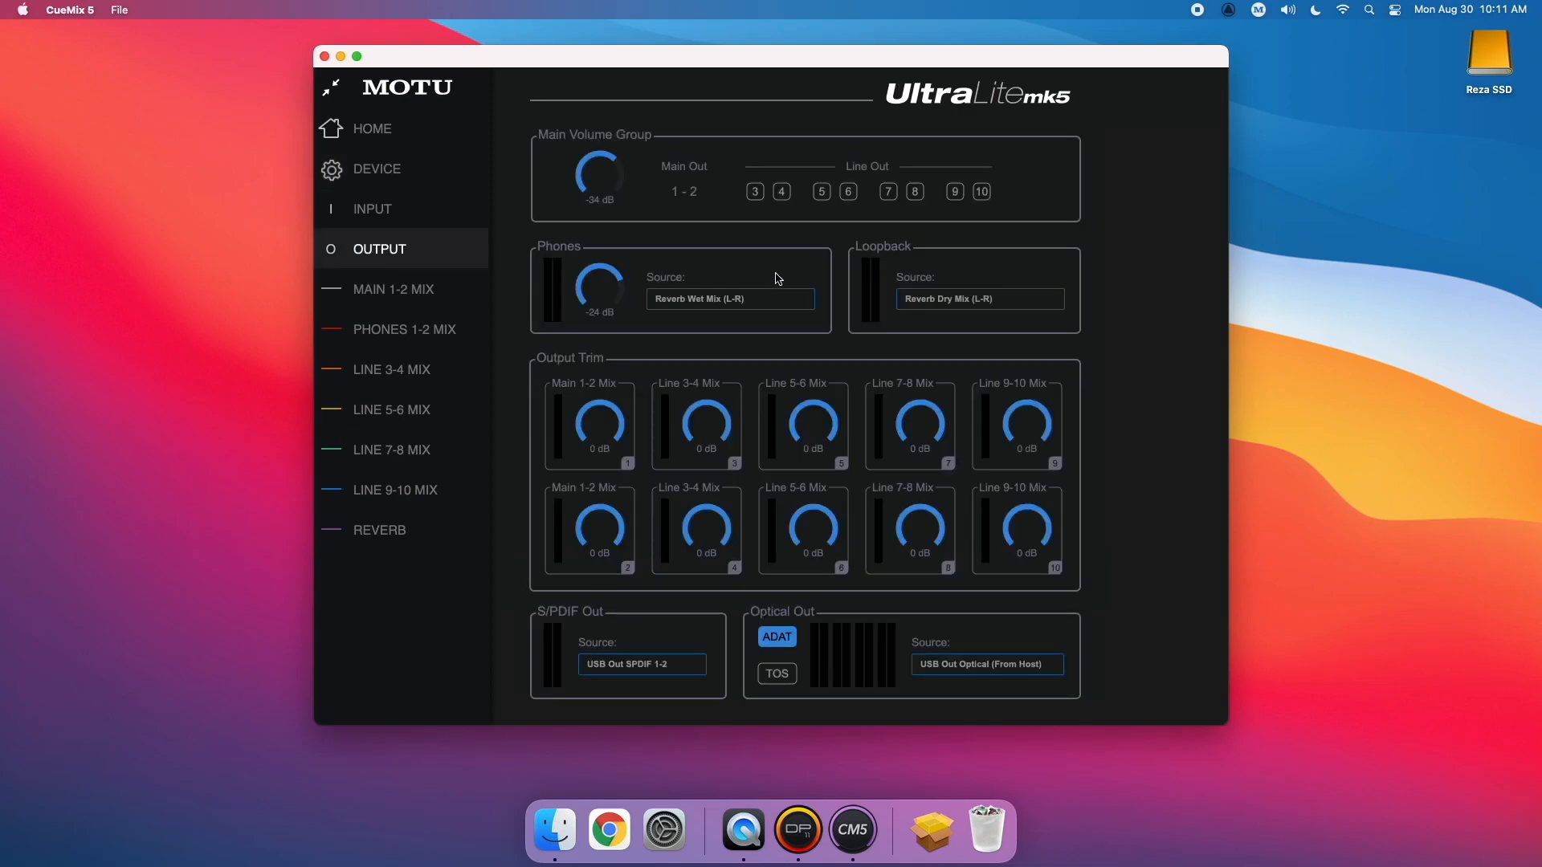
pyautogui.moveTo(782, 282)
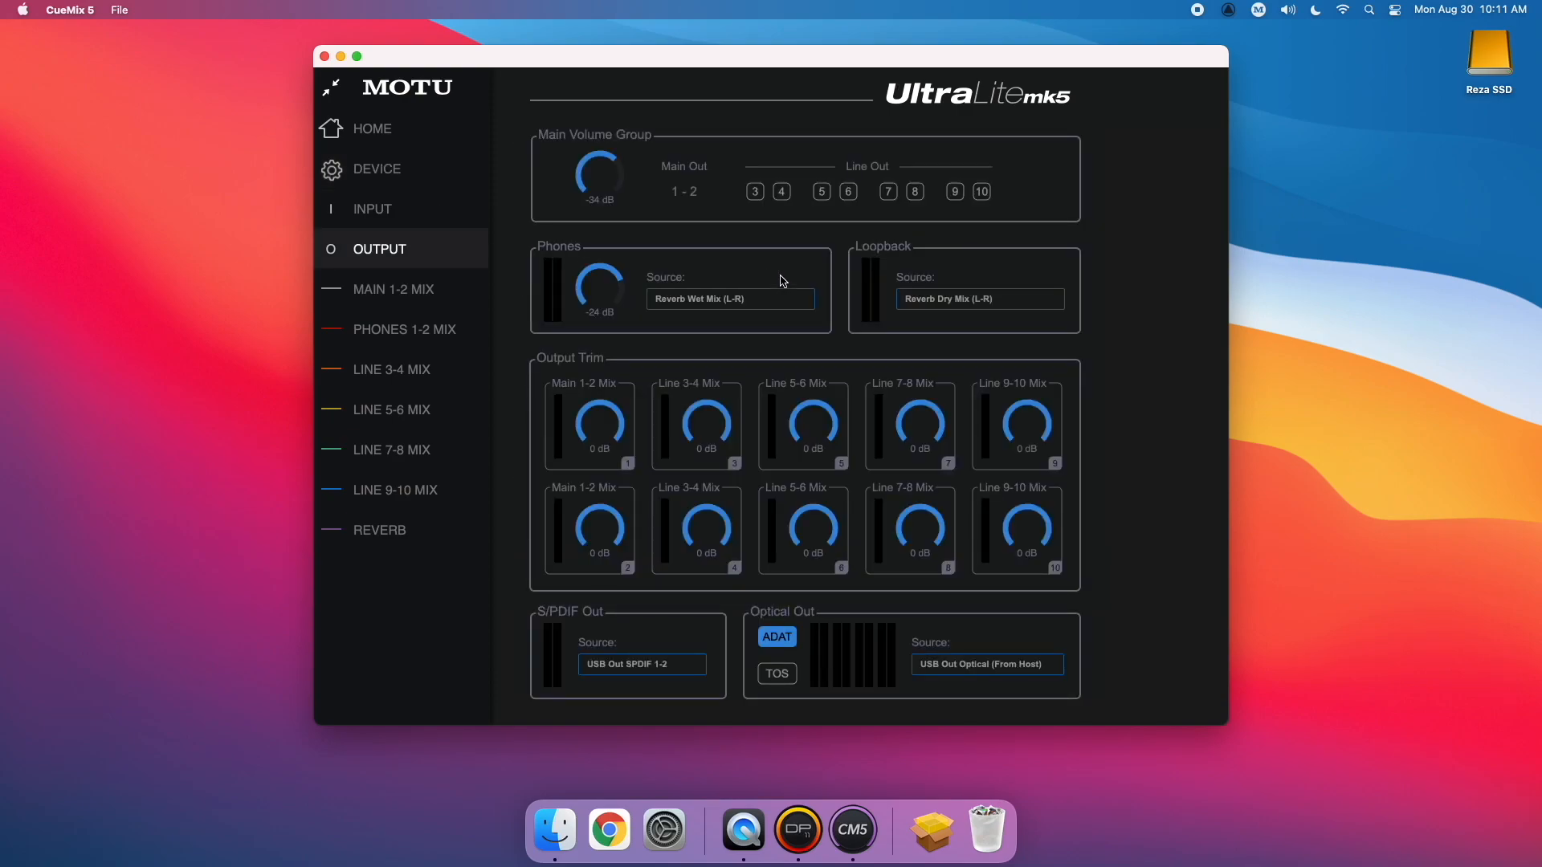
# Set the Phones output source to Line 3-4 Mix (L-R) instead of Reverb Wet Mix.
pyautogui.click(729, 299)
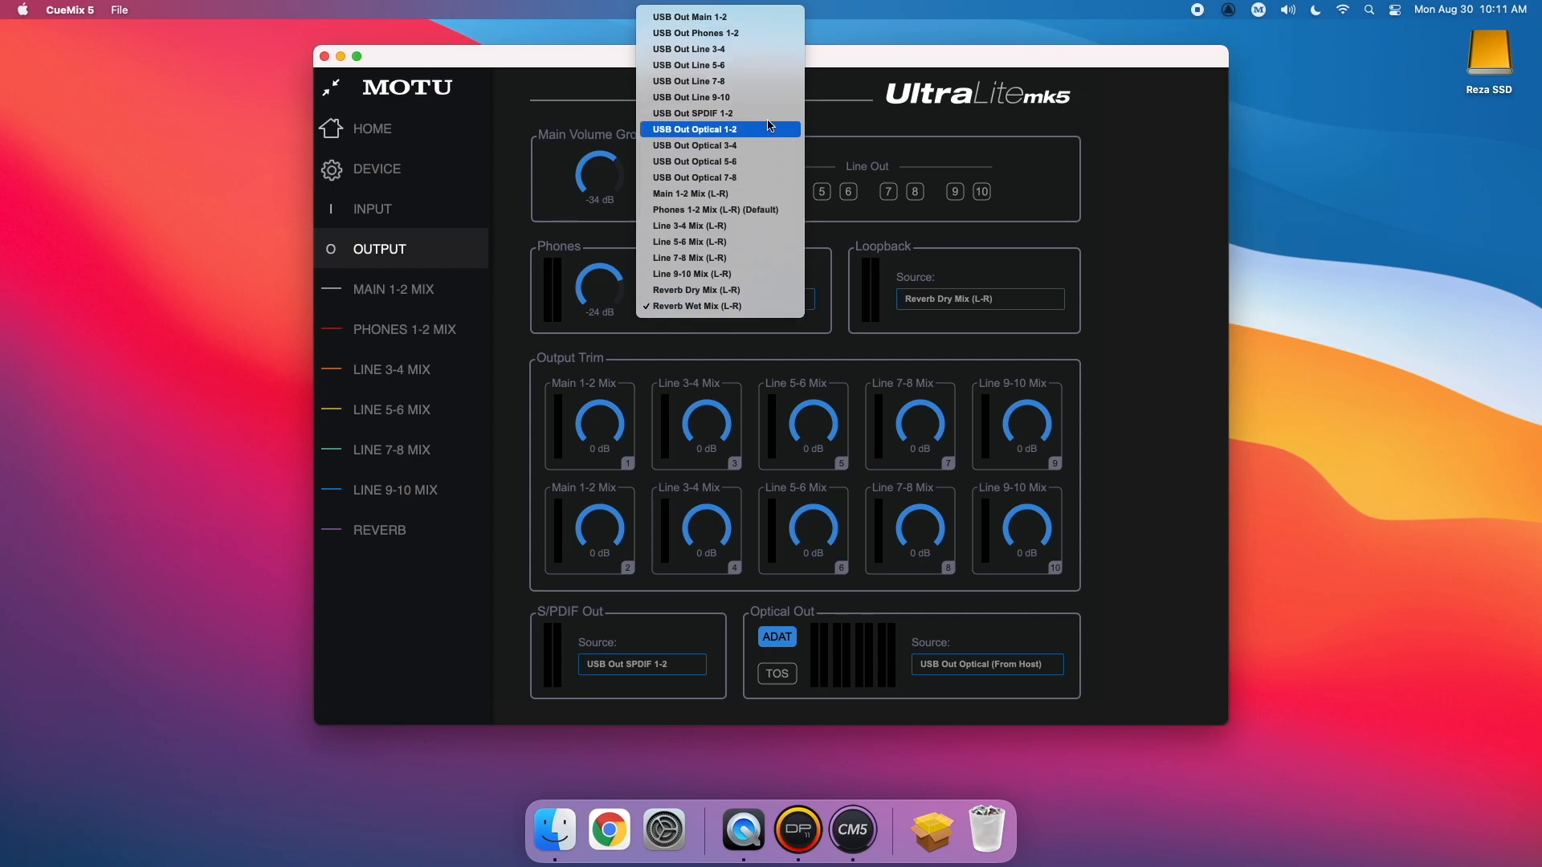
pyautogui.moveTo(720, 32)
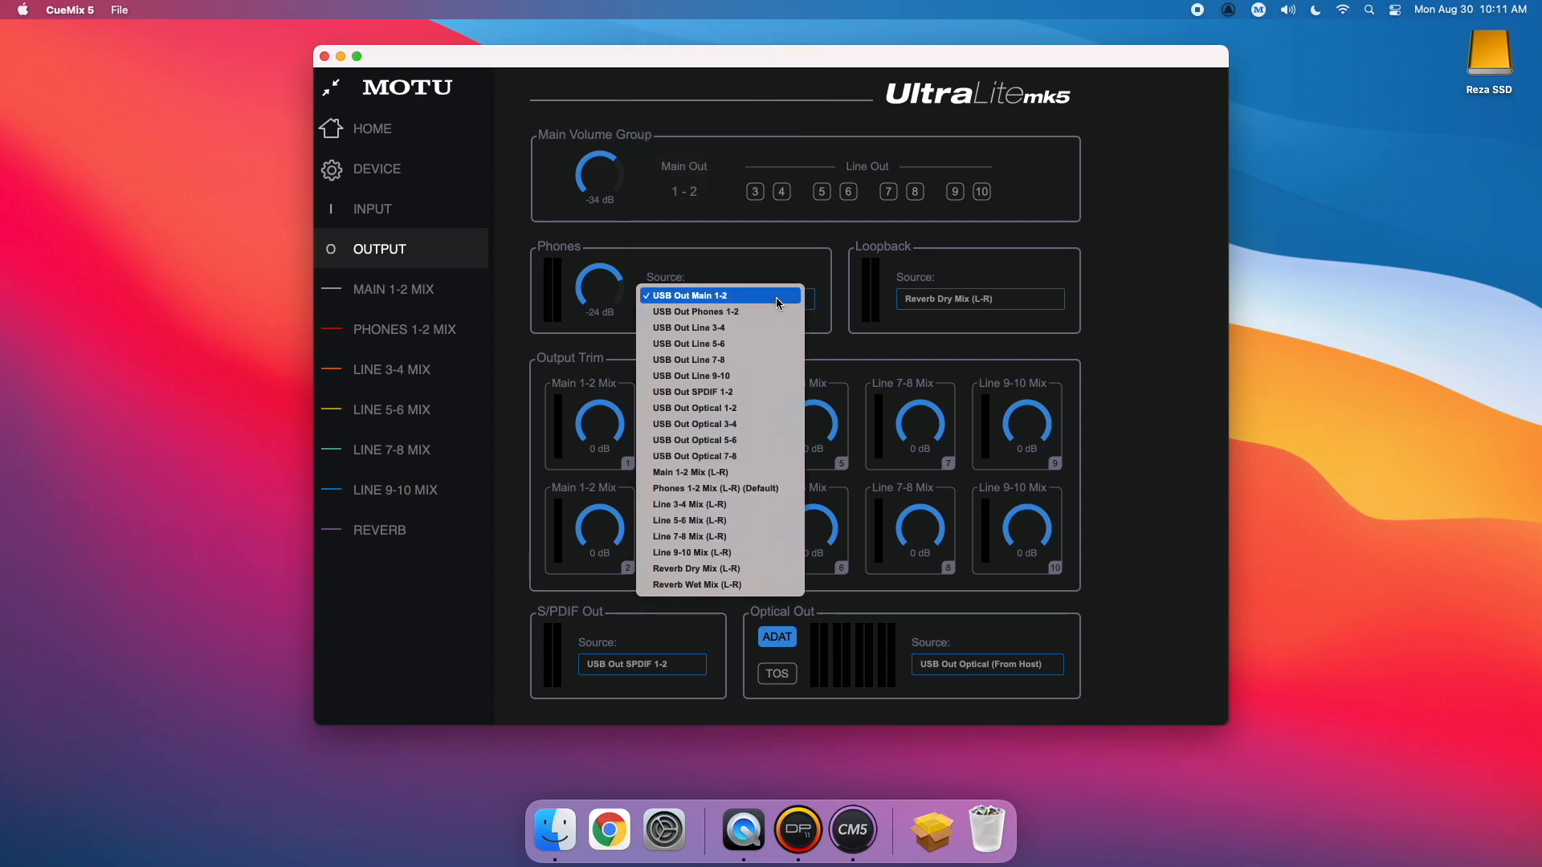
pyautogui.click(689, 505)
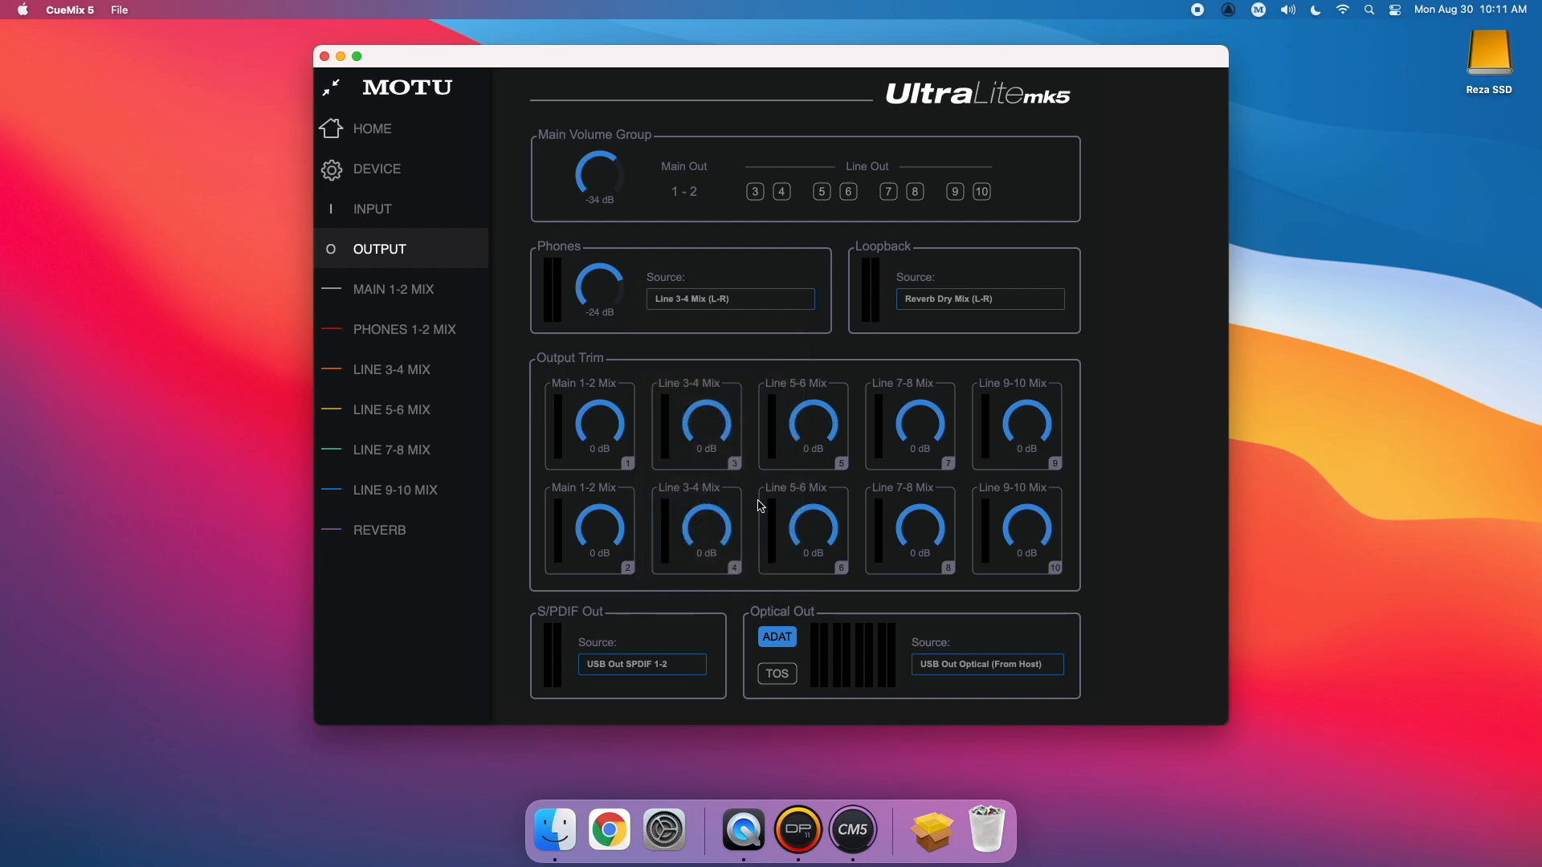
pyautogui.moveTo(756, 506)
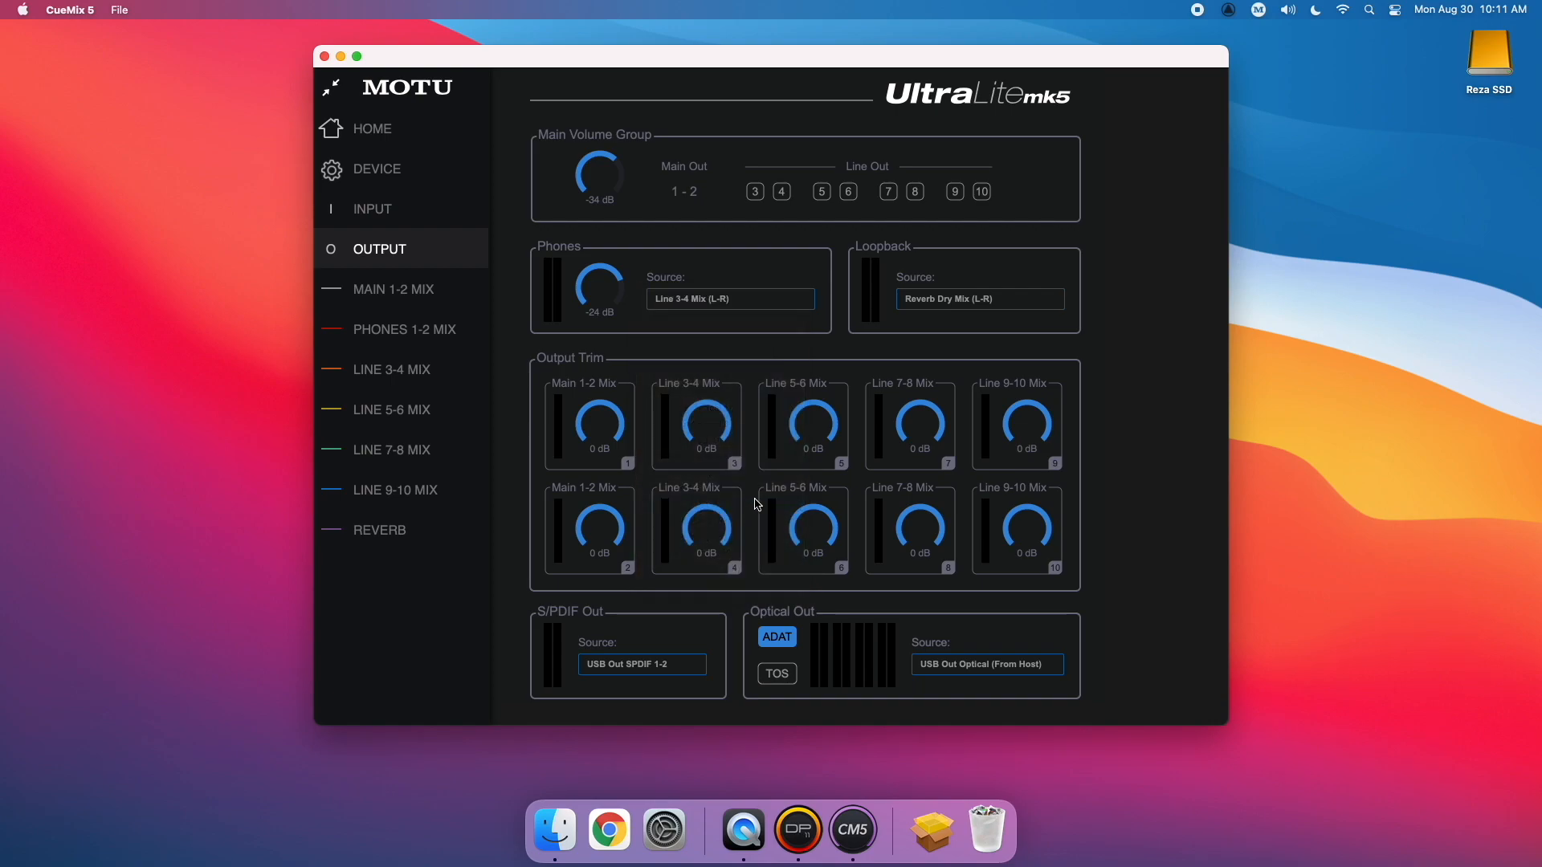
pyautogui.moveTo(934, 371)
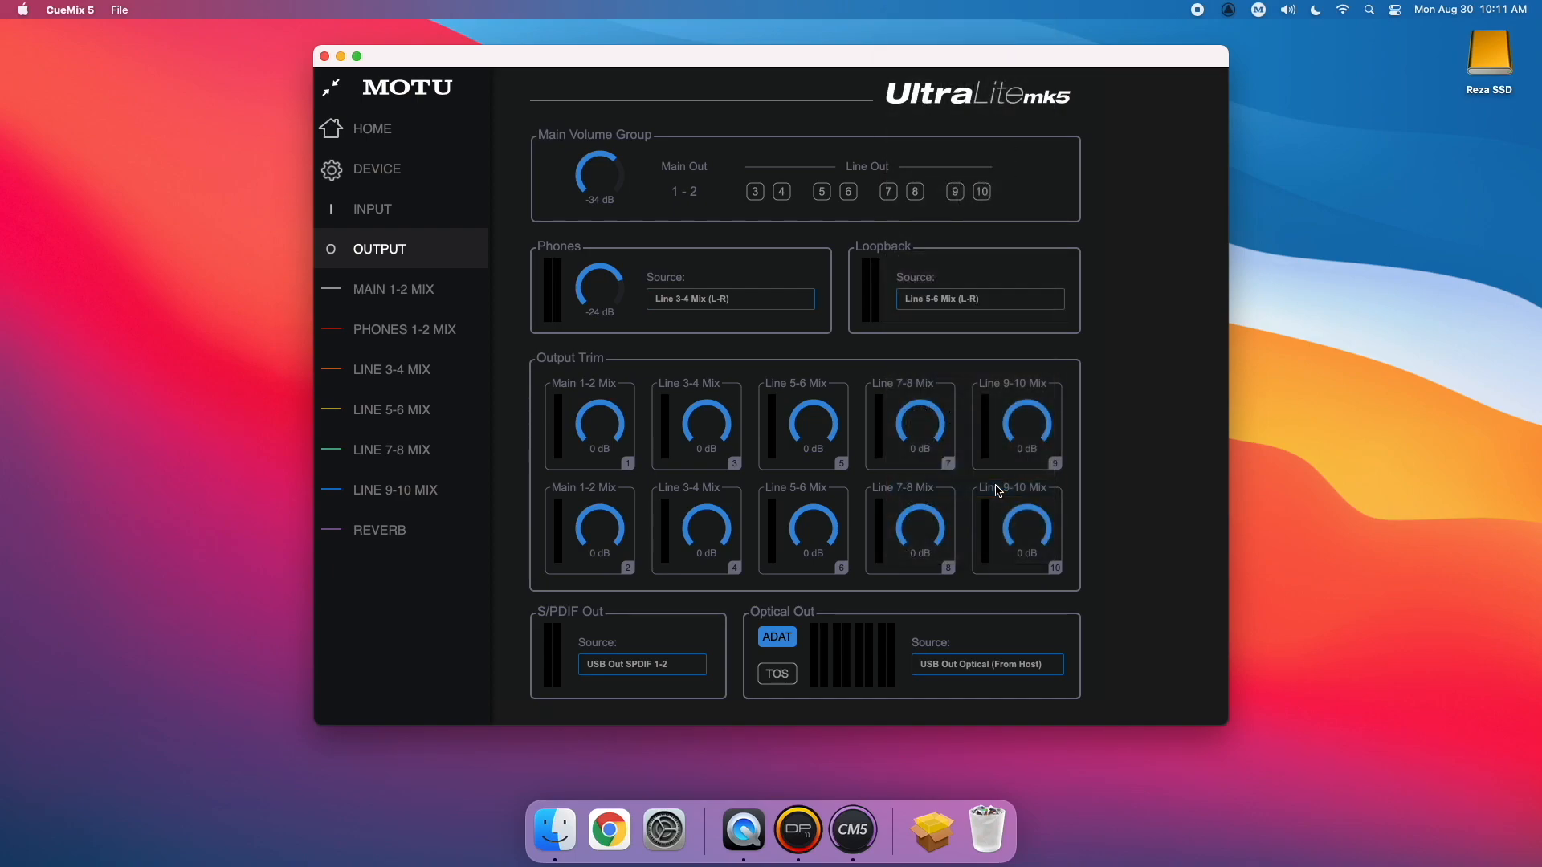
pyautogui.moveTo(992, 492)
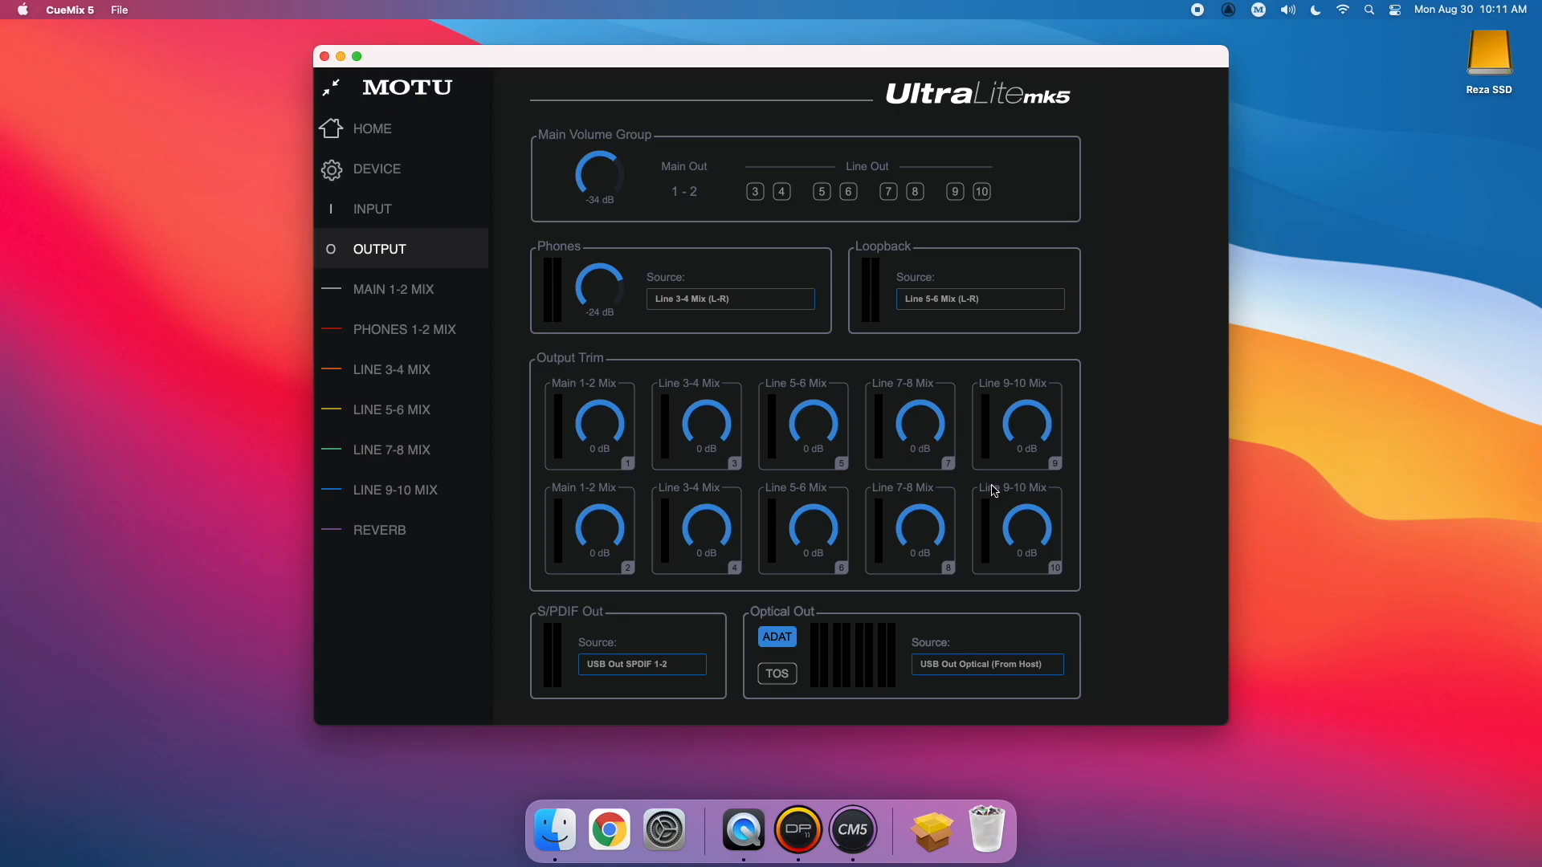
# Try Reverb Dry and Reverb Wet as loopback source, settling on Reverb Dry Mix (L-R).
pyautogui.click(978, 298)
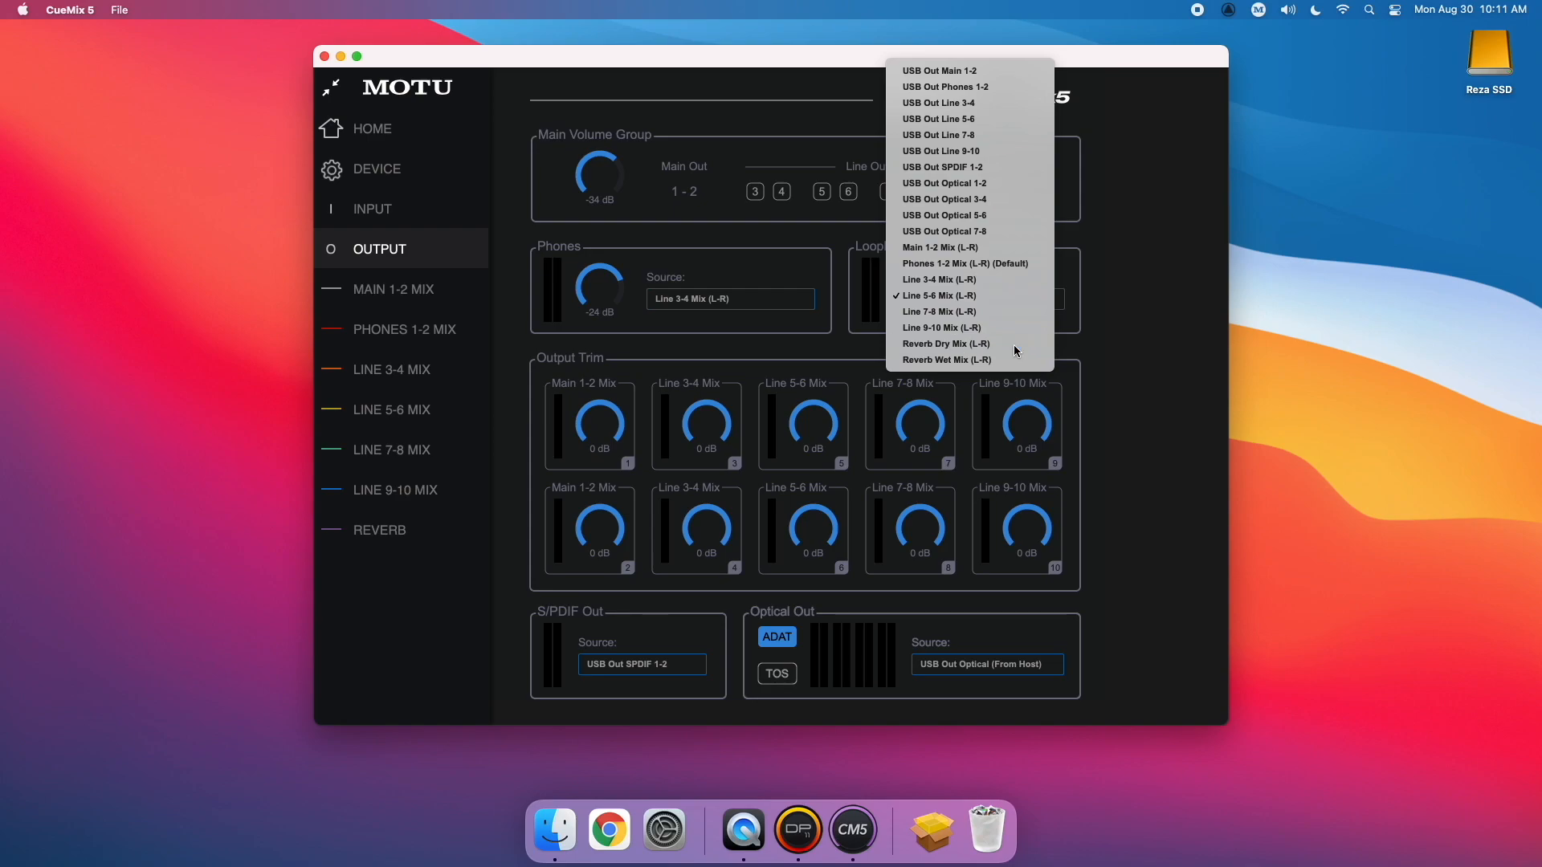
pyautogui.click(945, 344)
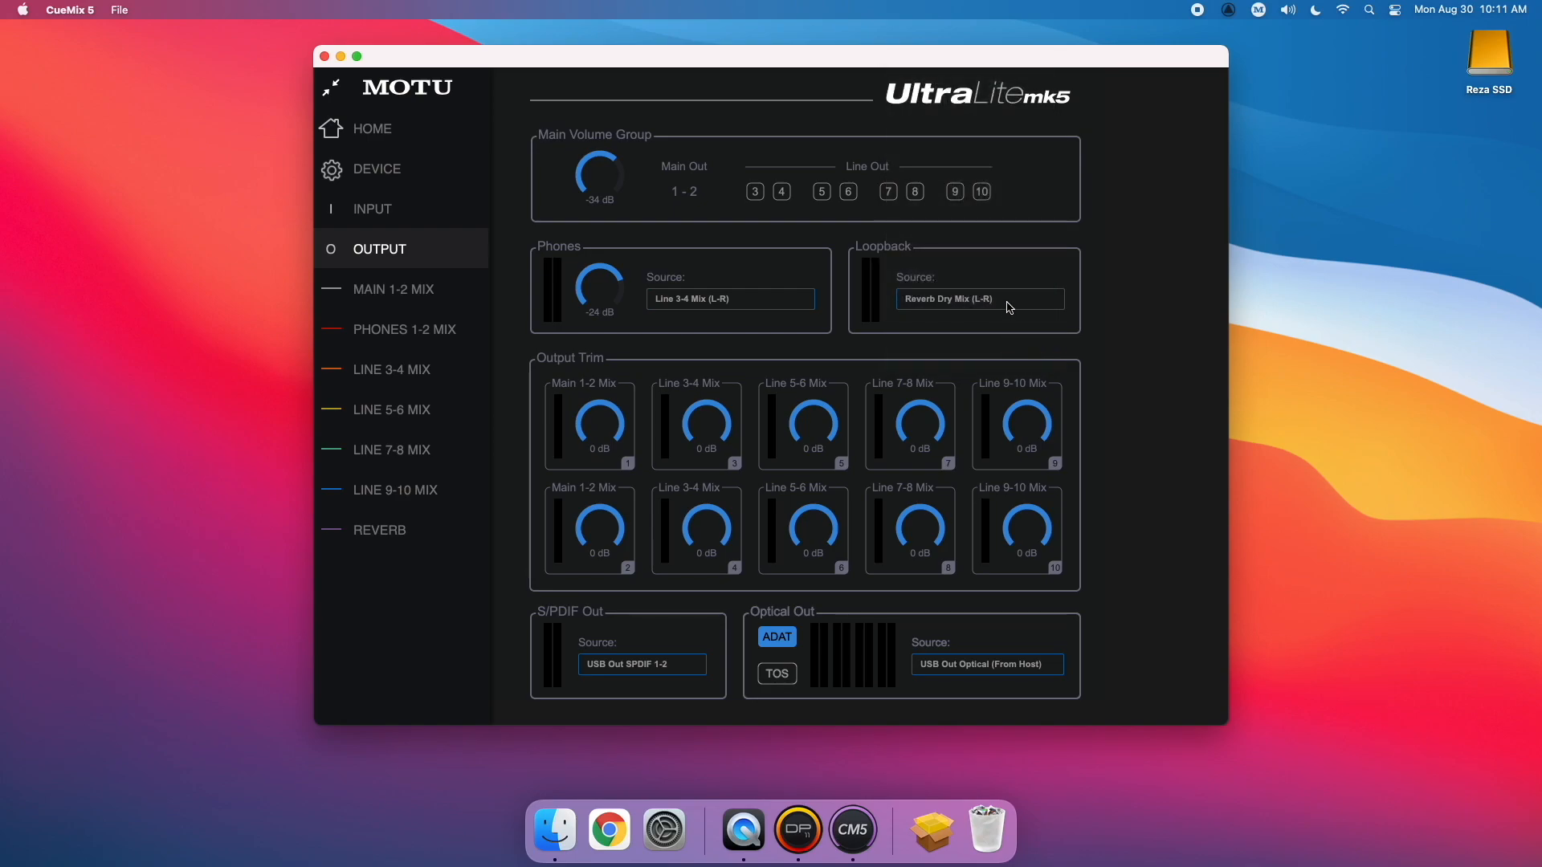
pyautogui.click(980, 298)
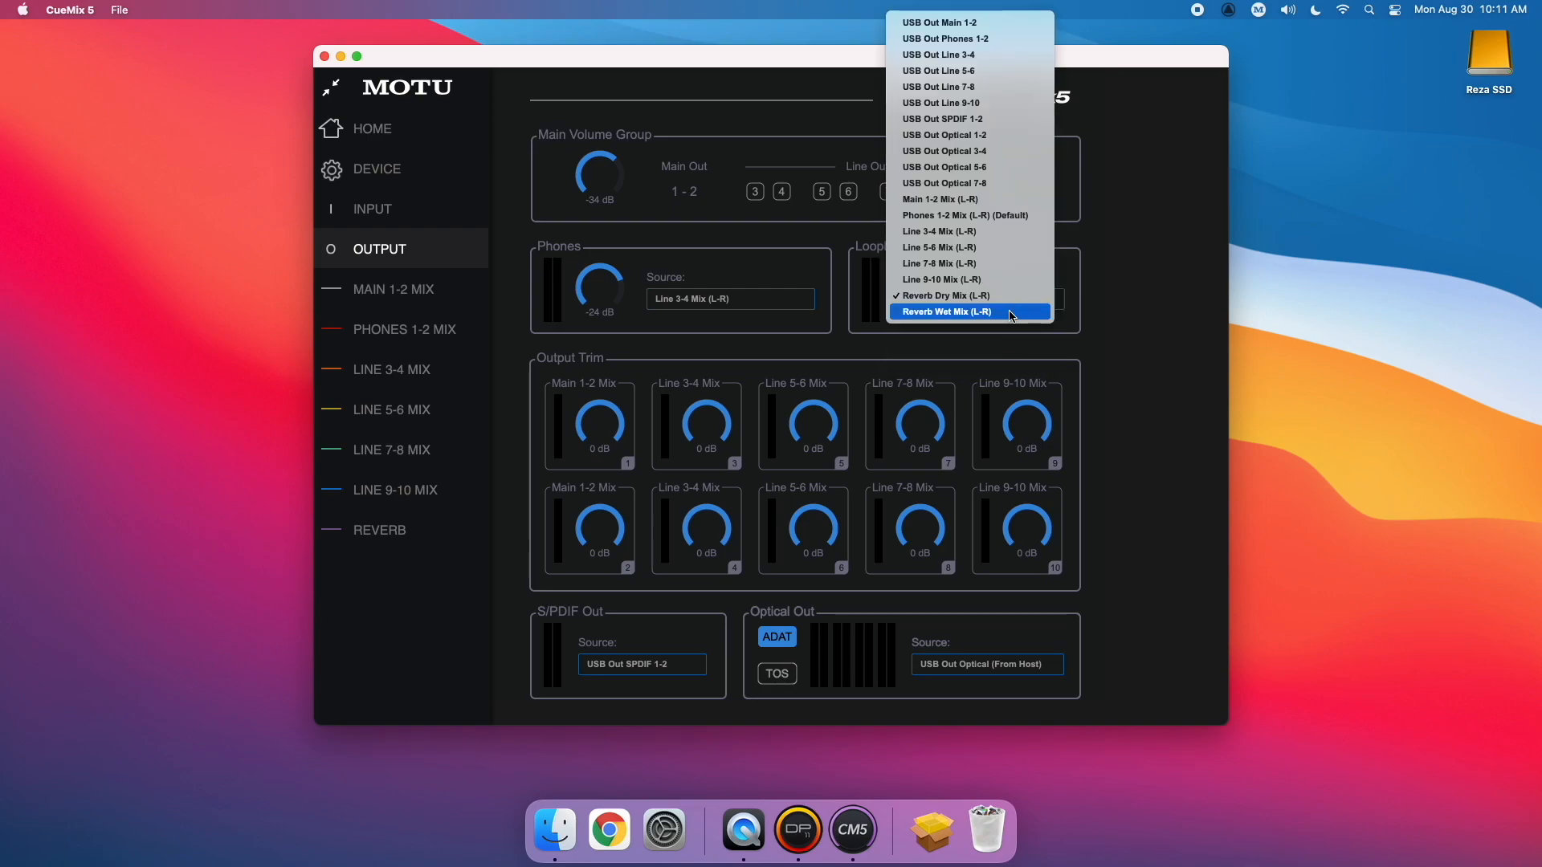
pyautogui.click(948, 312)
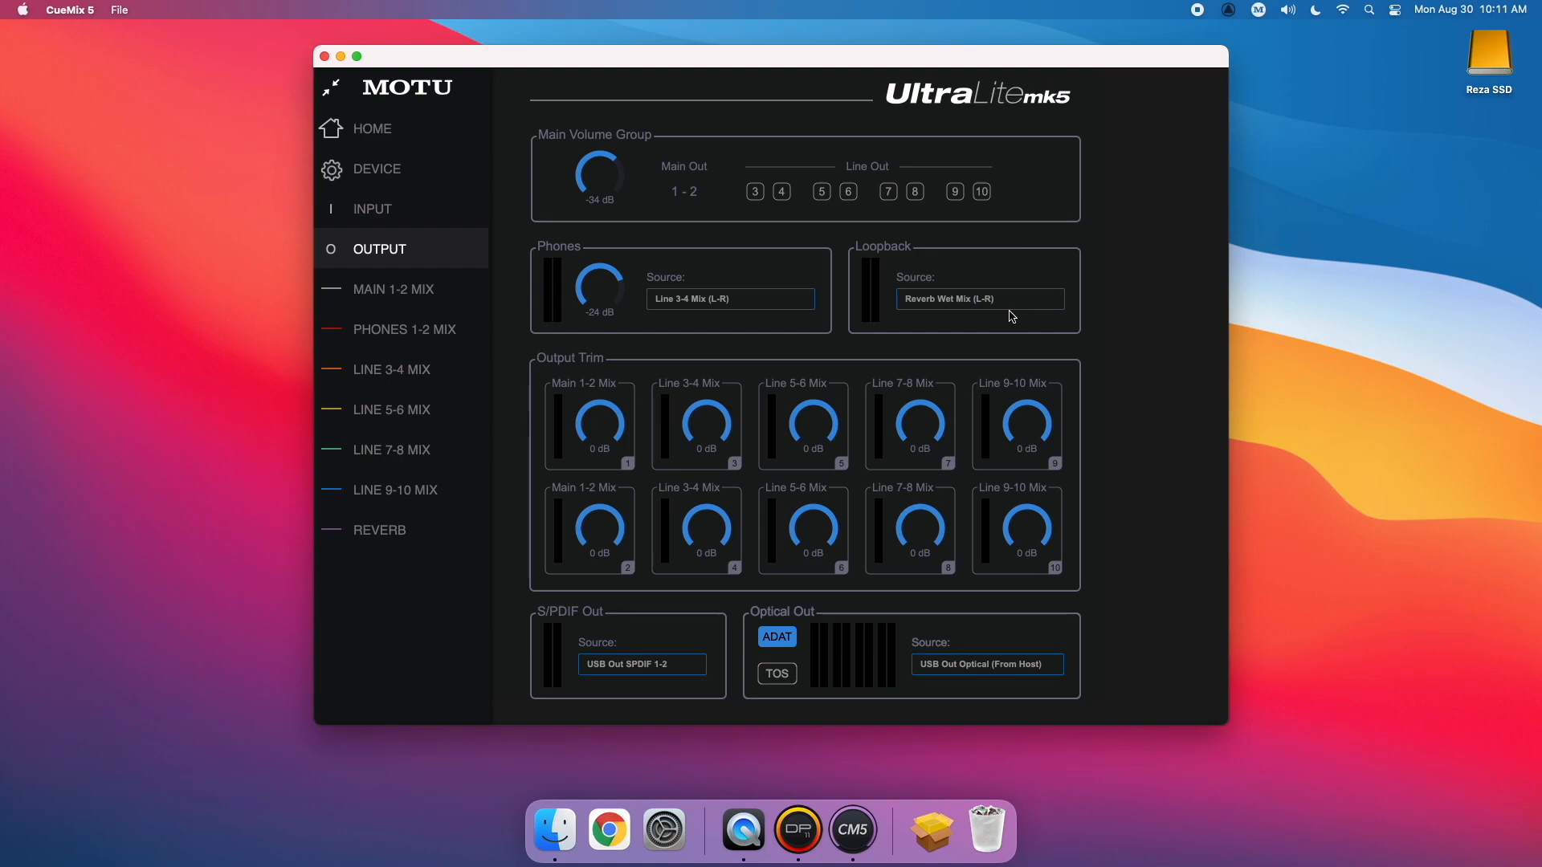
pyautogui.click(980, 299)
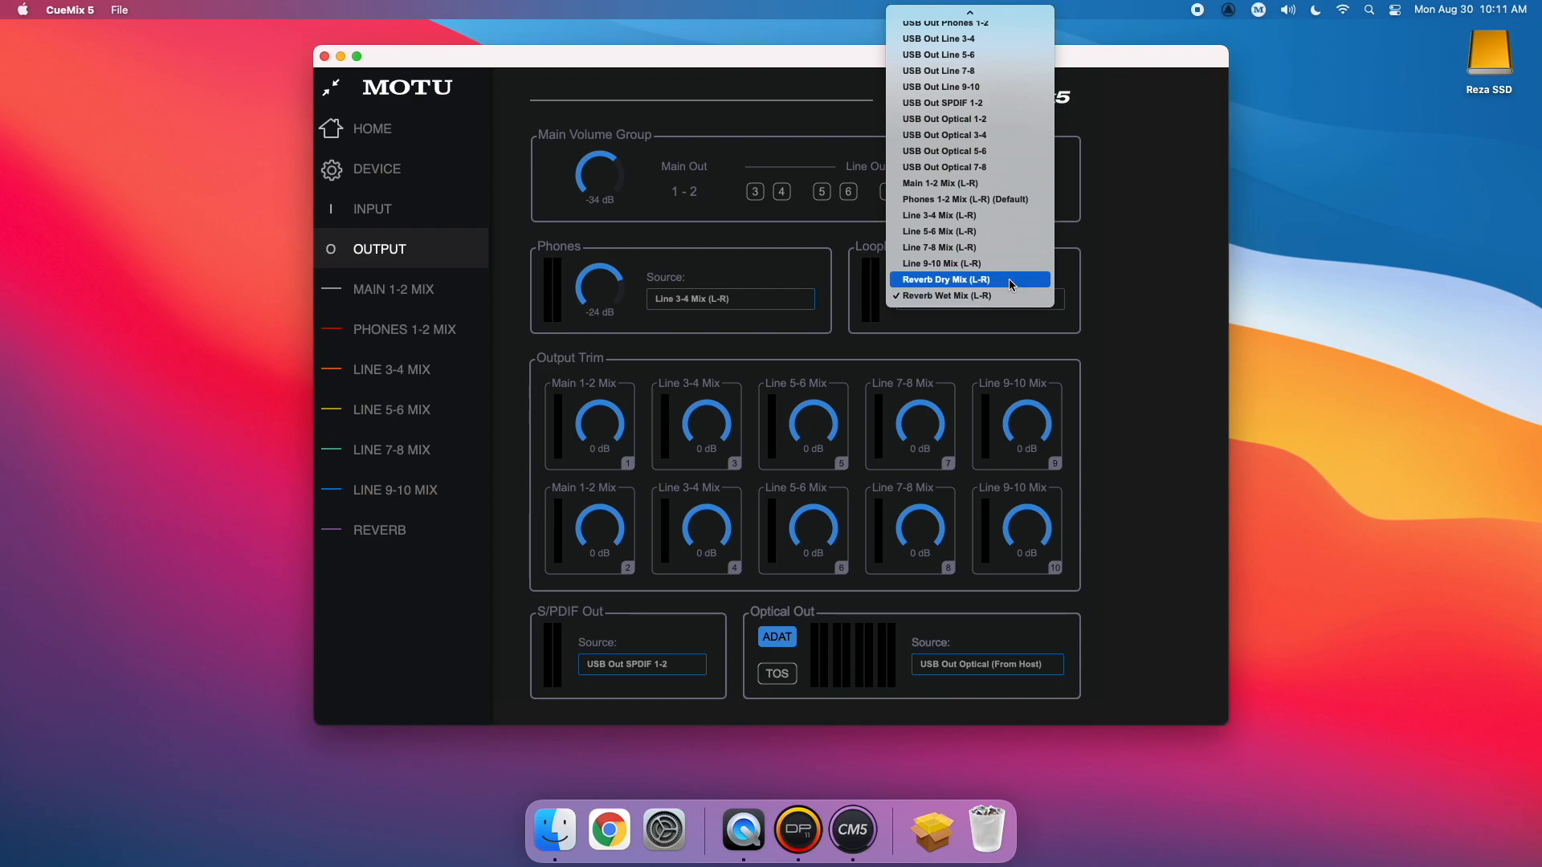
pyautogui.click(944, 279)
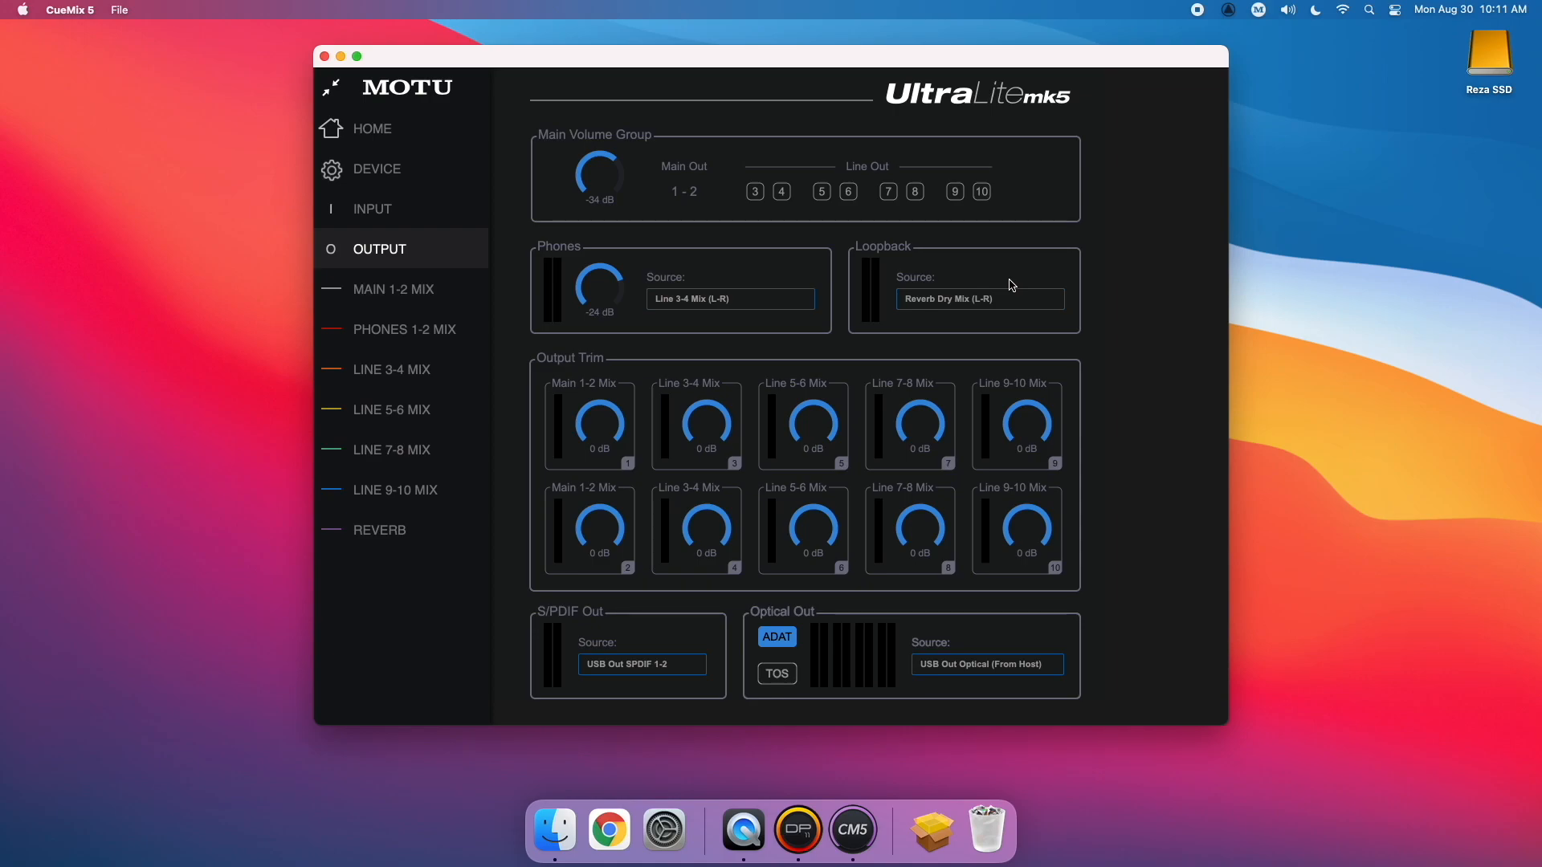
pyautogui.moveTo(1129, 329)
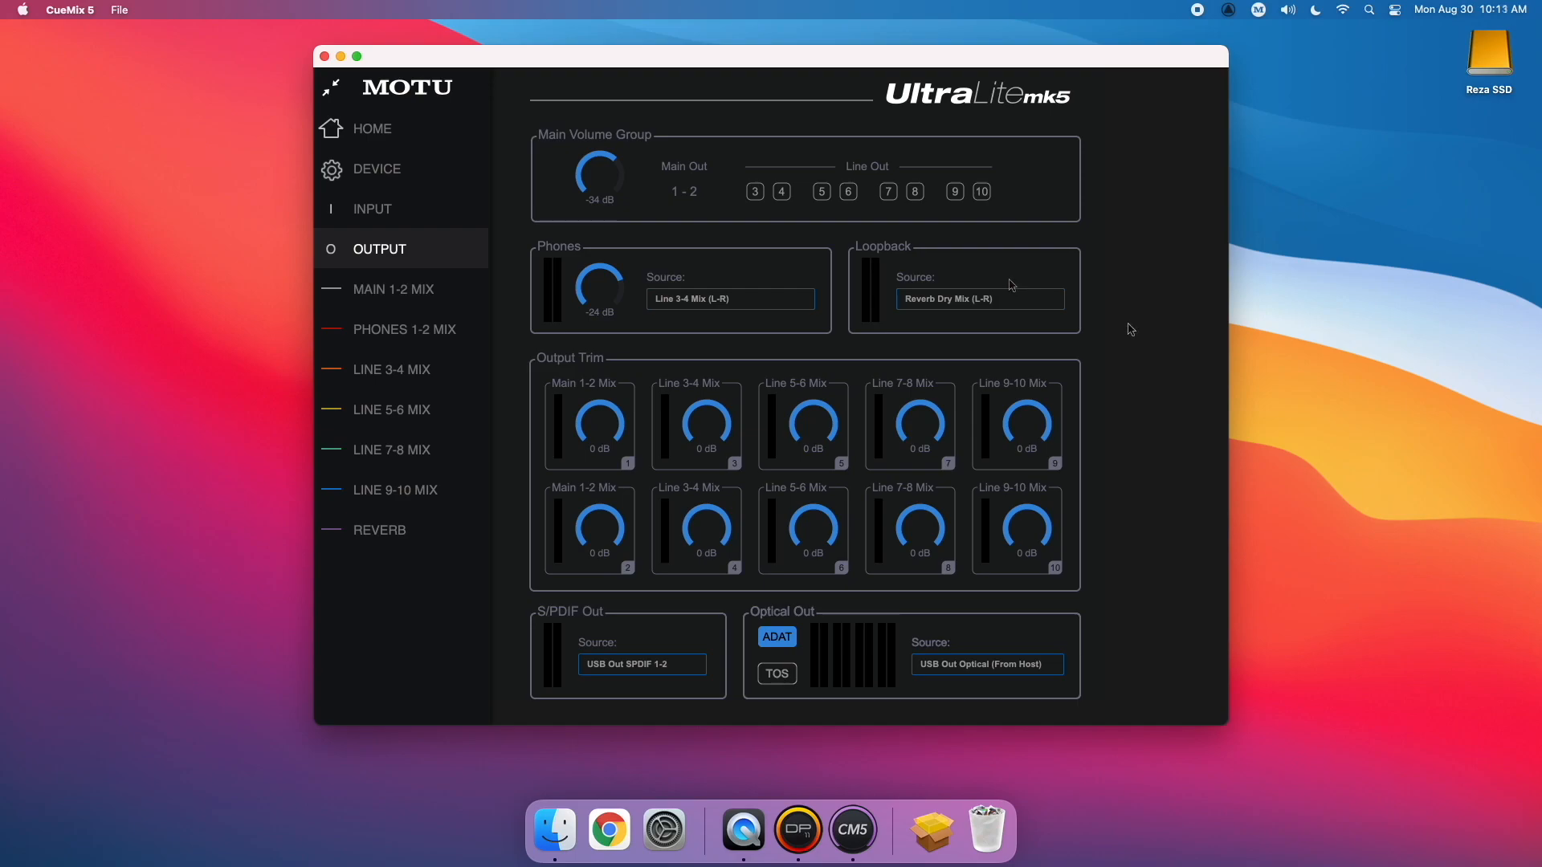
pyautogui.moveTo(496, 468)
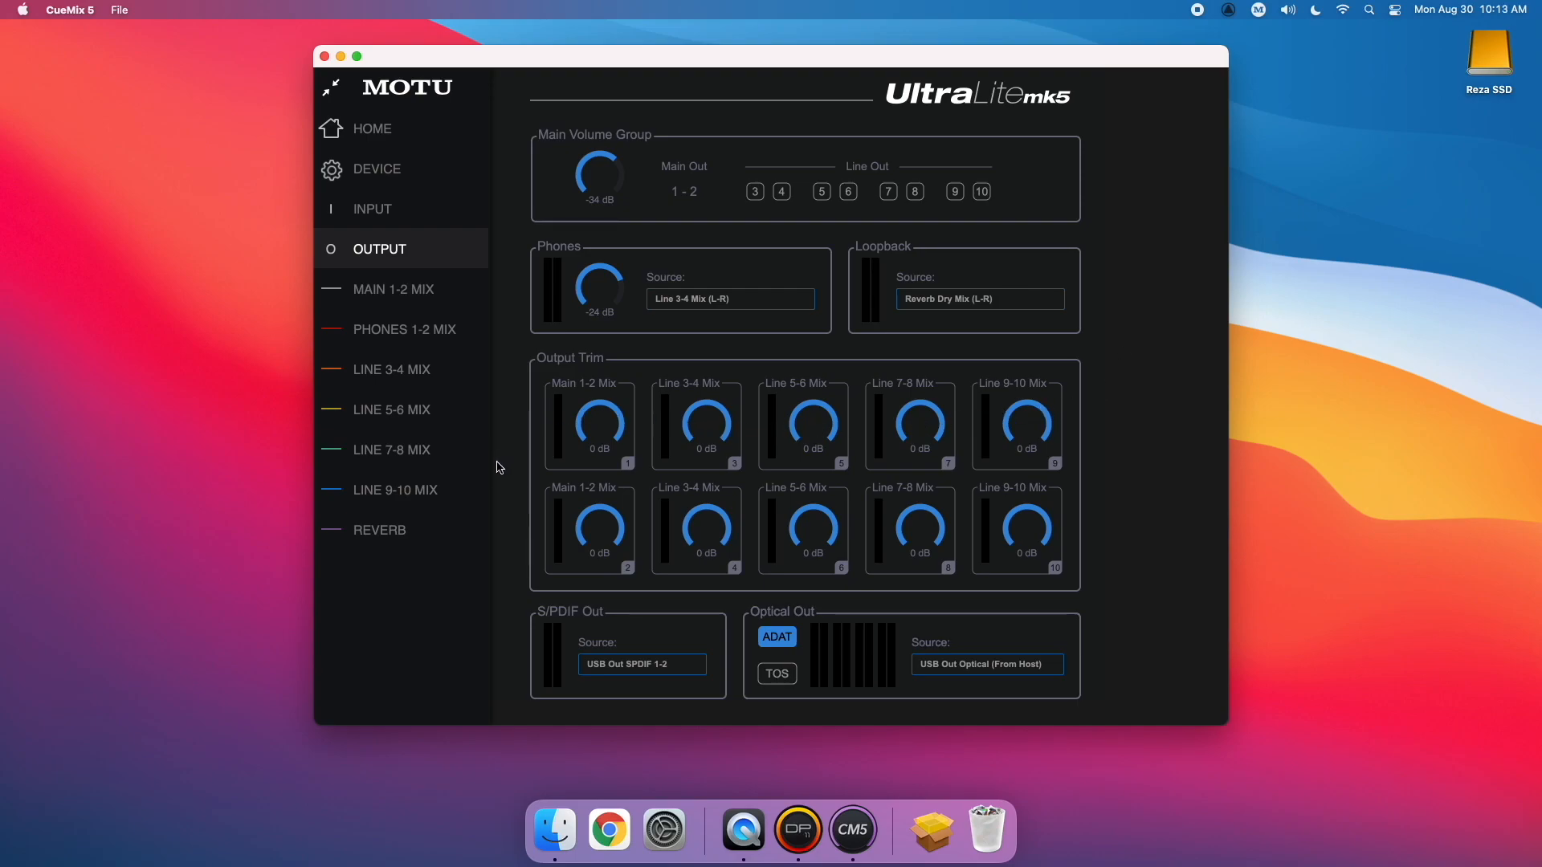
pyautogui.moveTo(1123, 517)
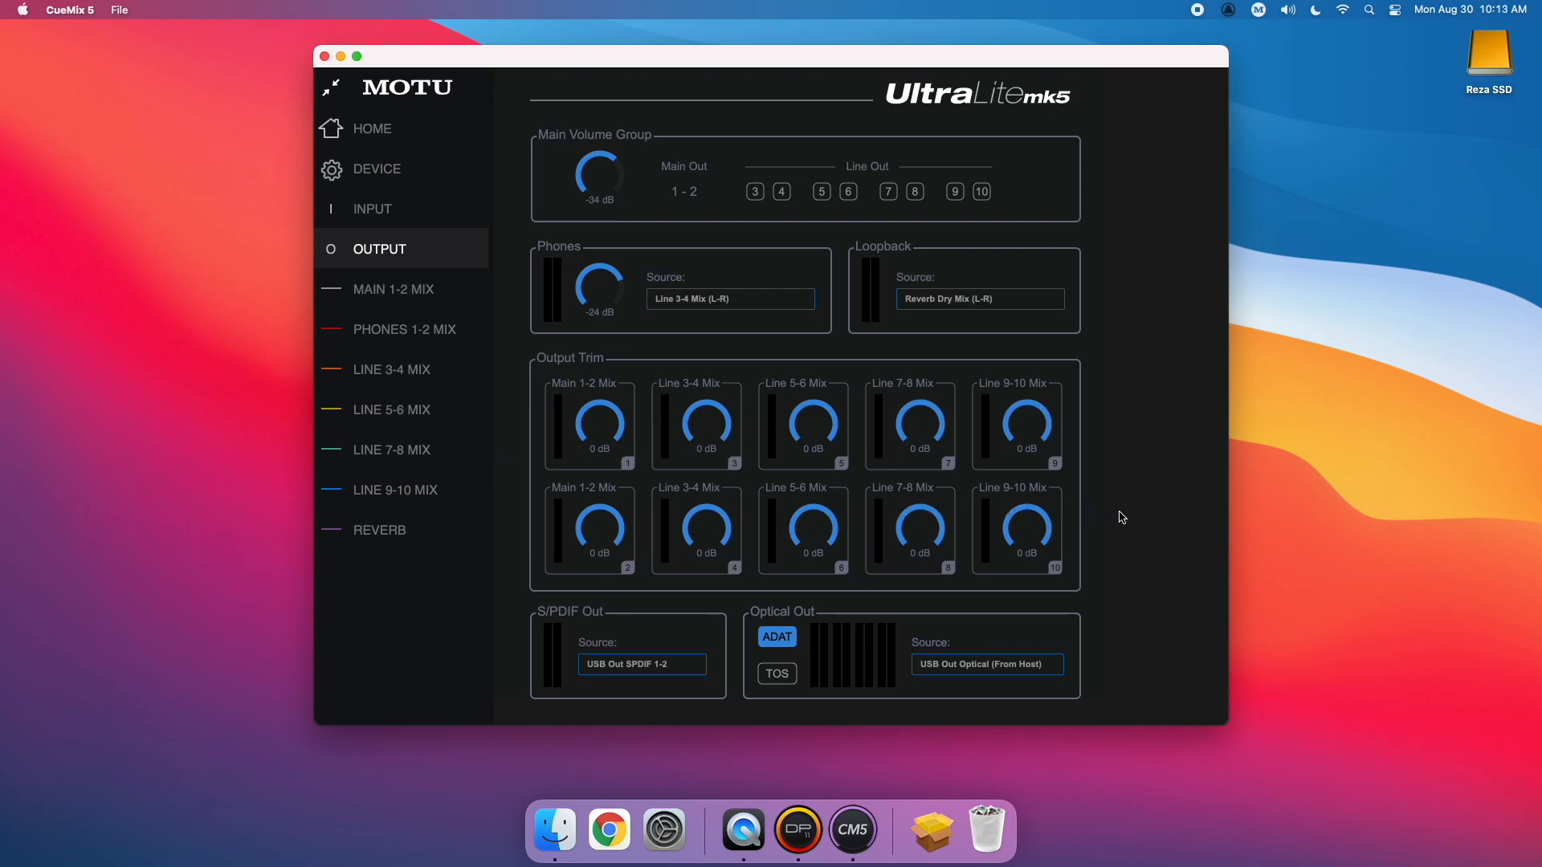
# Name the mixes Click Mix and Drums Mix and close the Drums EQ window.
pyautogui.click(392, 369)
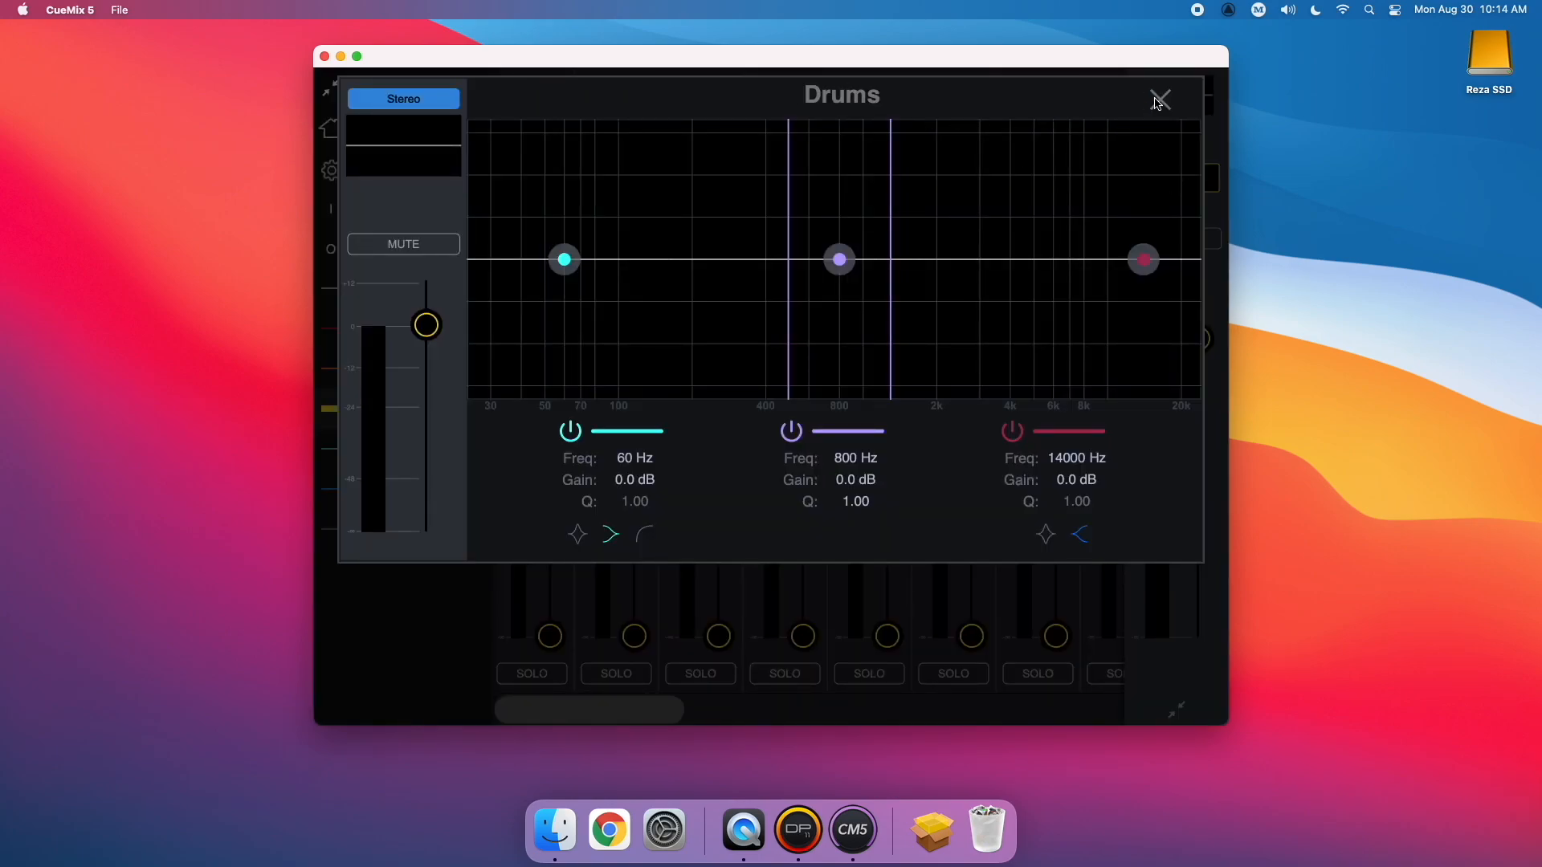
pyautogui.click(1159, 101)
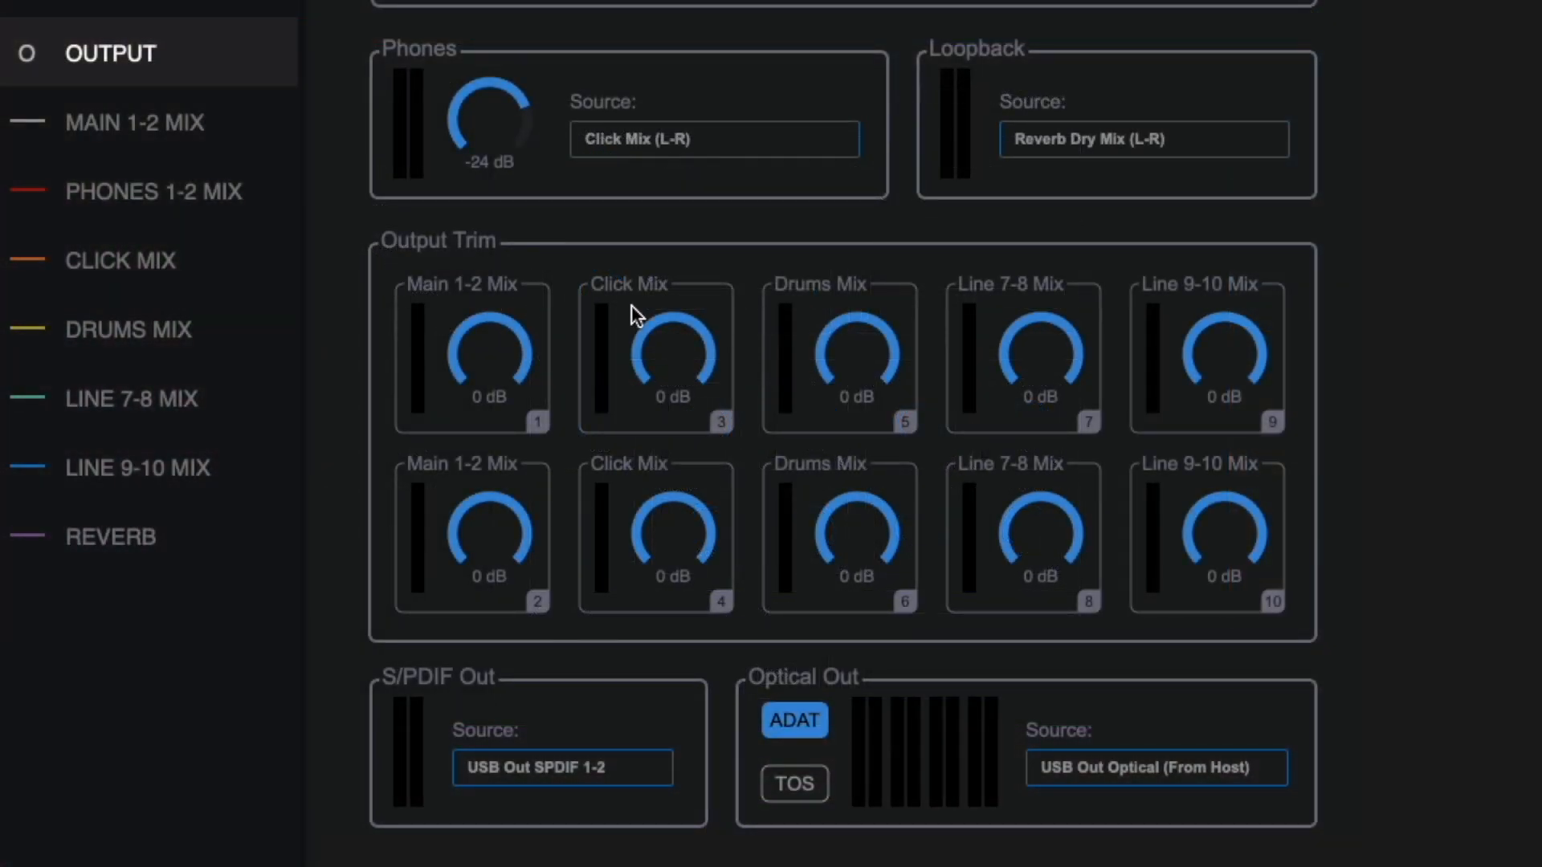
pyautogui.moveTo(856, 348); pyautogui.dragTo(851, 407)
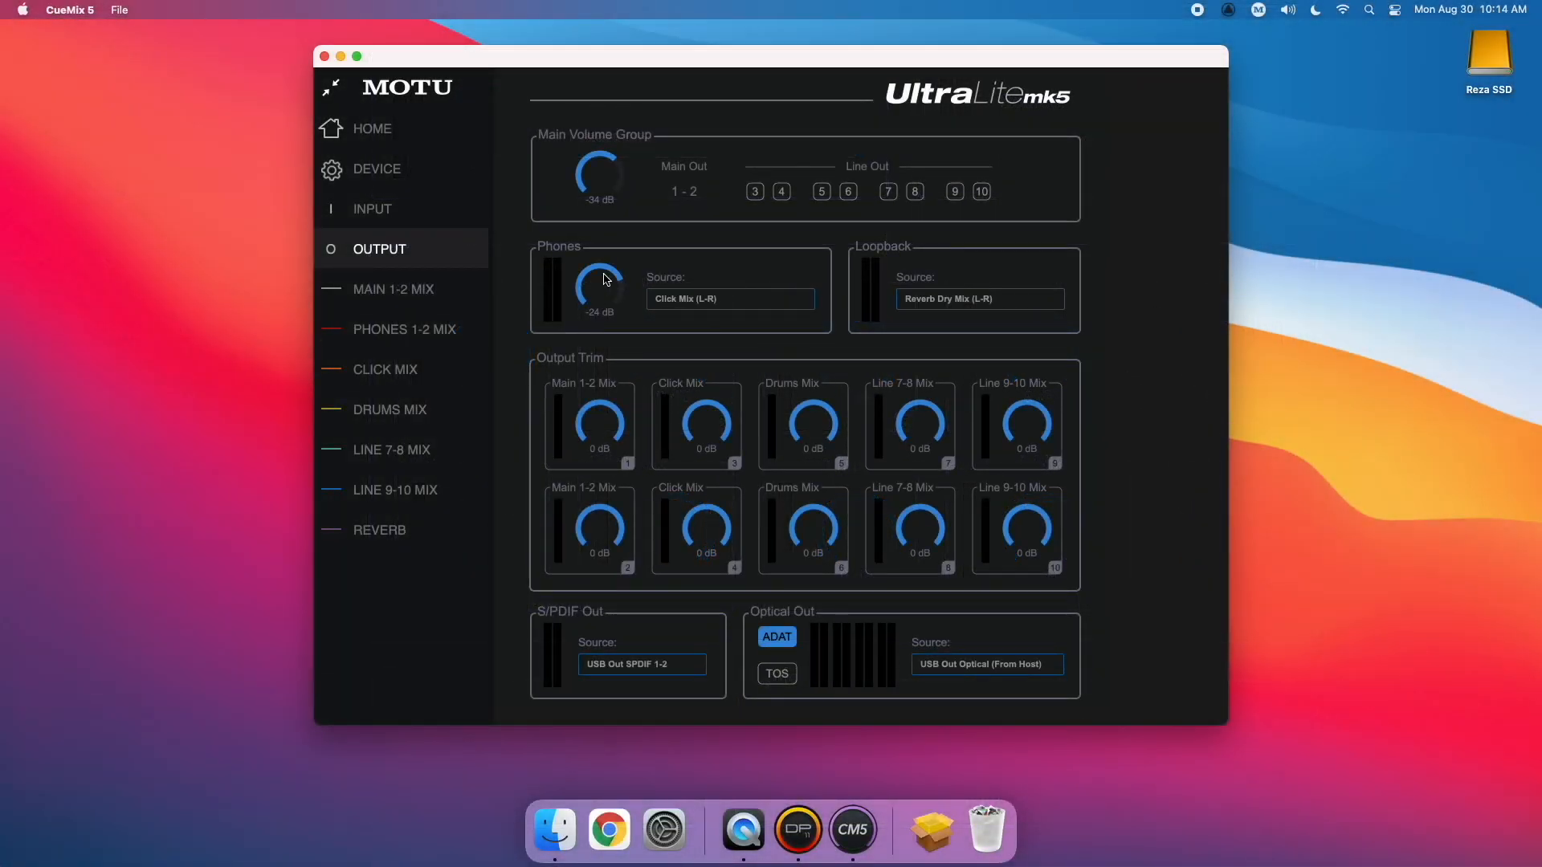
# Rename input 1 to 'Vocal Mic' and the Line 3 input to 'Synth'.
pyautogui.click(371, 208)
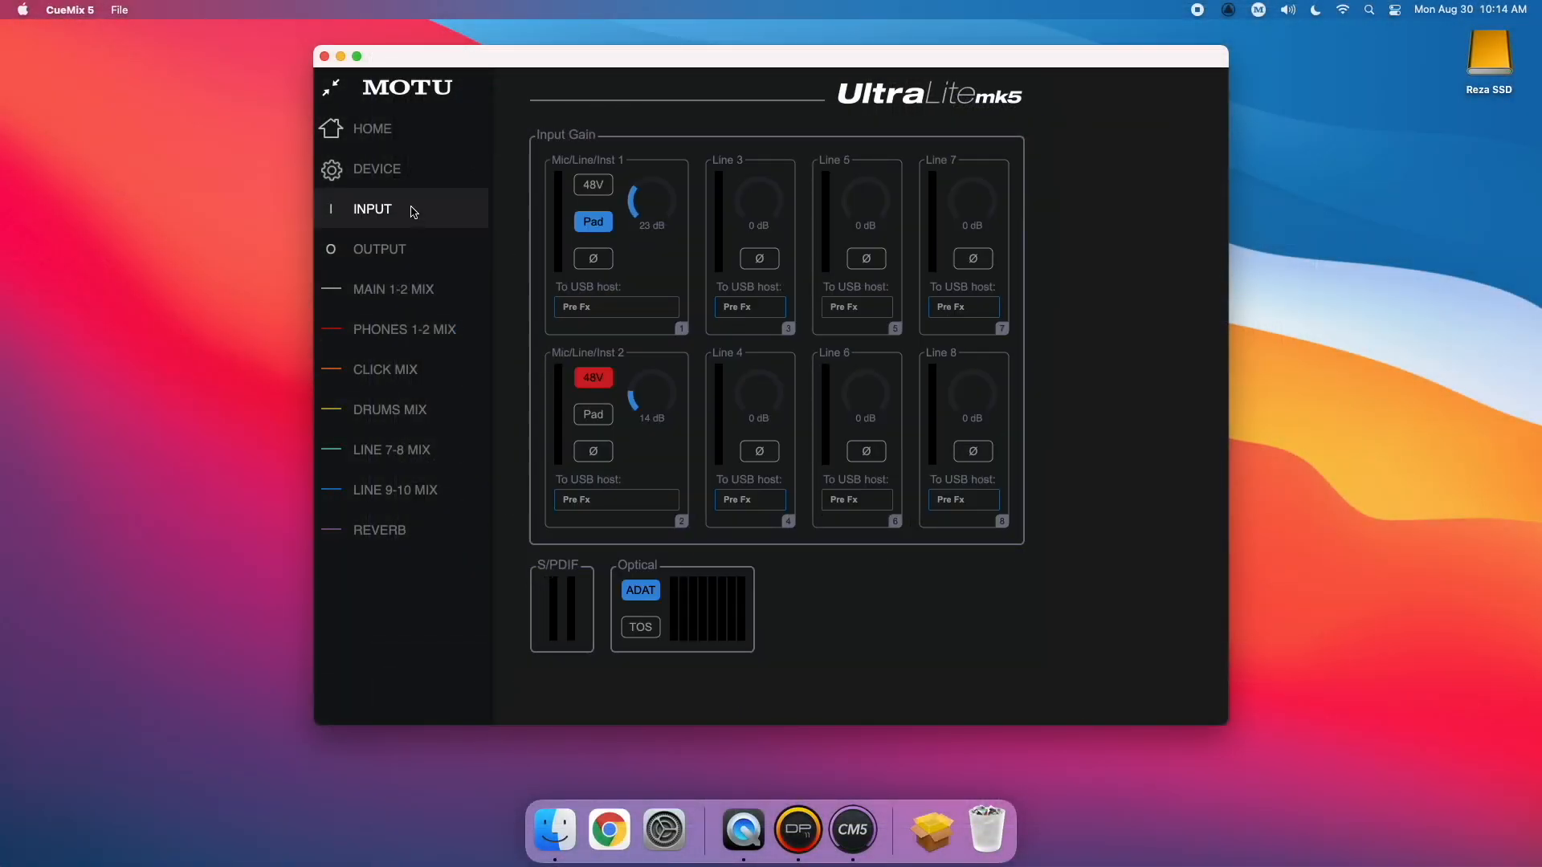
pyautogui.click(394, 287)
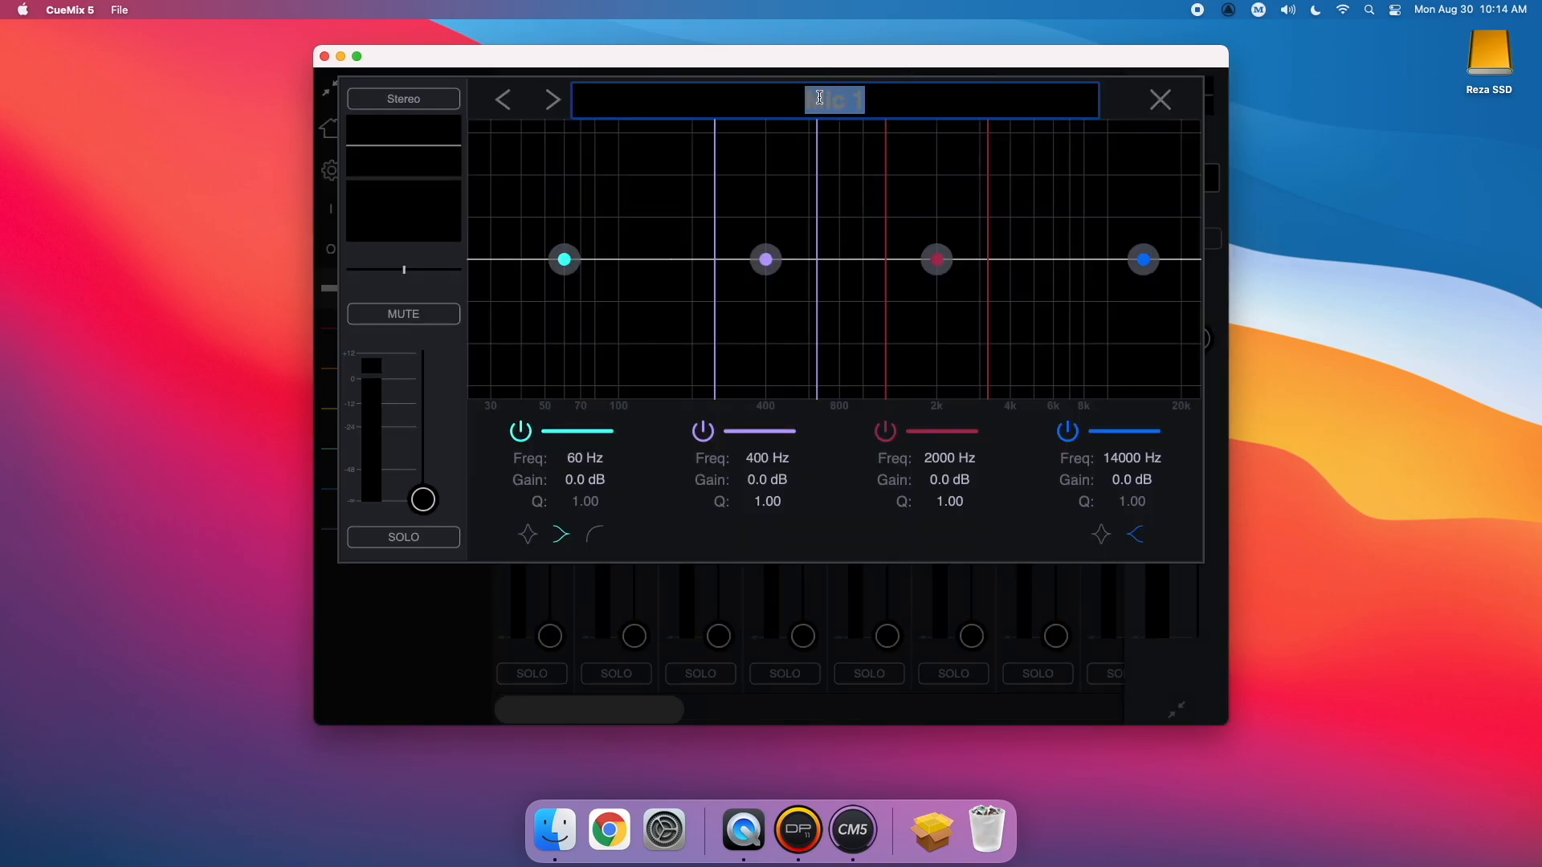
pyautogui.write('Vocal Mic')
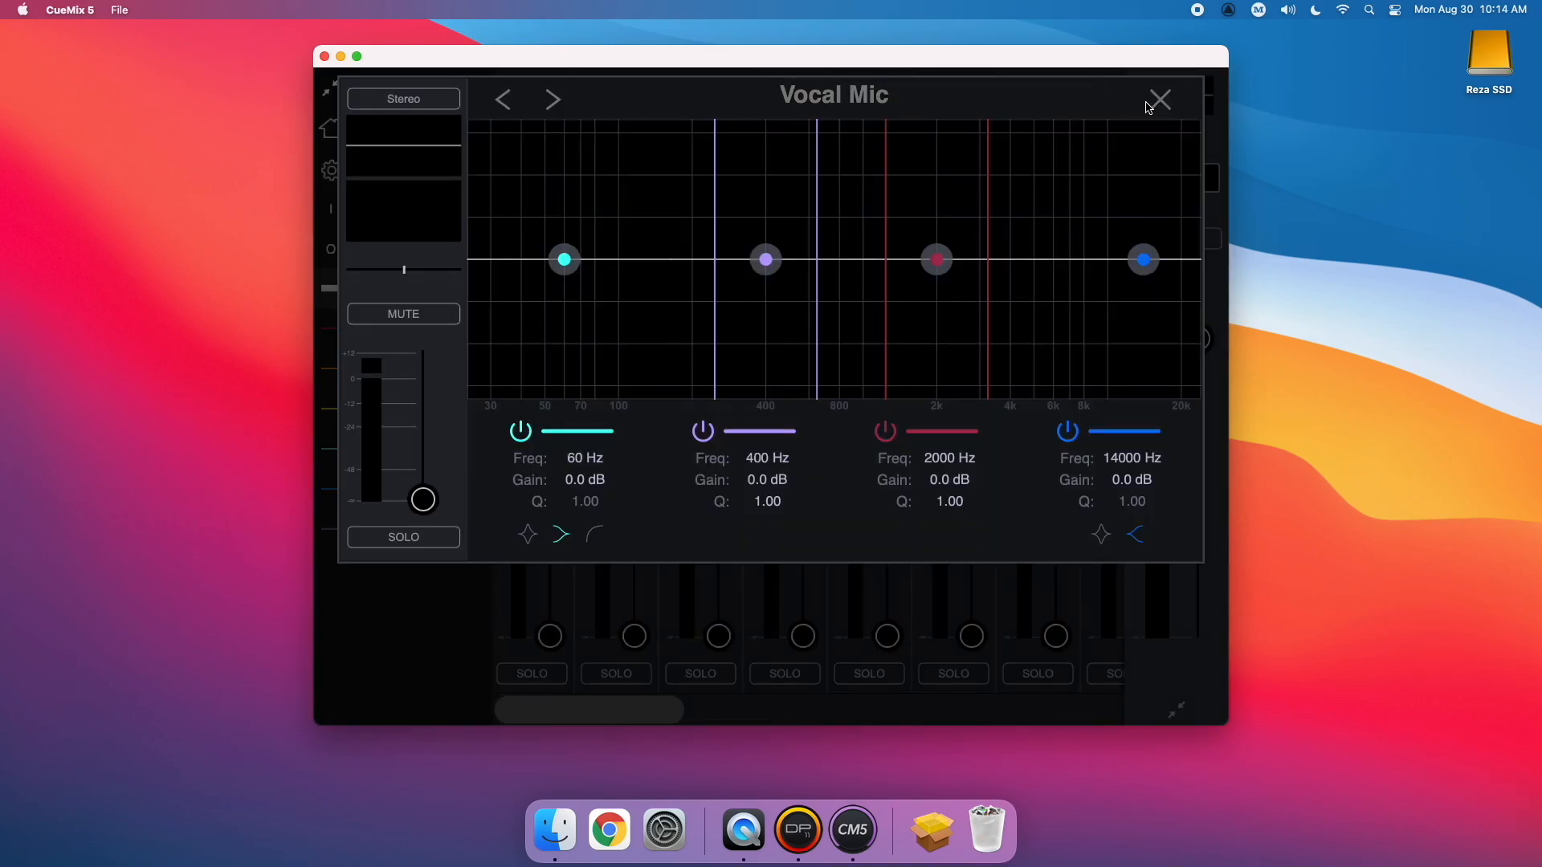
pyautogui.doubleClick(833, 98)
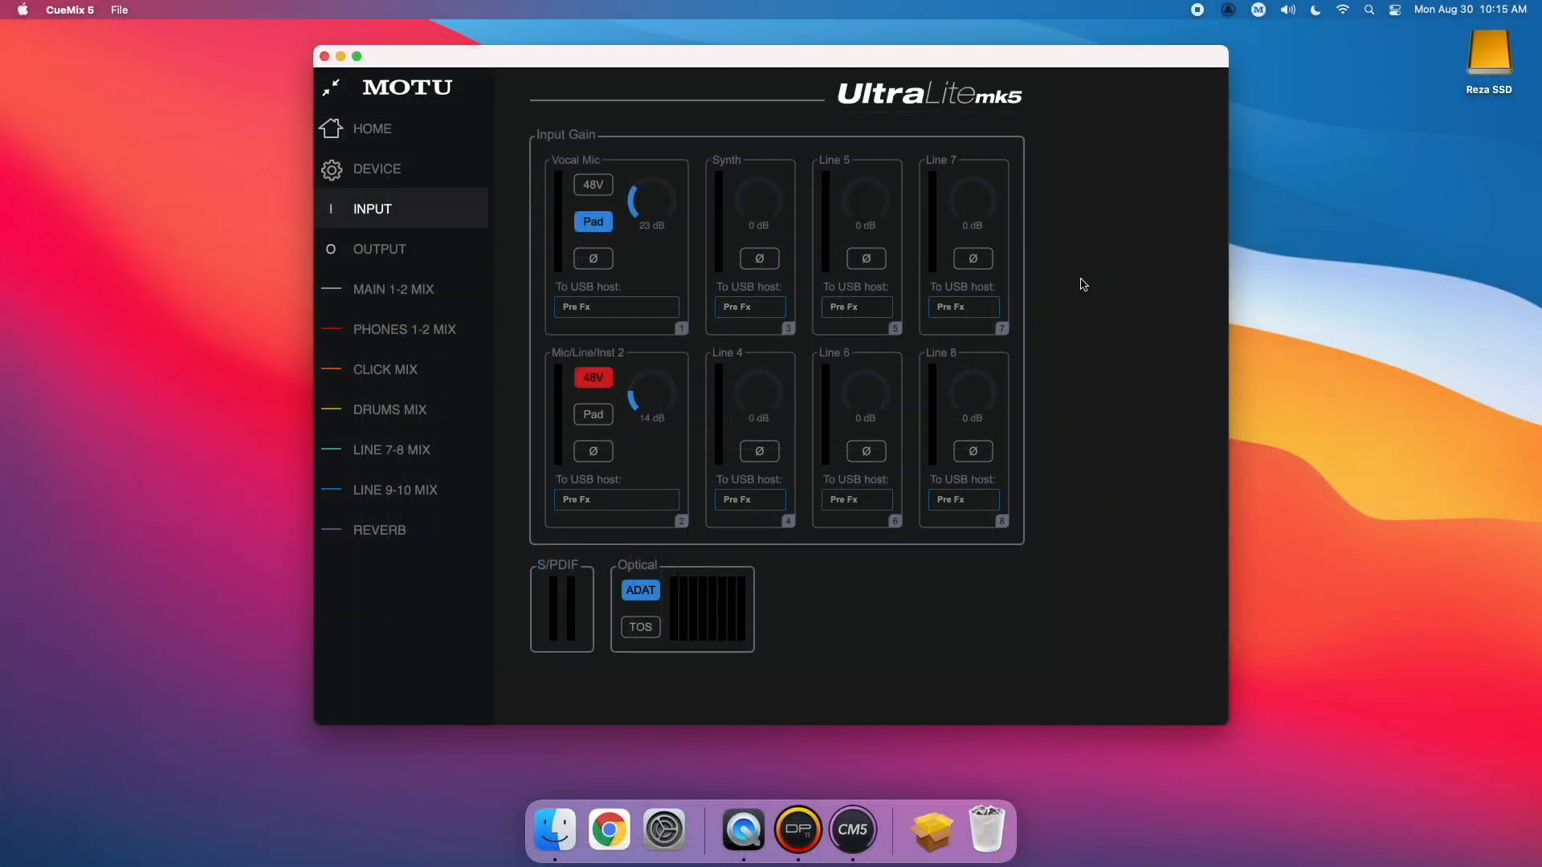
# Shape the Reverb bus EQ with the low band pulled down and the high band raised around 4 kHz, then go home.
pyautogui.click(392, 289)
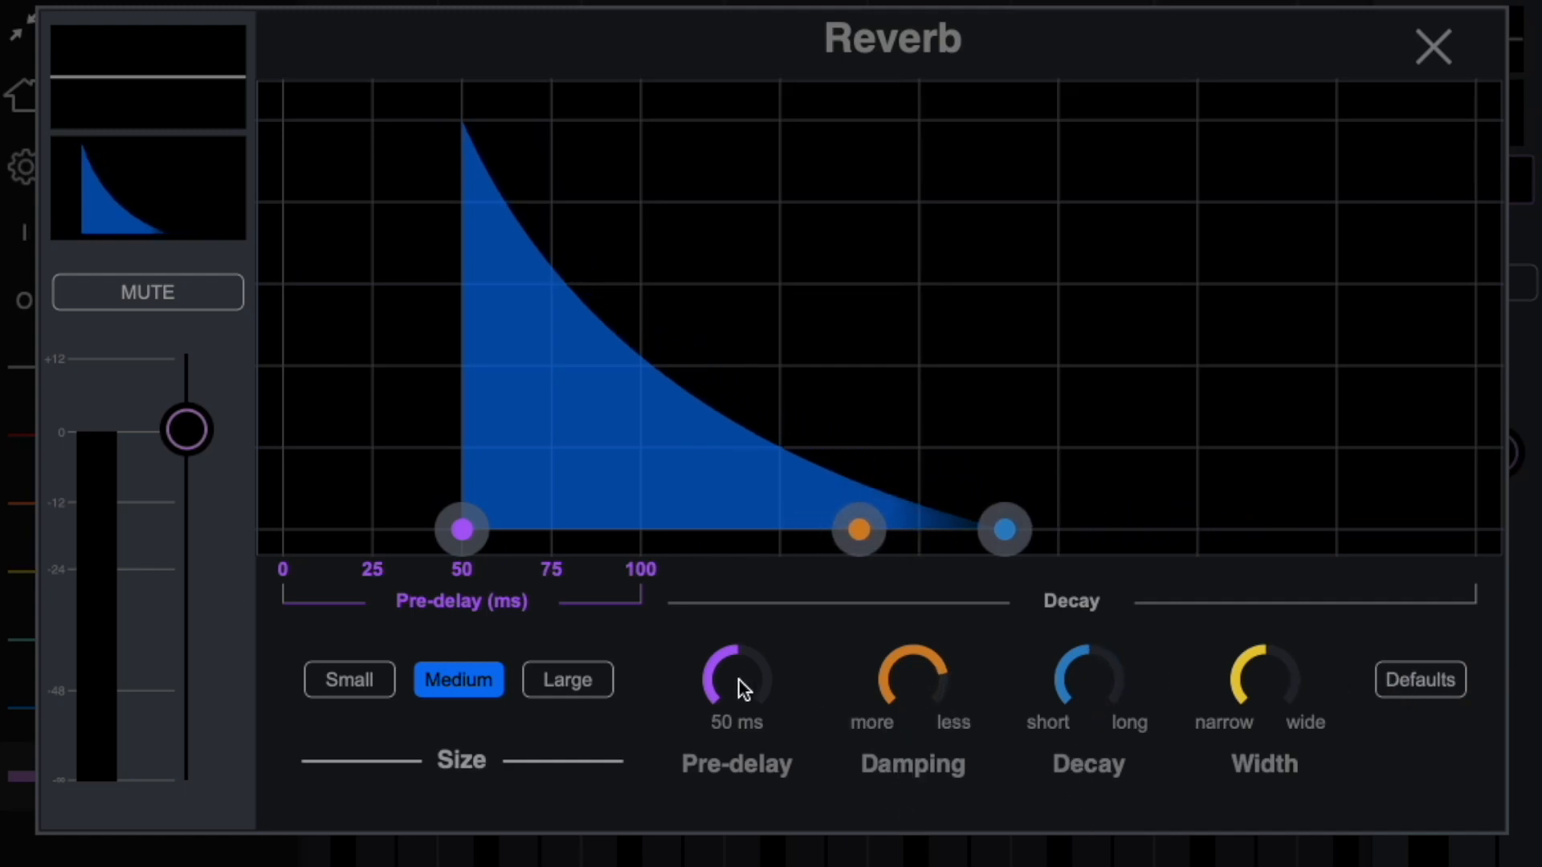
pyautogui.click(567, 679)
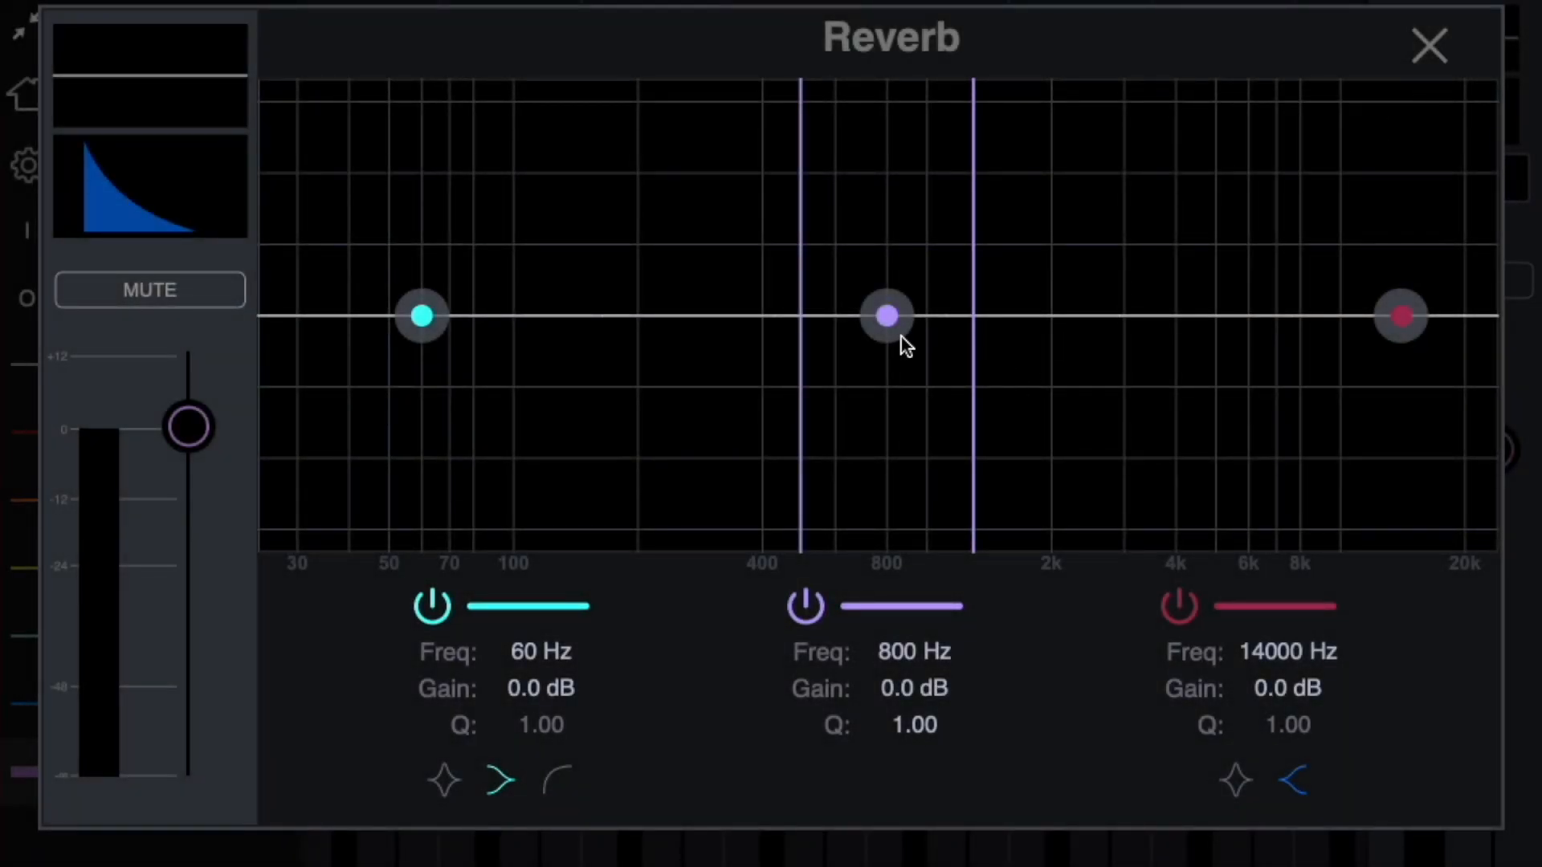
pyautogui.moveTo(422, 317); pyautogui.dragTo(689, 427)
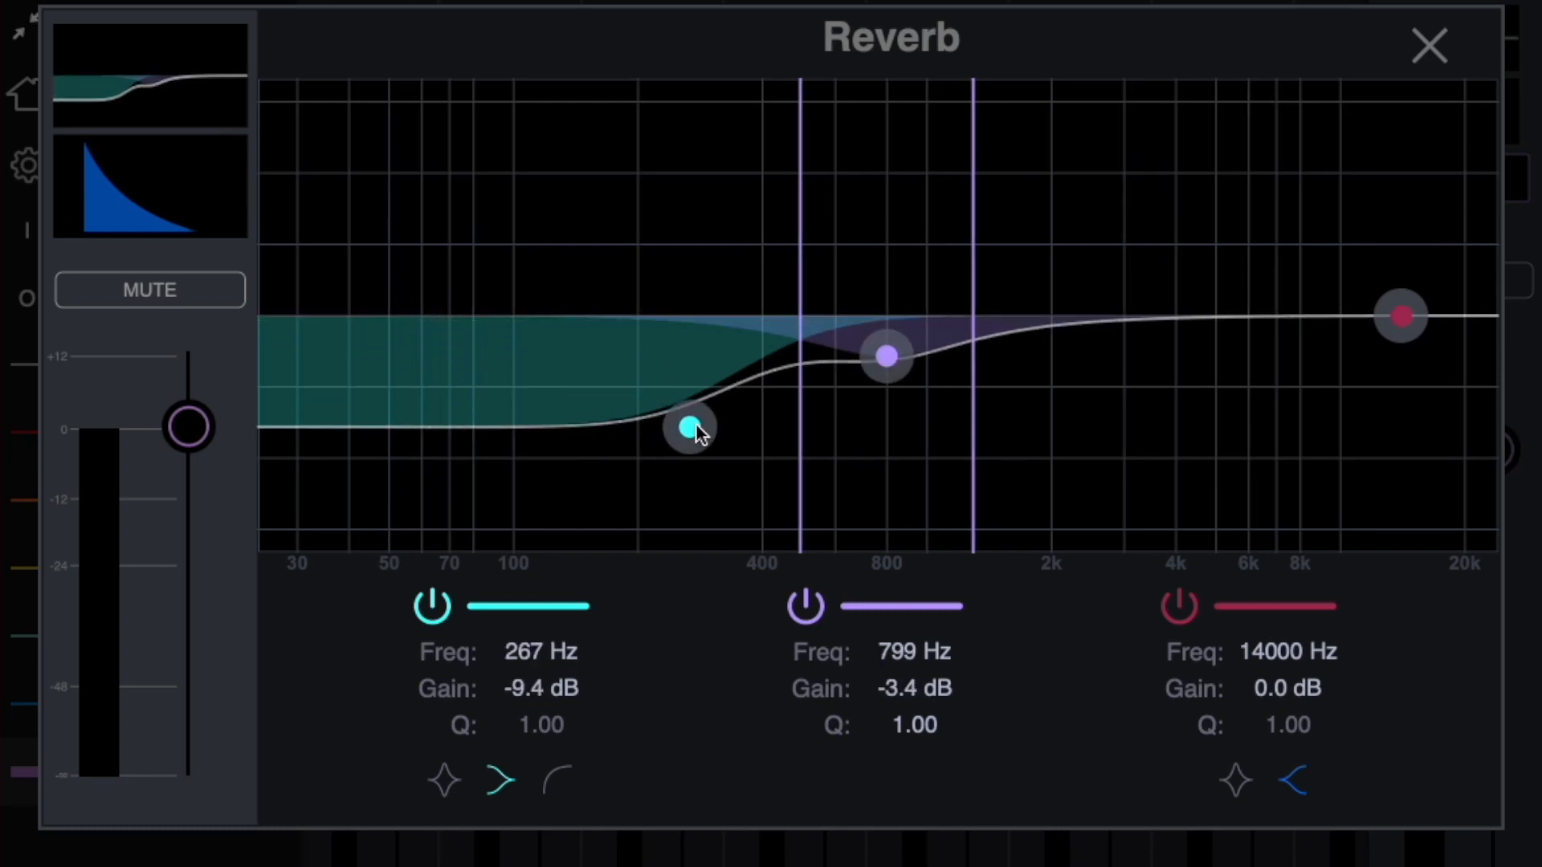
pyautogui.moveTo(1401, 317); pyautogui.dragTo(1190, 274)
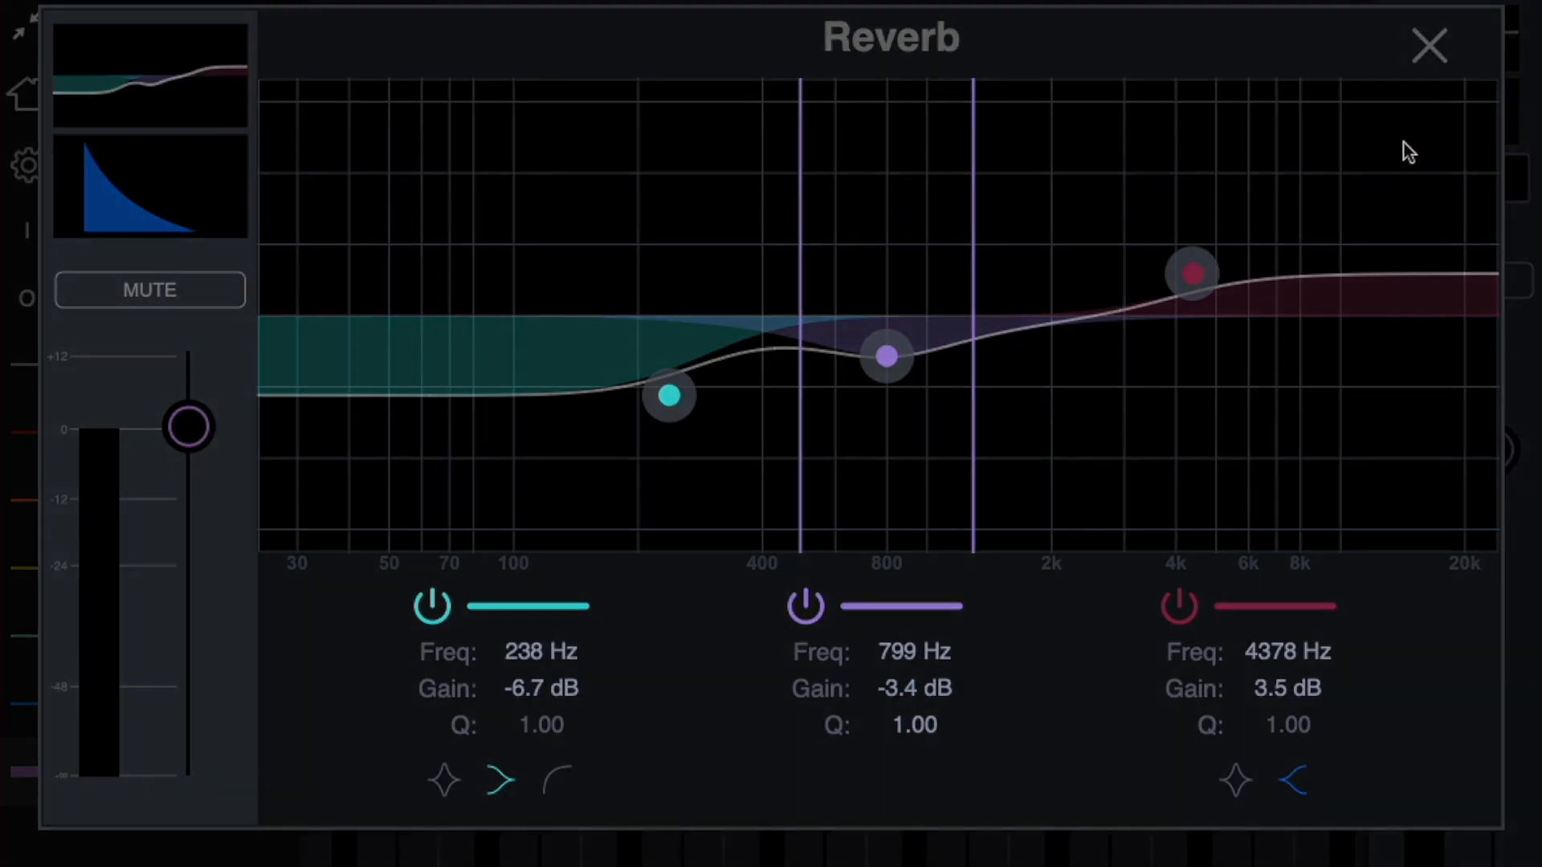
pyautogui.click(1426, 47)
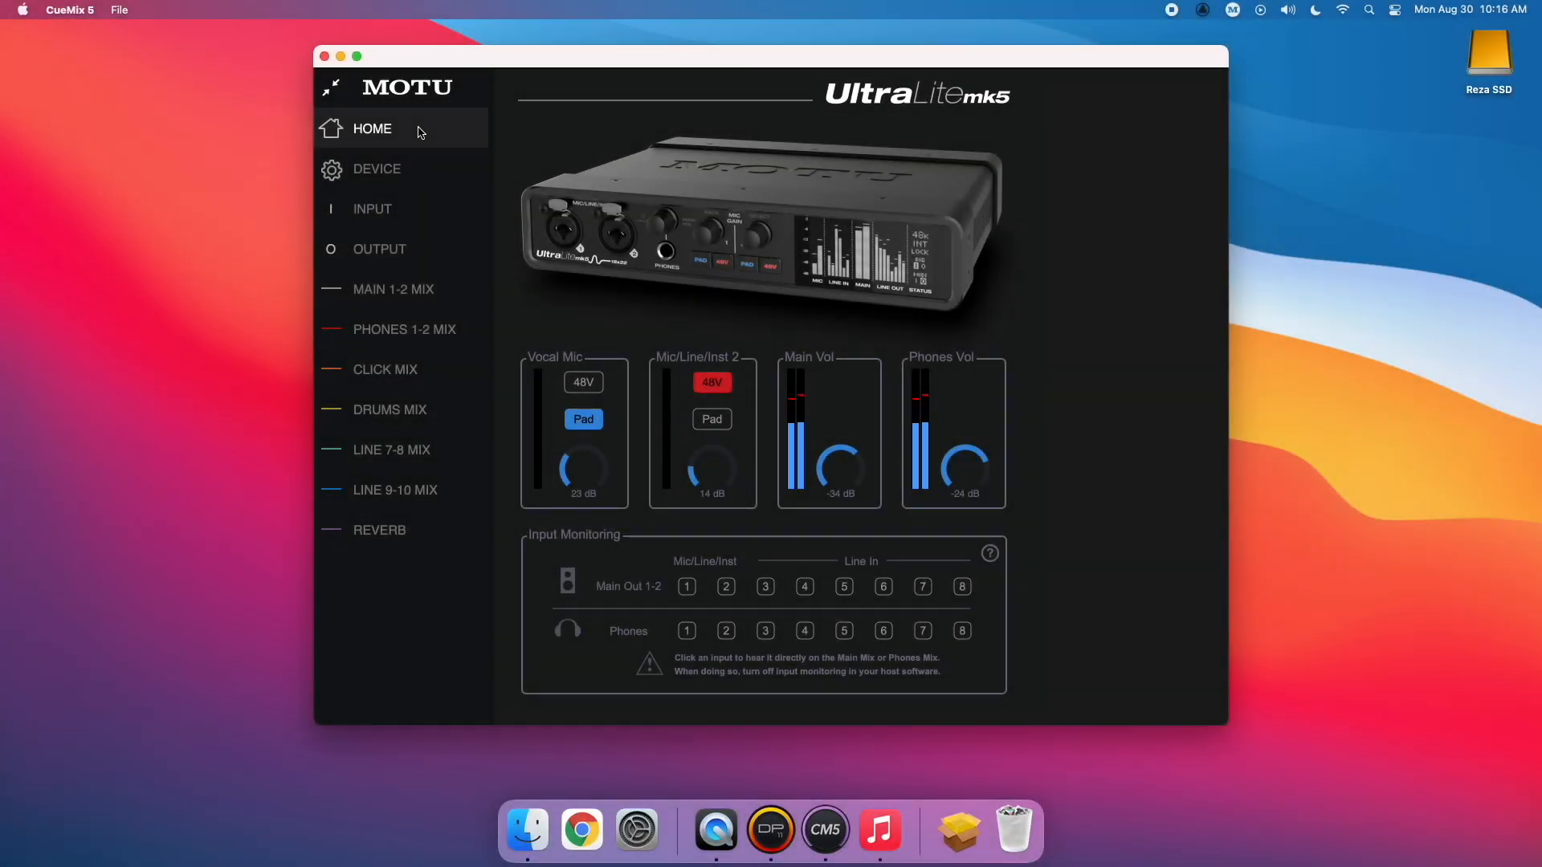